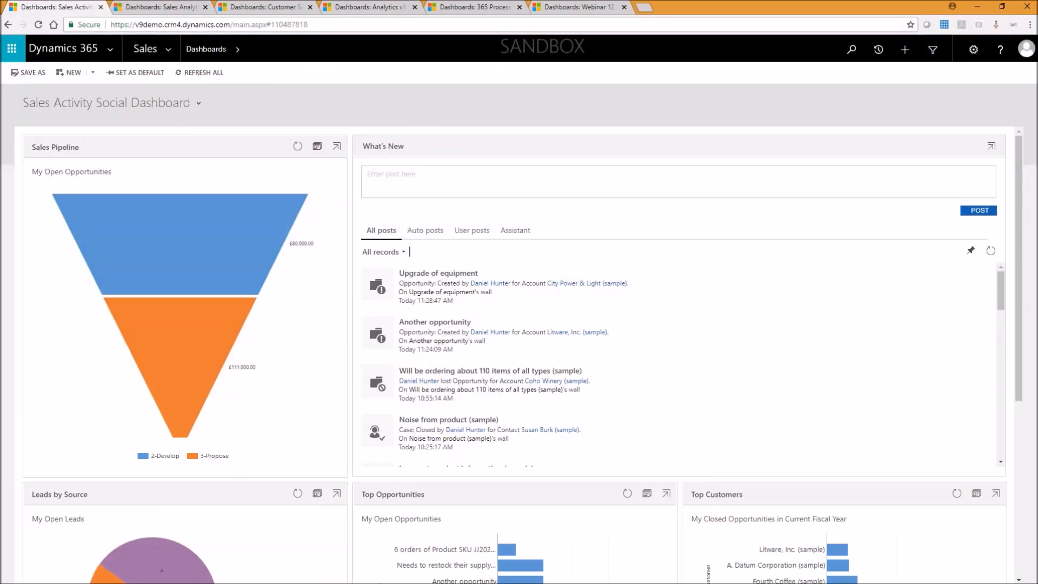
mouse_move(423, 100)
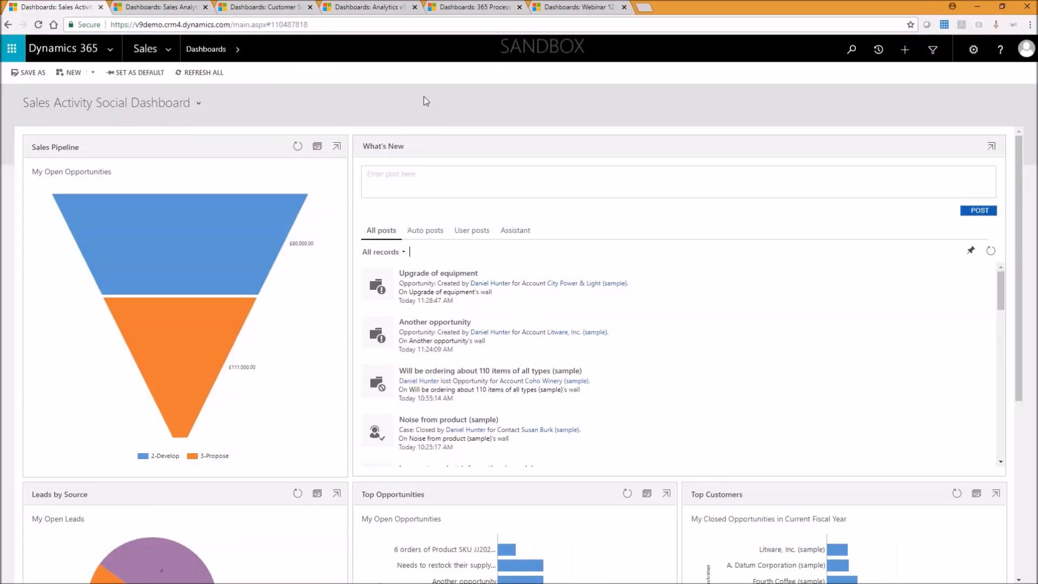
mouse_move(462, 120)
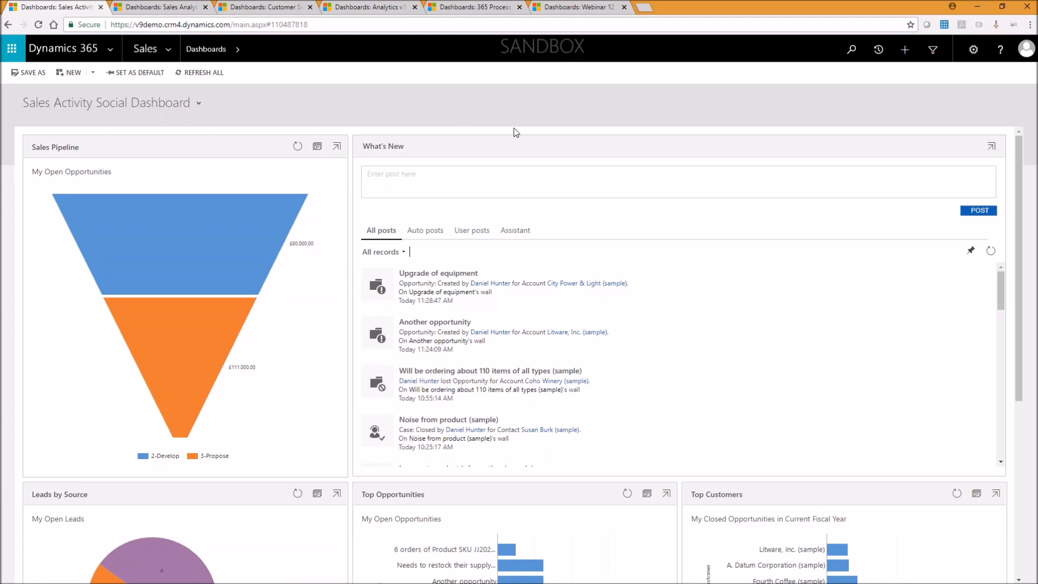
mouse_move(487, 122)
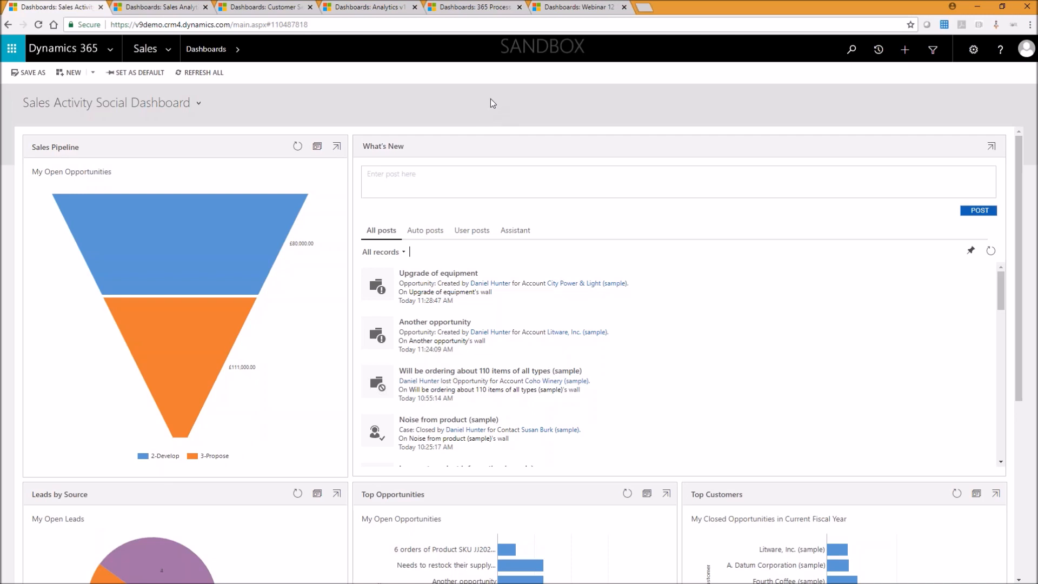
mouse_move(384, 130)
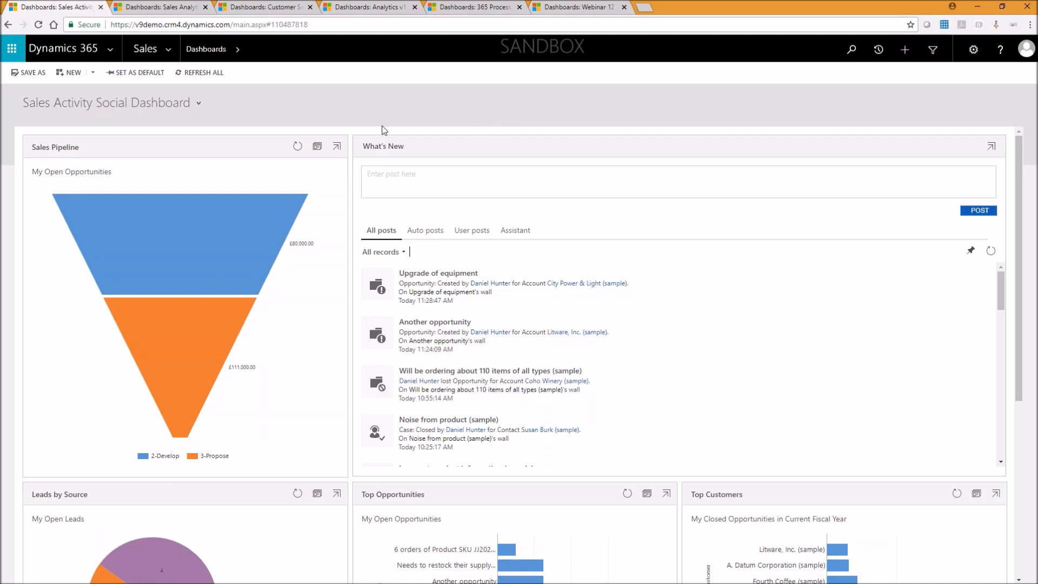
mouse_move(124, 63)
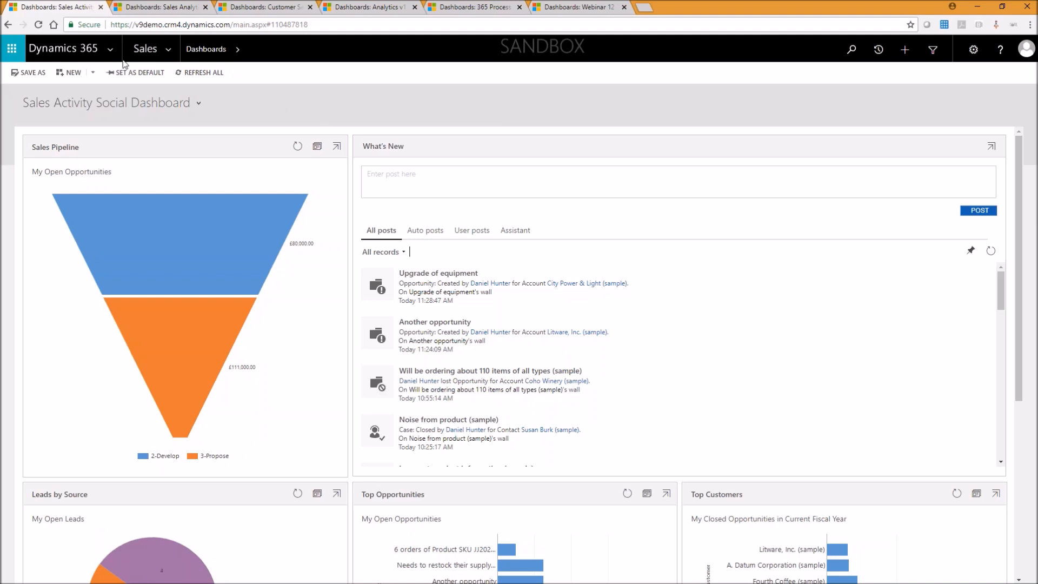
mouse_move(376, 125)
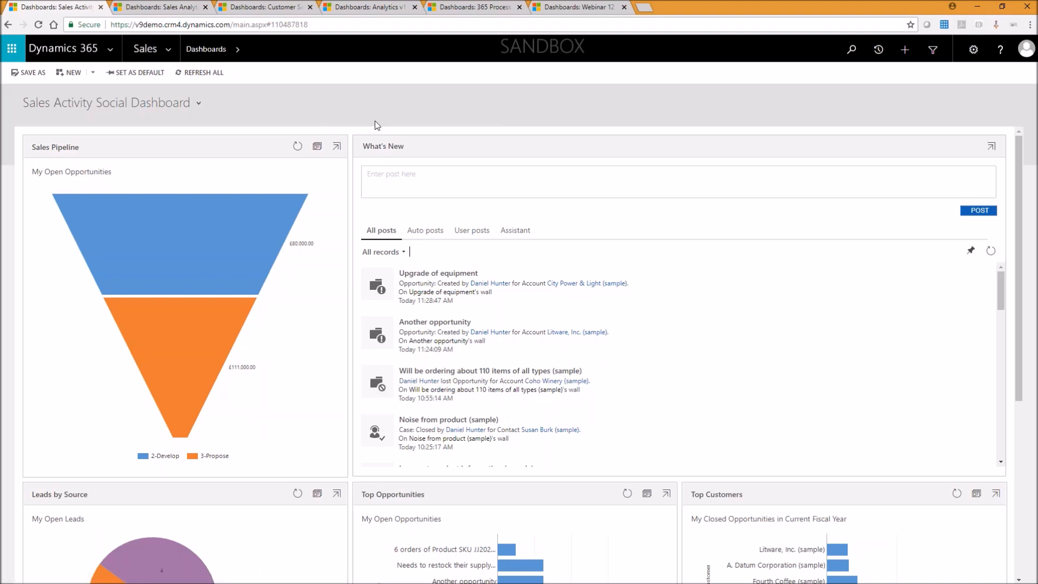
mouse_move(223, 311)
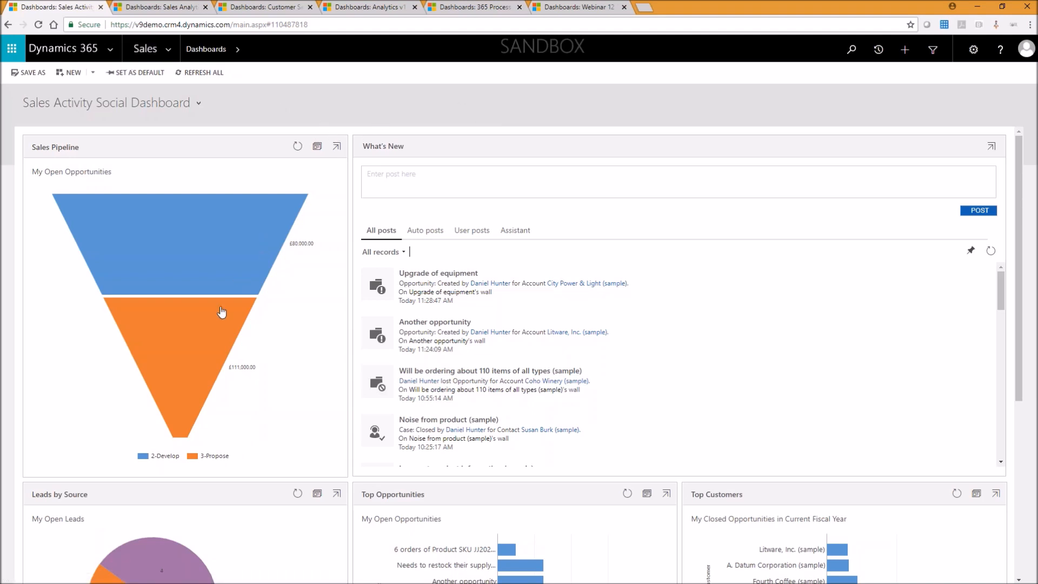
Scroll through the current dashboard and switch to the Sales Analytics for Dynamics 365 dashboard
scroll(down, 3)
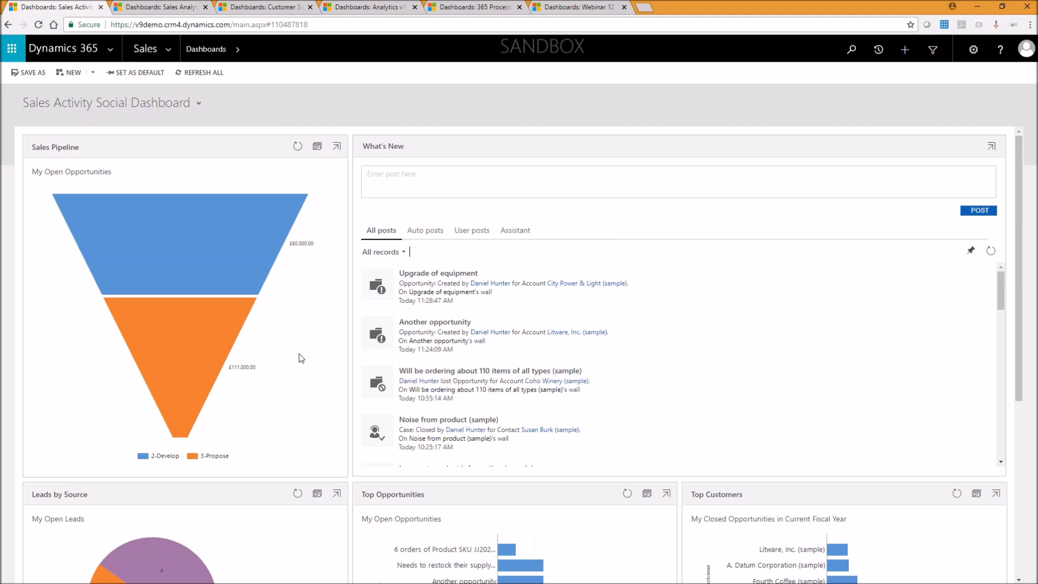
scroll(down, 3)
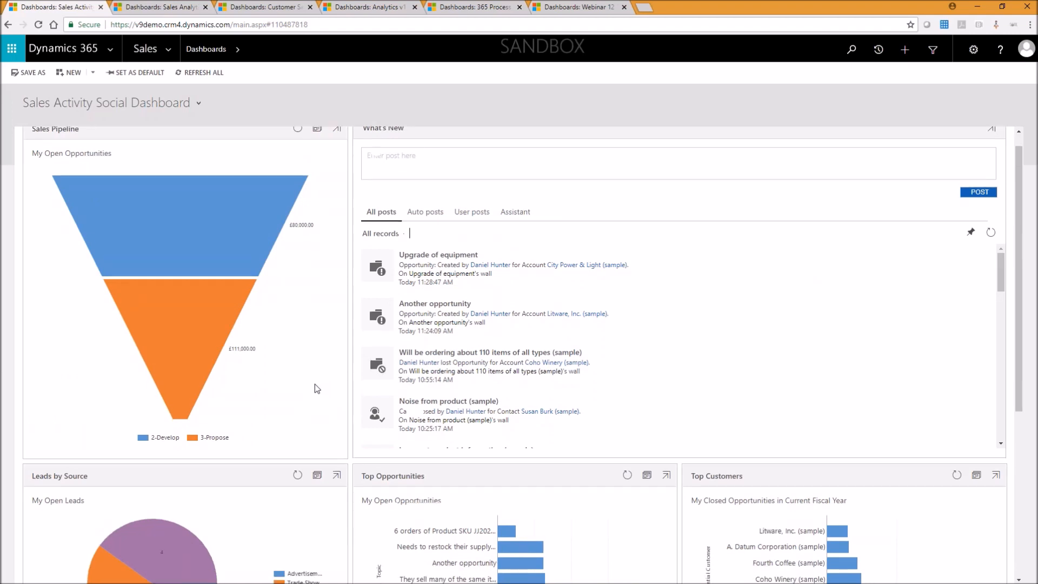
scroll(down, 3)
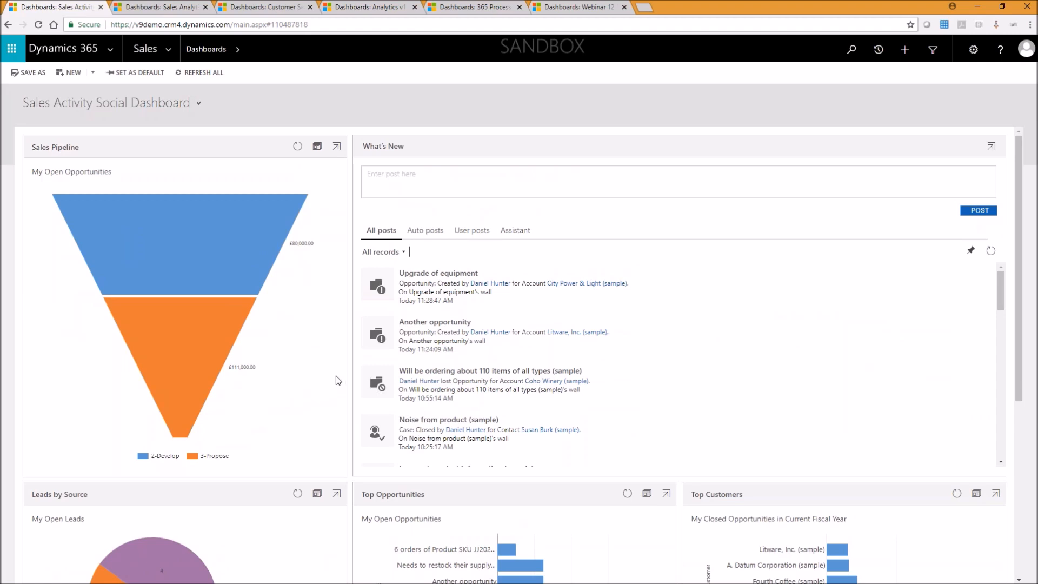
mouse_move(349, 372)
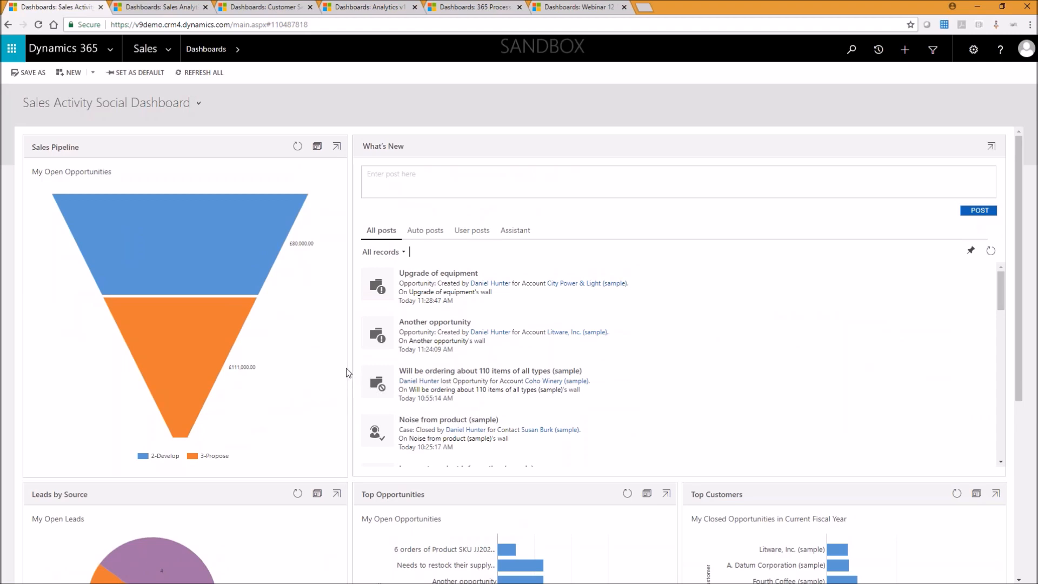
mouse_move(344, 369)
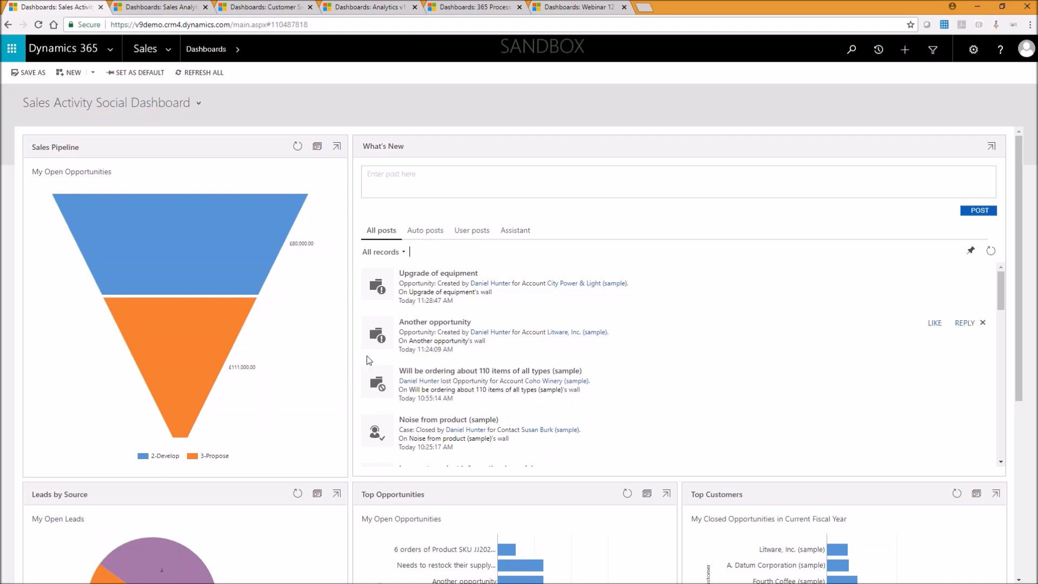
mouse_move(371, 359)
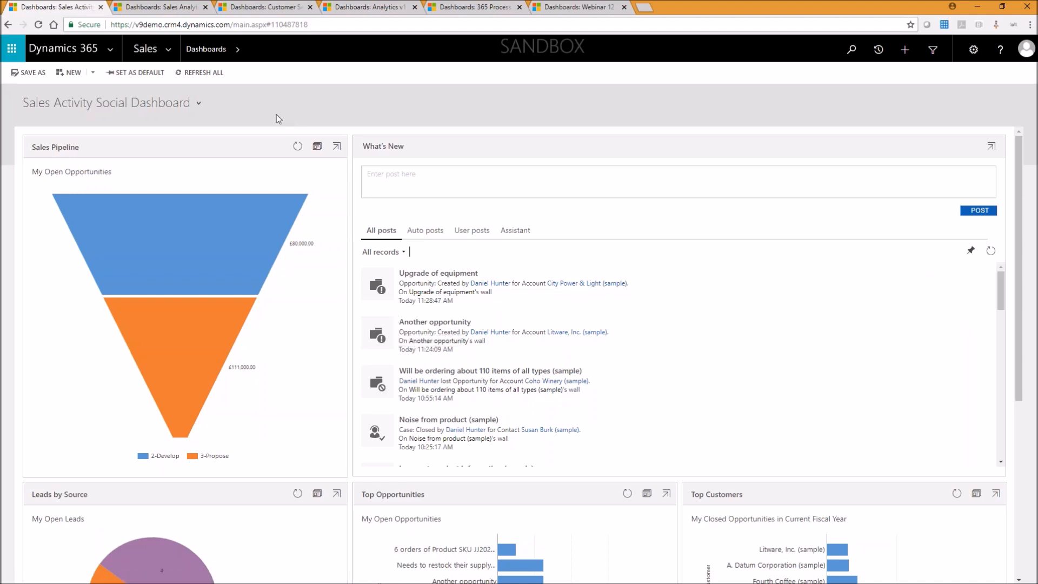
click(159, 6)
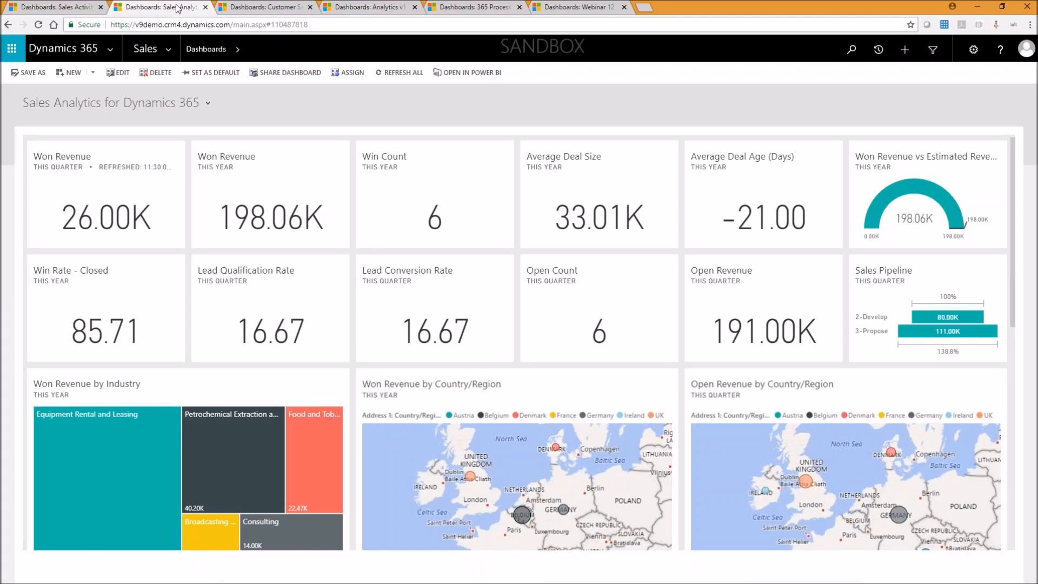
mouse_move(505, 203)
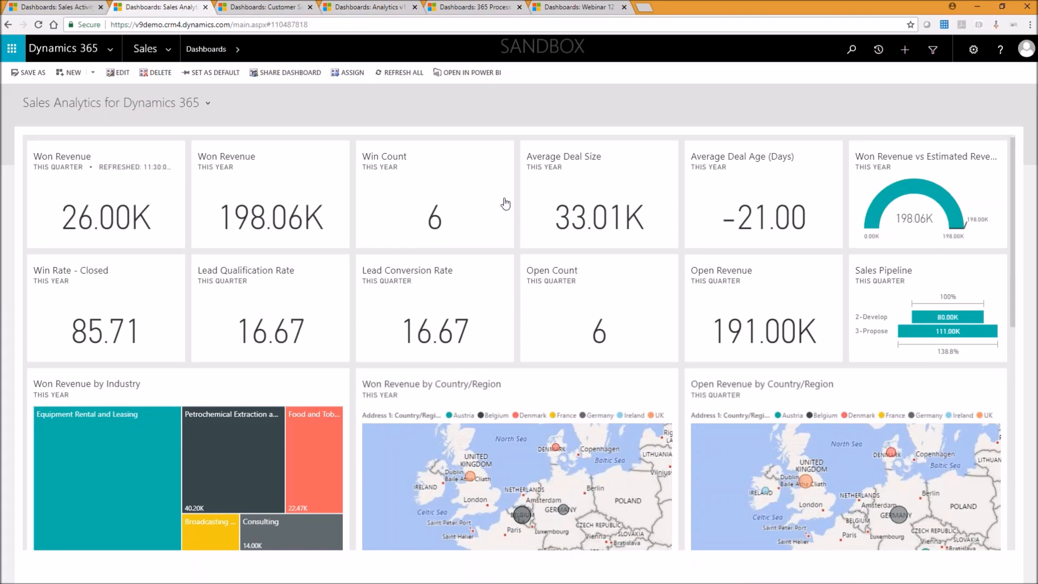
mouse_move(512, 229)
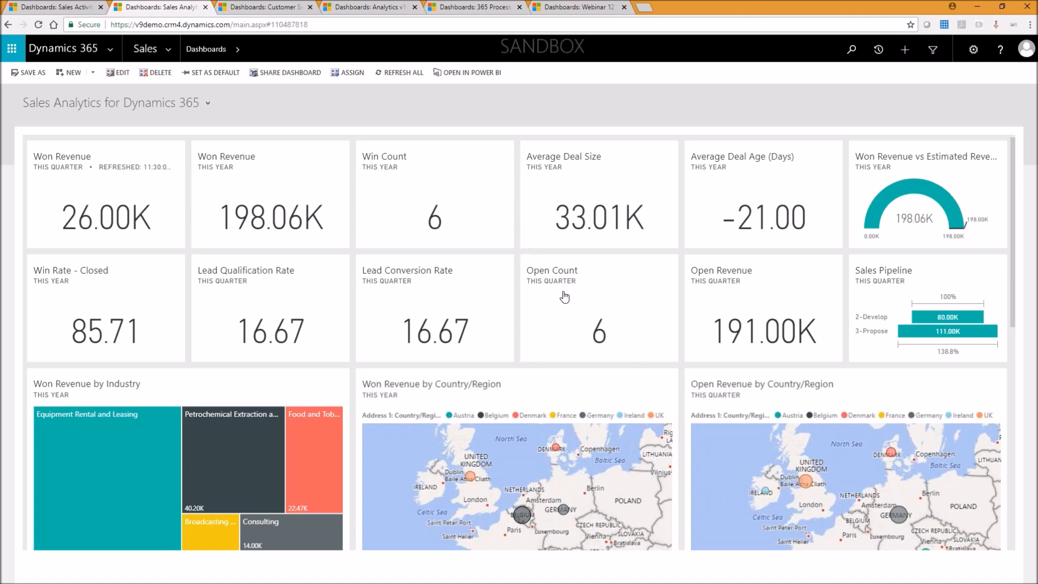
mouse_move(590, 299)
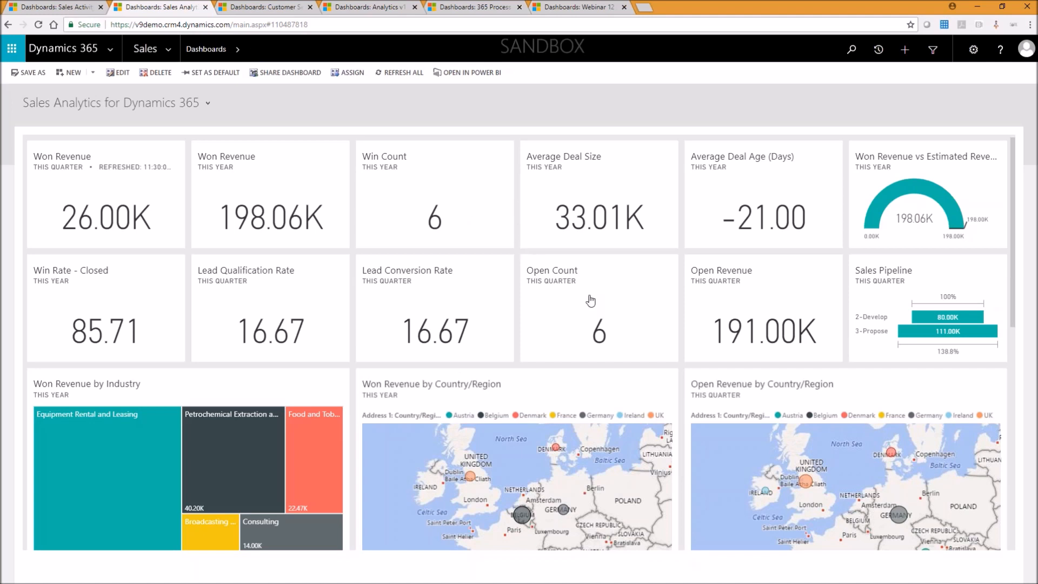
mouse_move(591, 296)
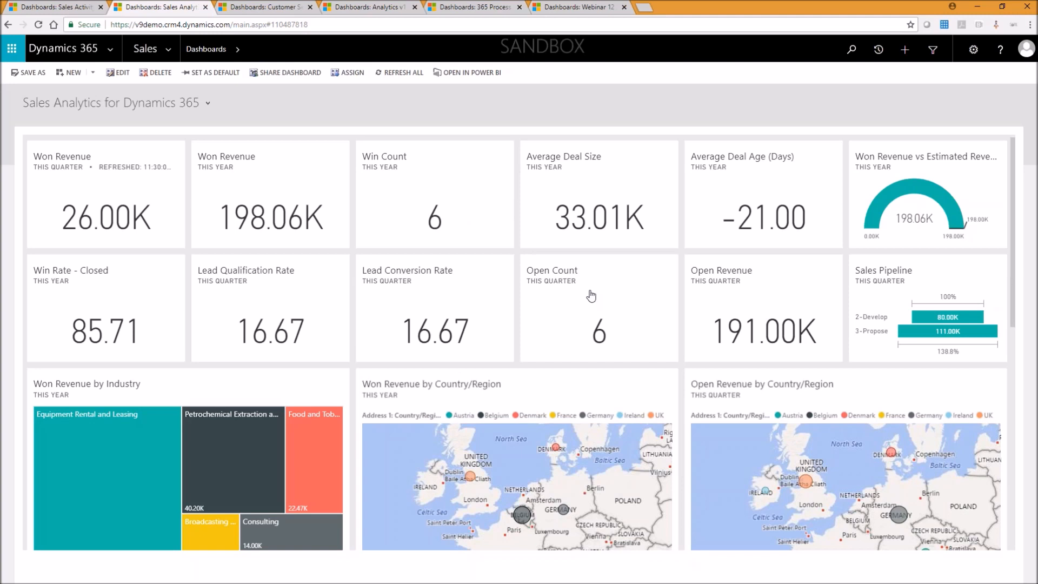
mouse_move(594, 294)
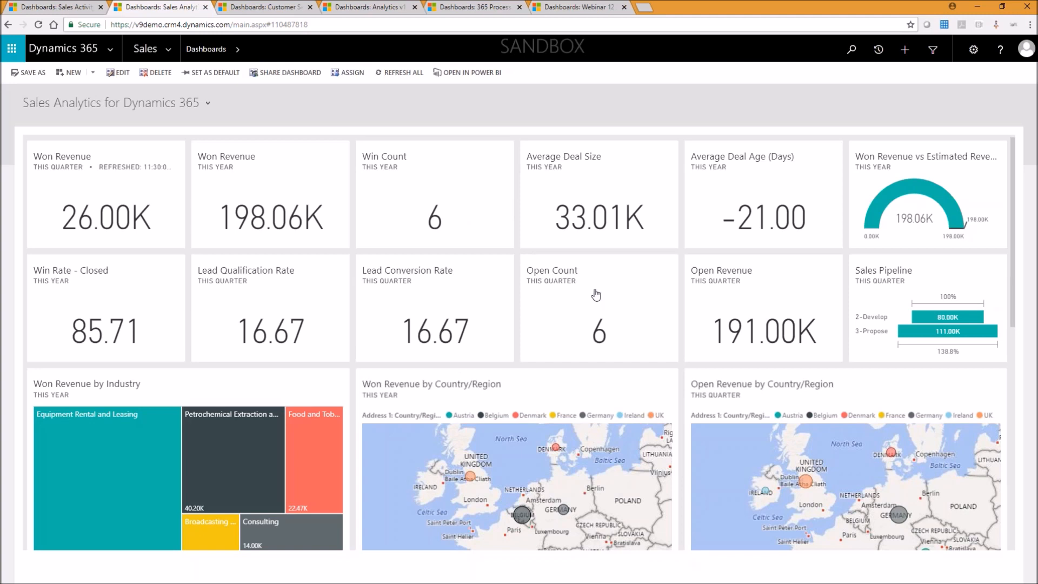
mouse_move(727, 253)
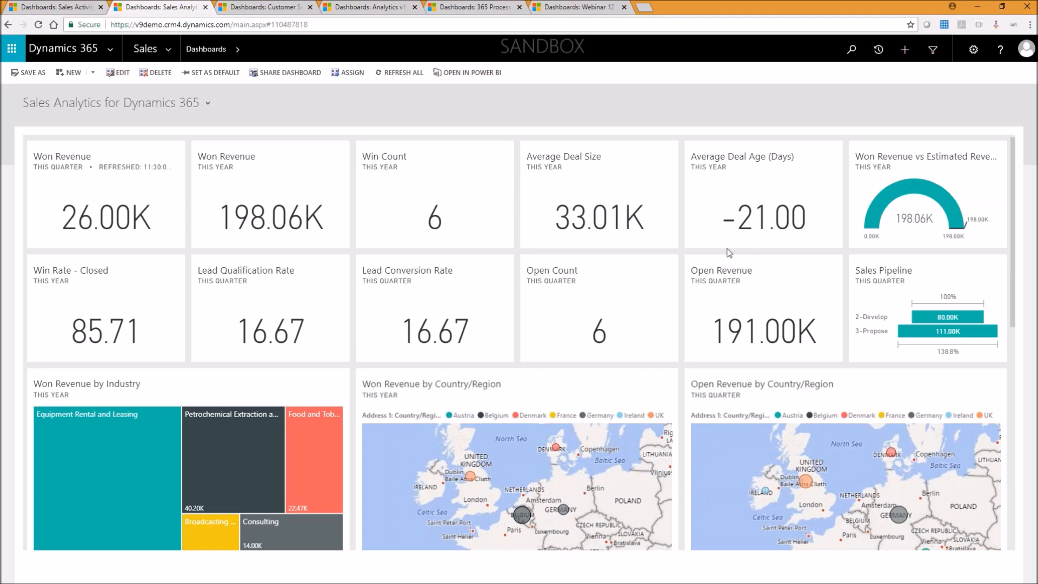
mouse_move(199, 192)
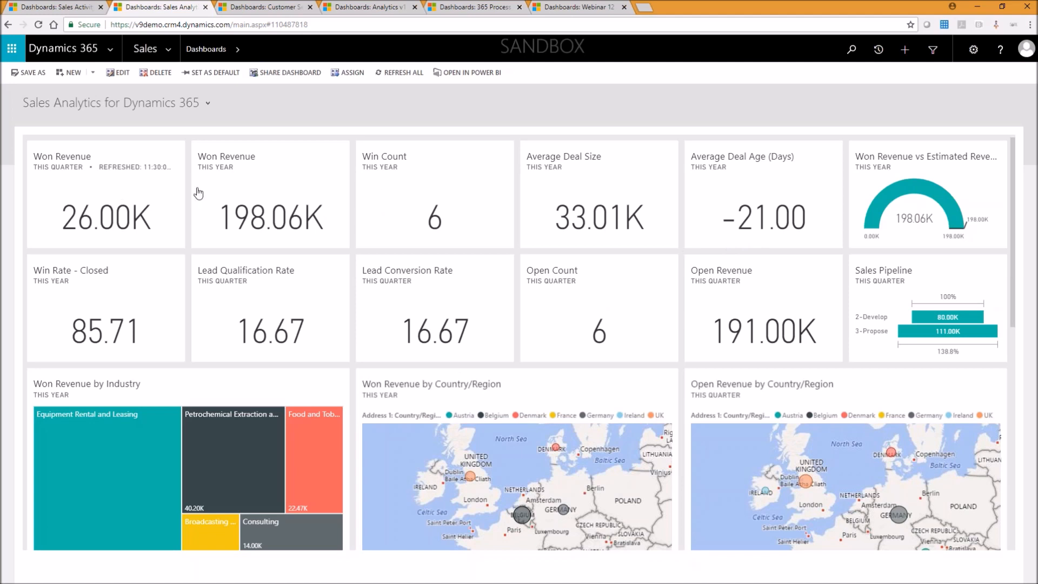
mouse_move(466, 211)
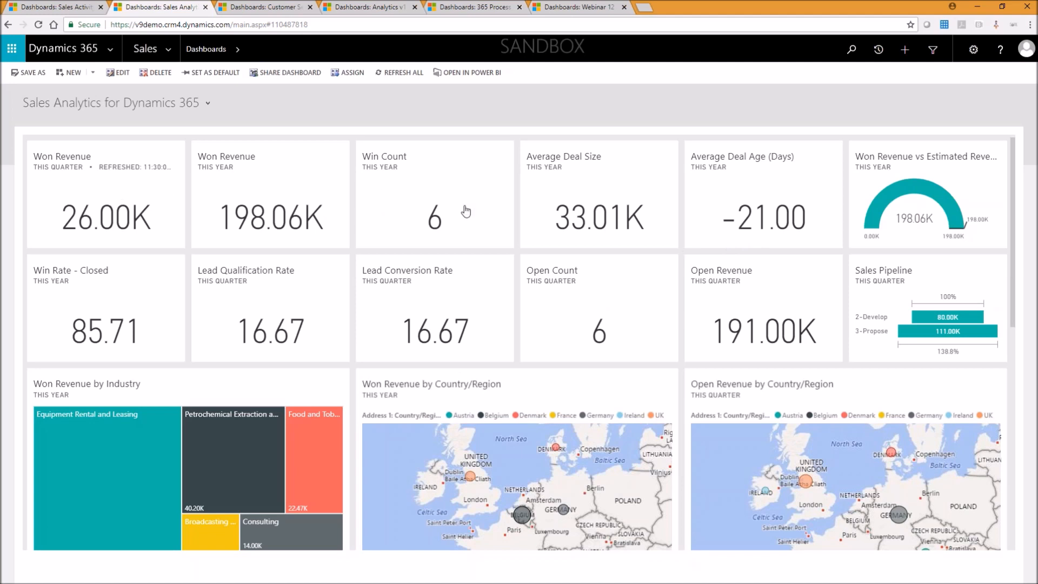
mouse_move(680, 196)
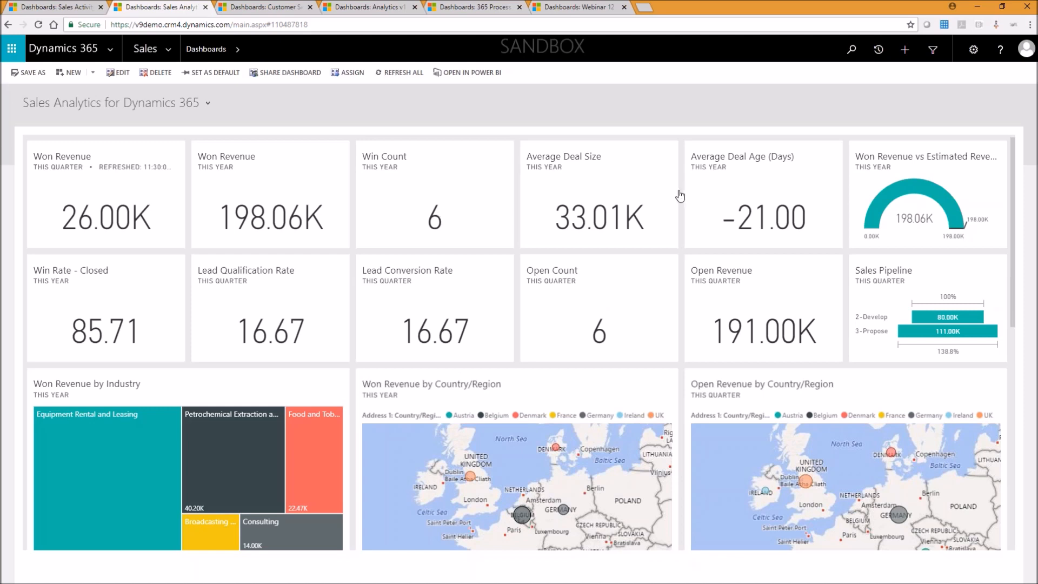
mouse_move(482, 347)
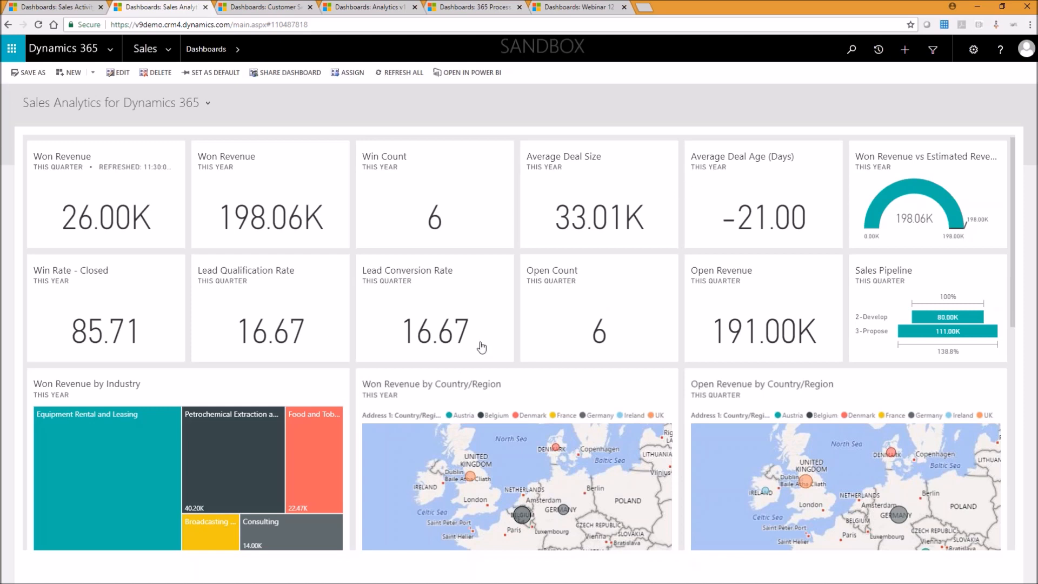
mouse_move(533, 341)
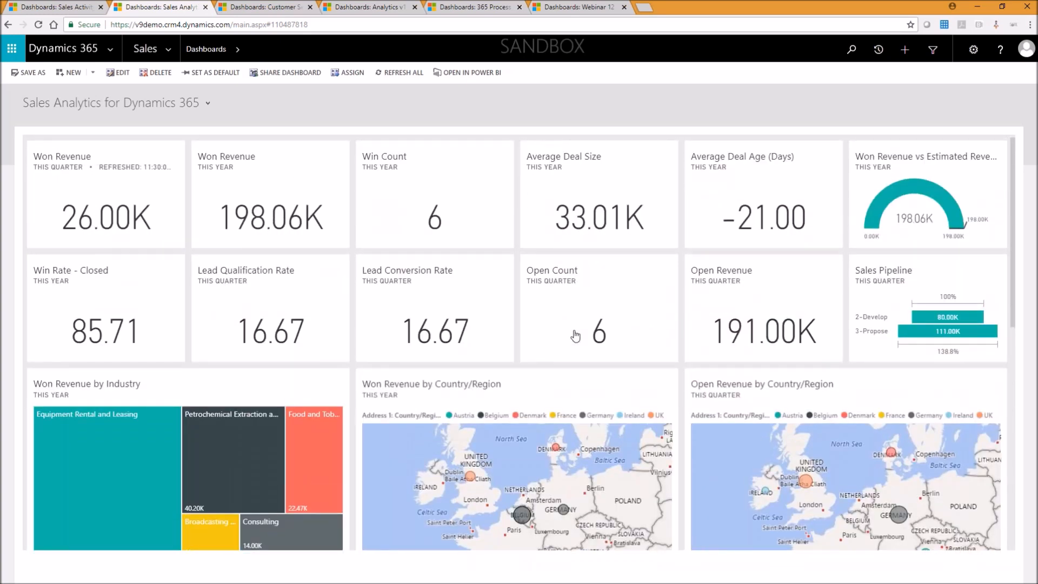
Scroll down the Sales Analytics dashboard to its embedded Power BI sales report tiles
scroll(down, 3)
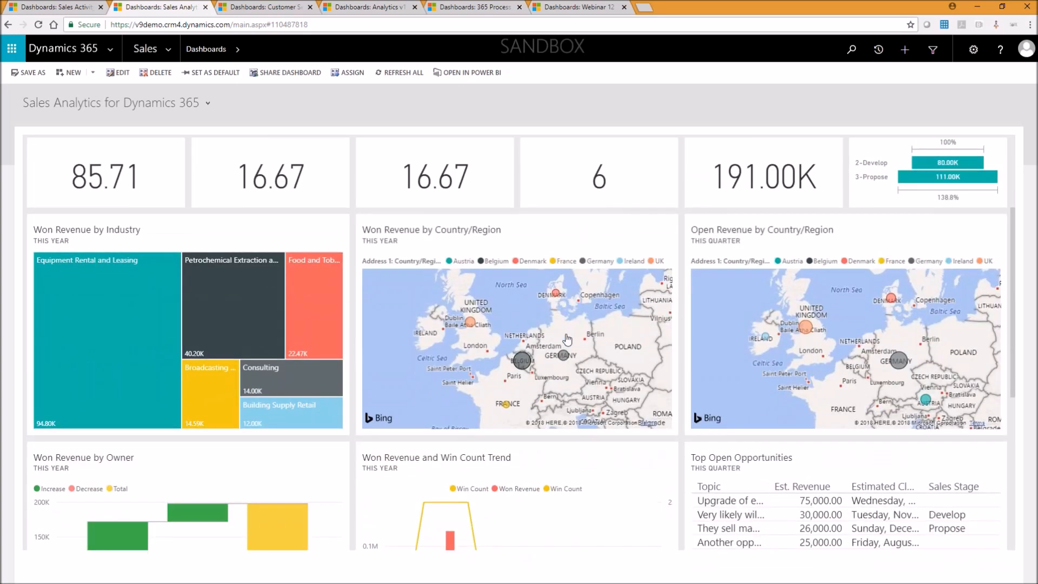
scroll(down, 3)
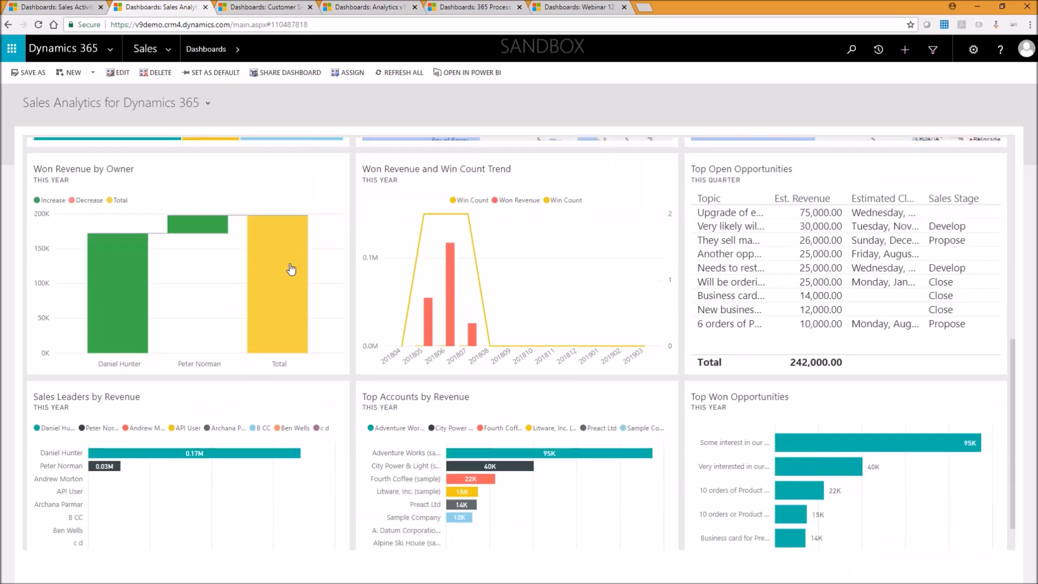
scroll(down, 3)
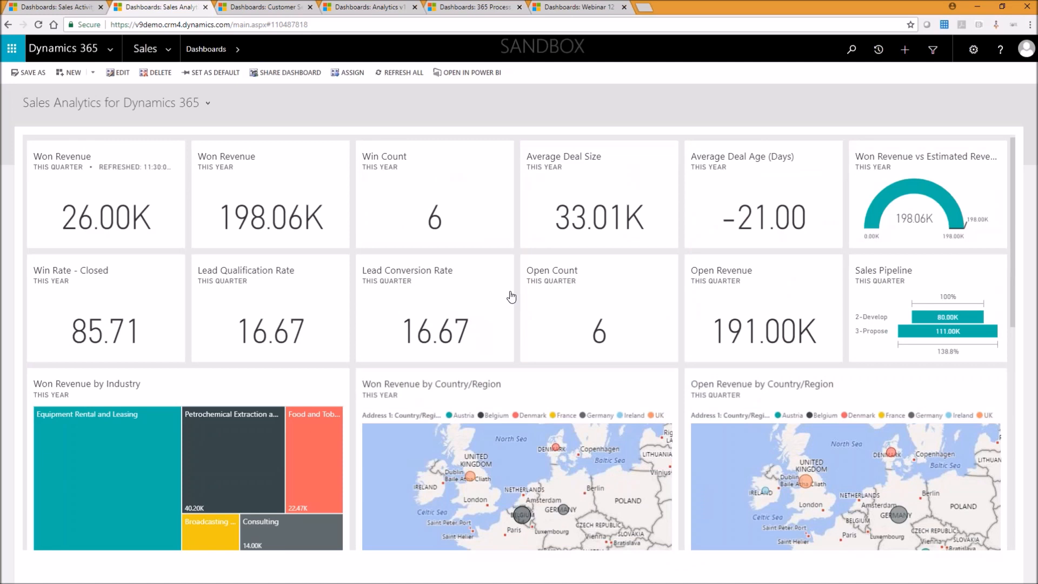
mouse_move(515, 299)
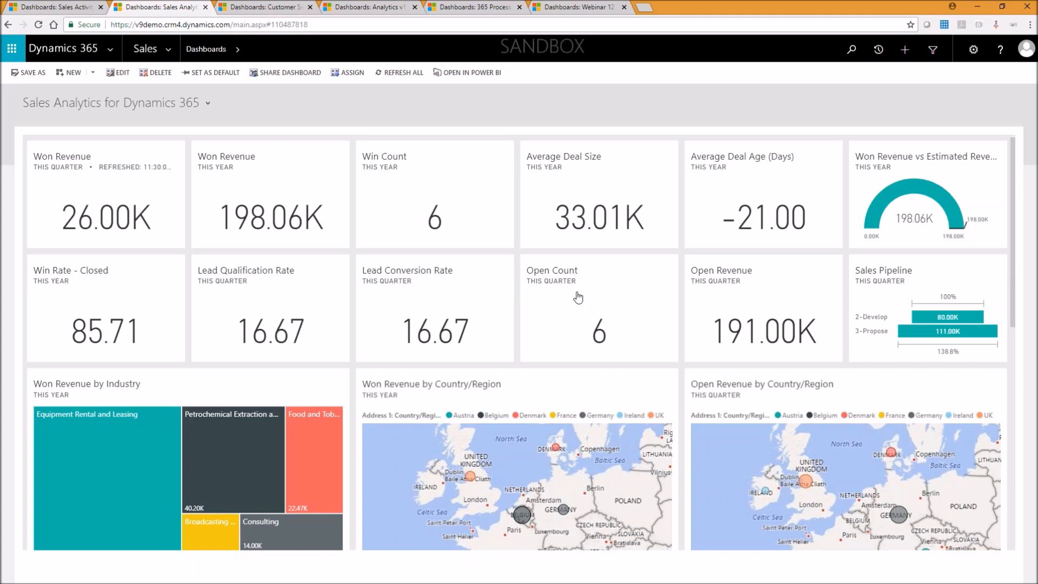
mouse_move(192, 257)
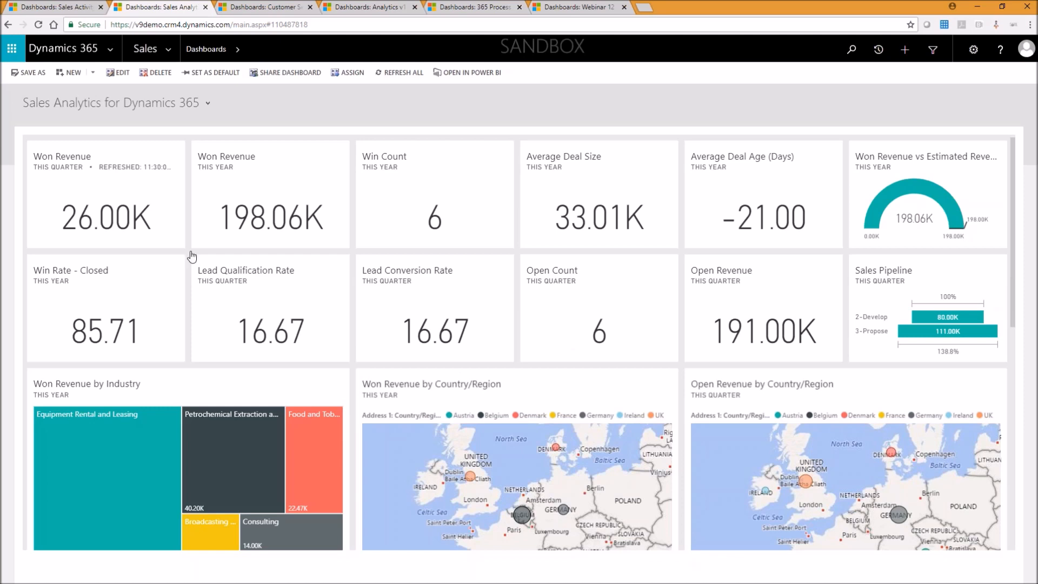
scroll(down, 3)
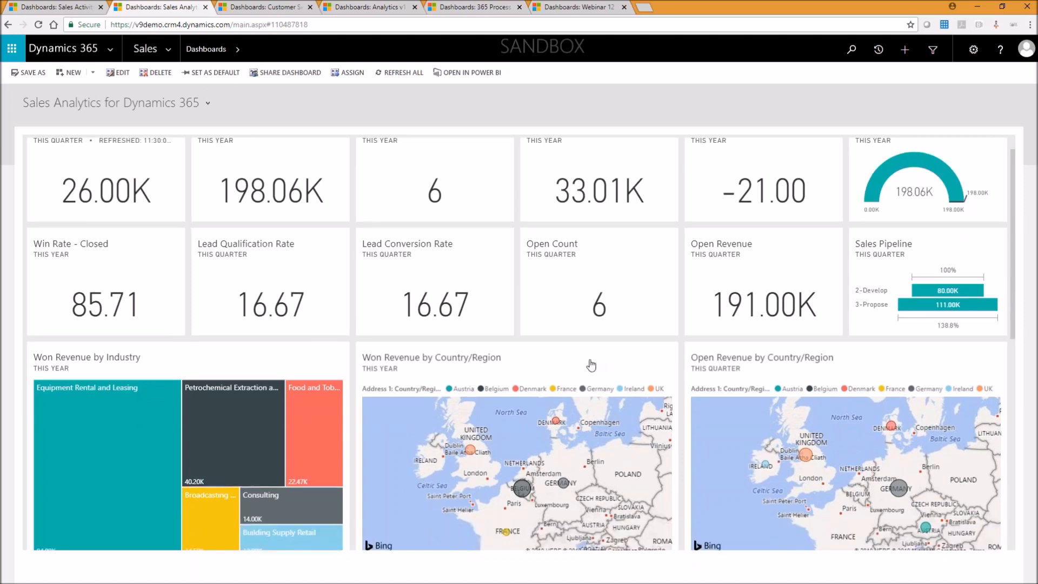
scroll(down, 3)
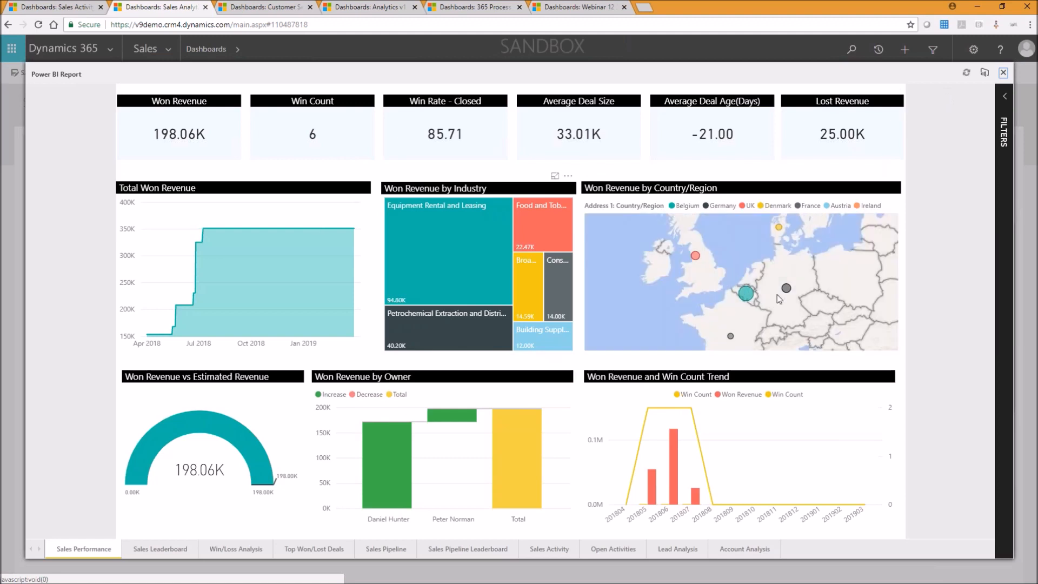
mouse_move(417, 297)
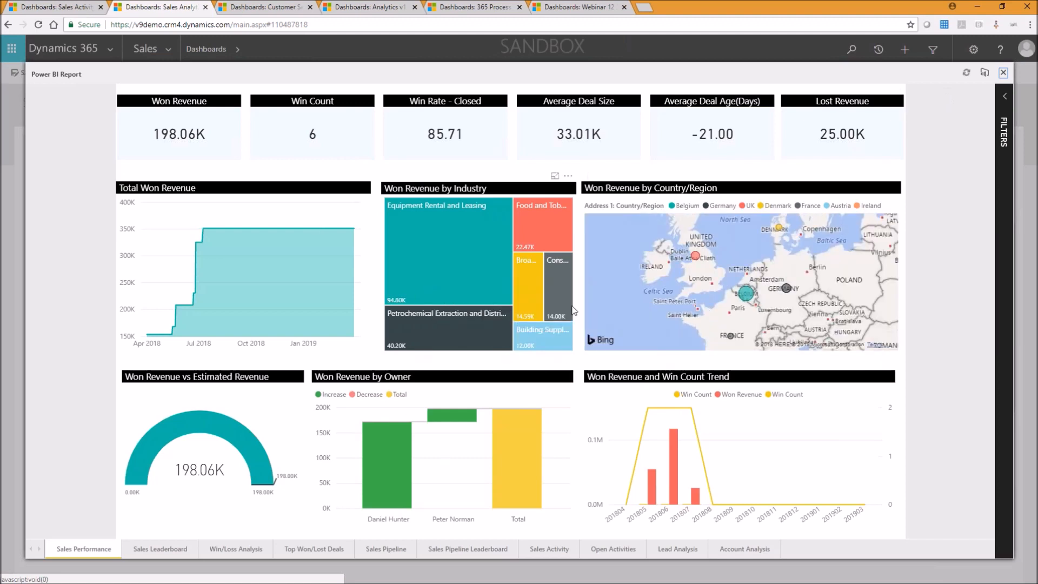
mouse_move(414, 377)
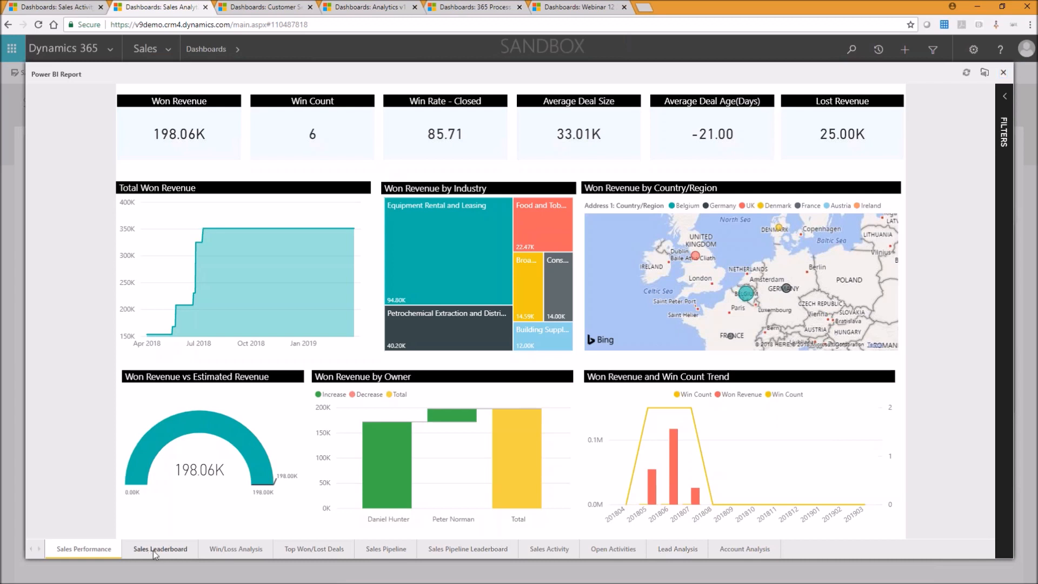
Page through Sales Leaderboard, Win/Loss Analysis, Top Won/Lost Deals and Sales Pipeline report pages
click(160, 549)
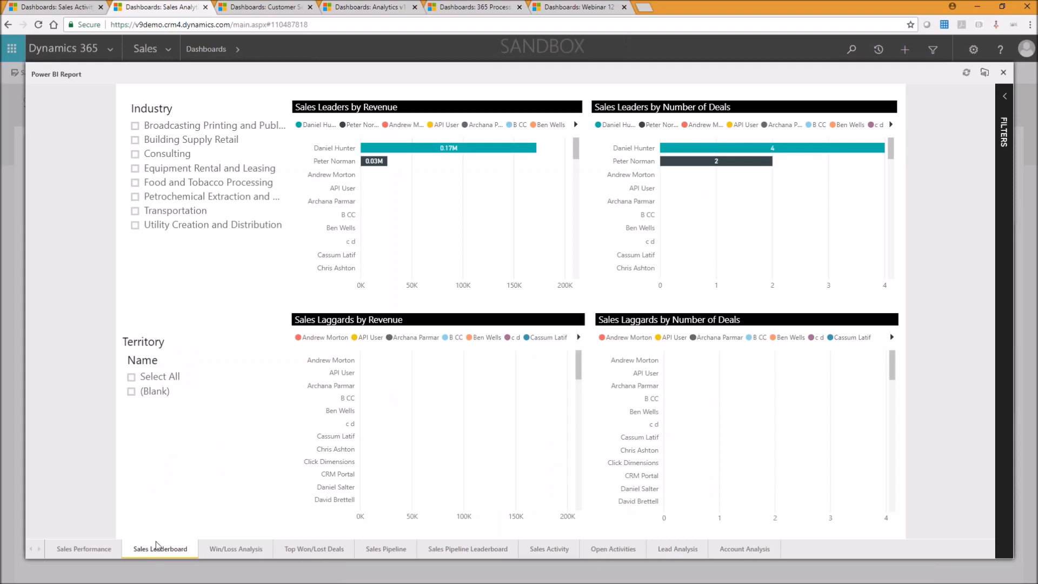
click(235, 549)
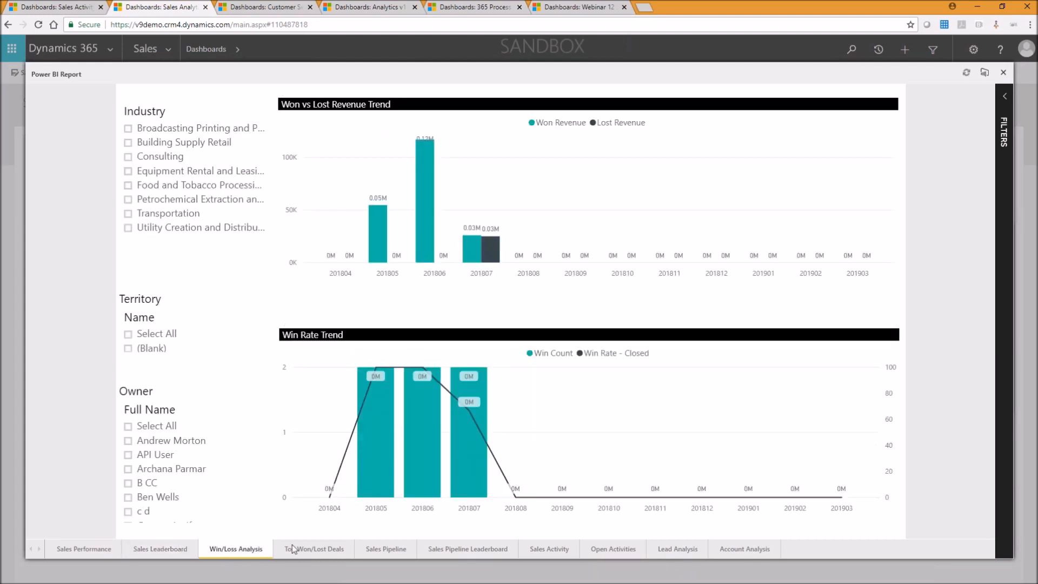
click(314, 548)
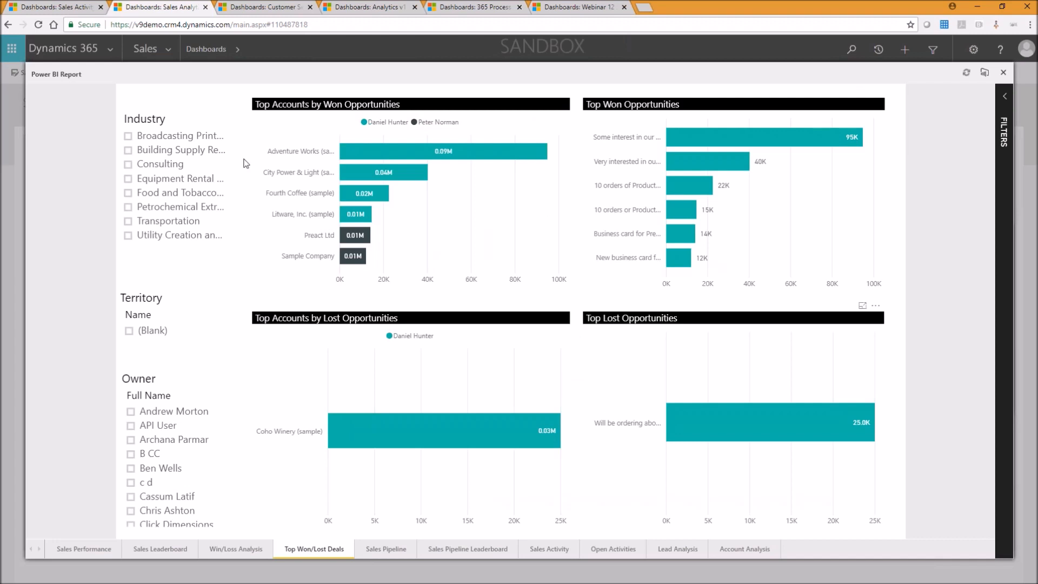
mouse_move(689, 452)
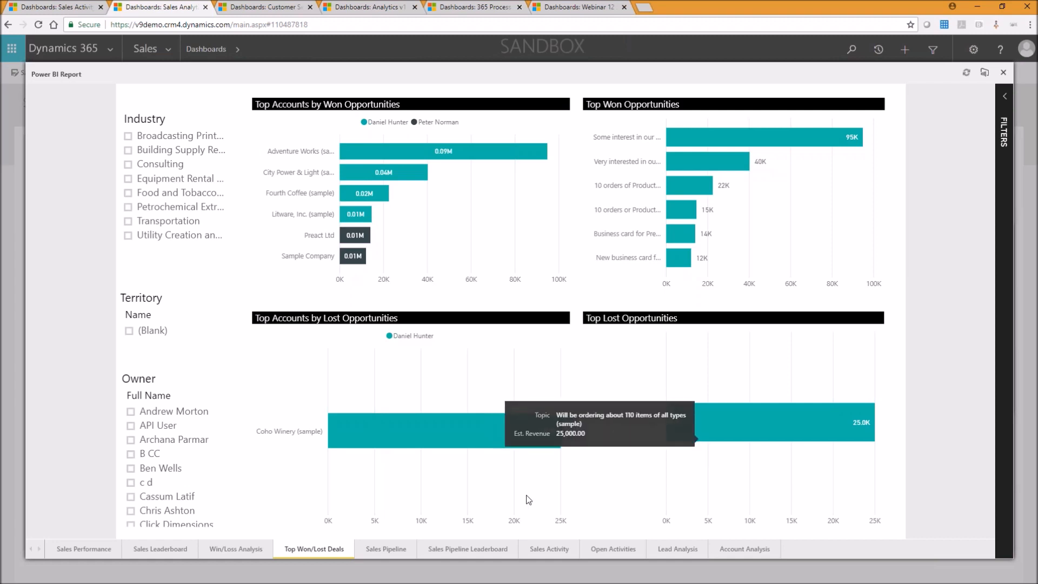
click(385, 548)
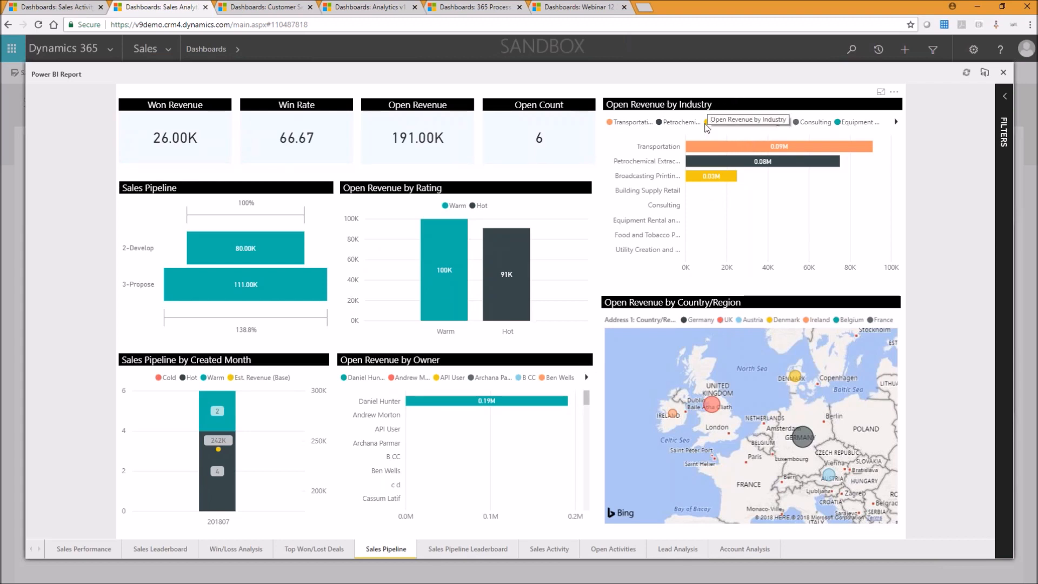
mouse_move(715, 144)
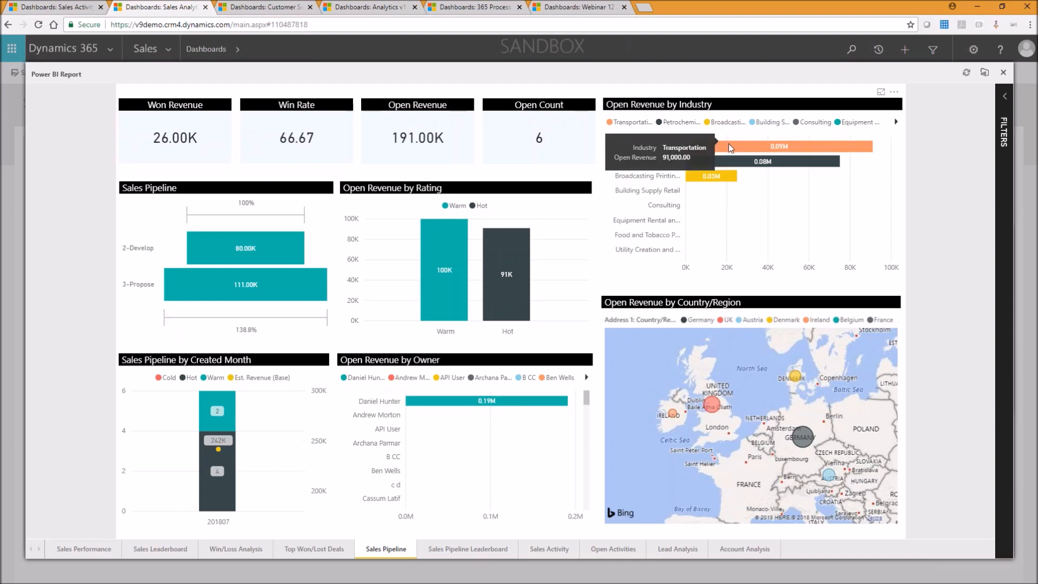
mouse_move(727, 175)
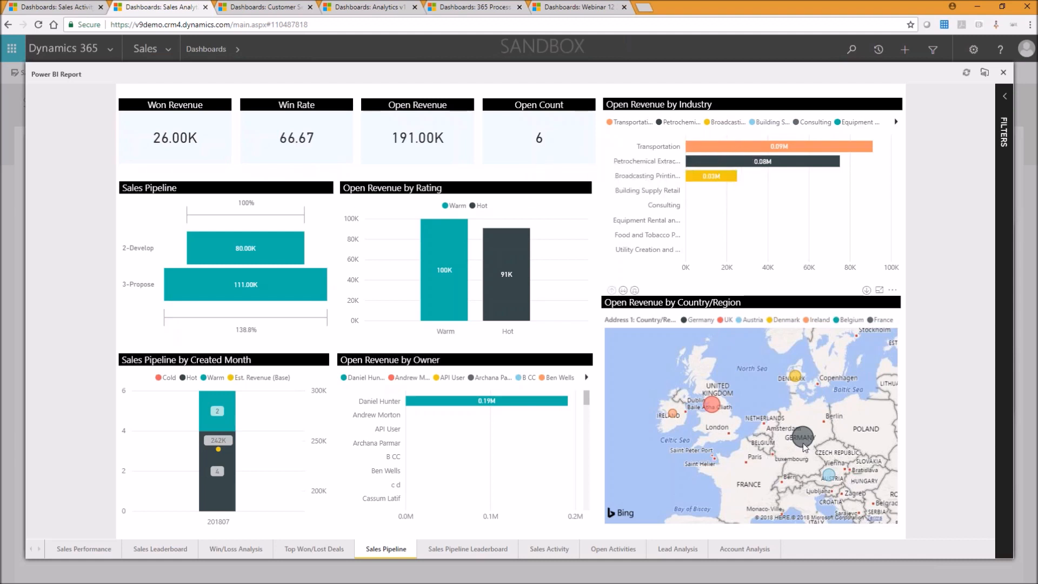
mouse_move(801, 437)
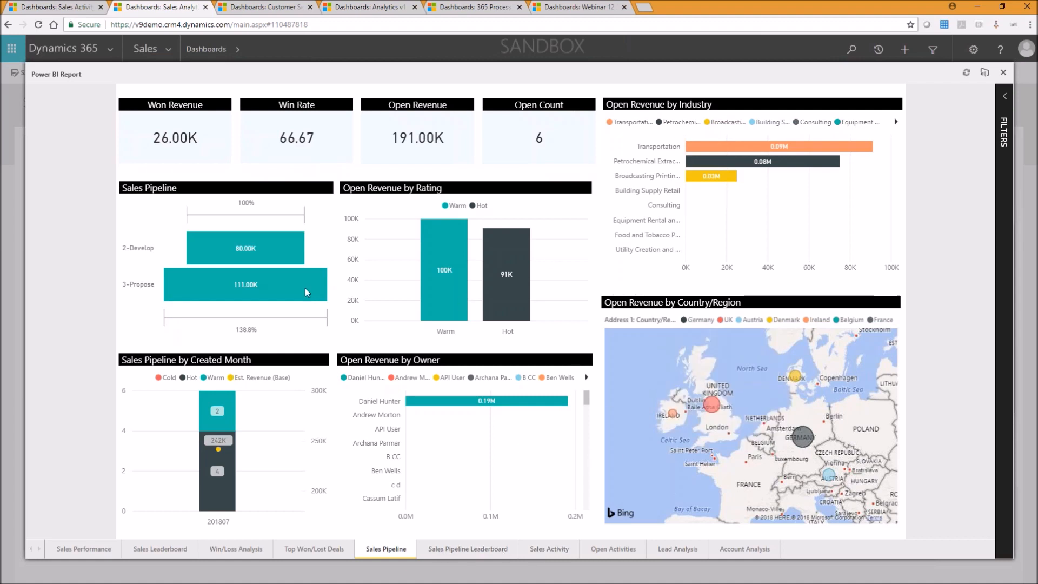
mouse_move(432, 392)
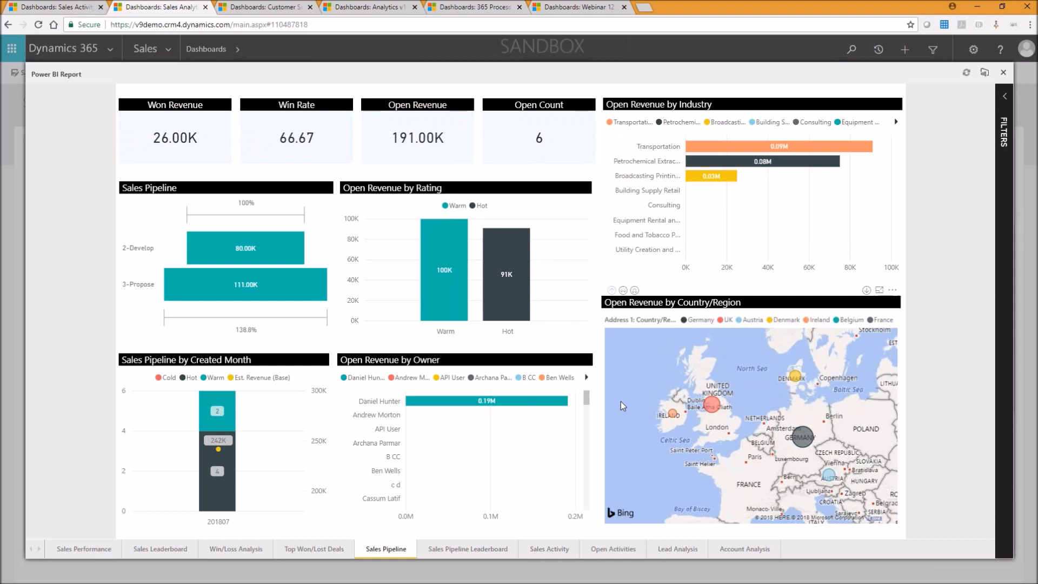
mouse_move(760, 172)
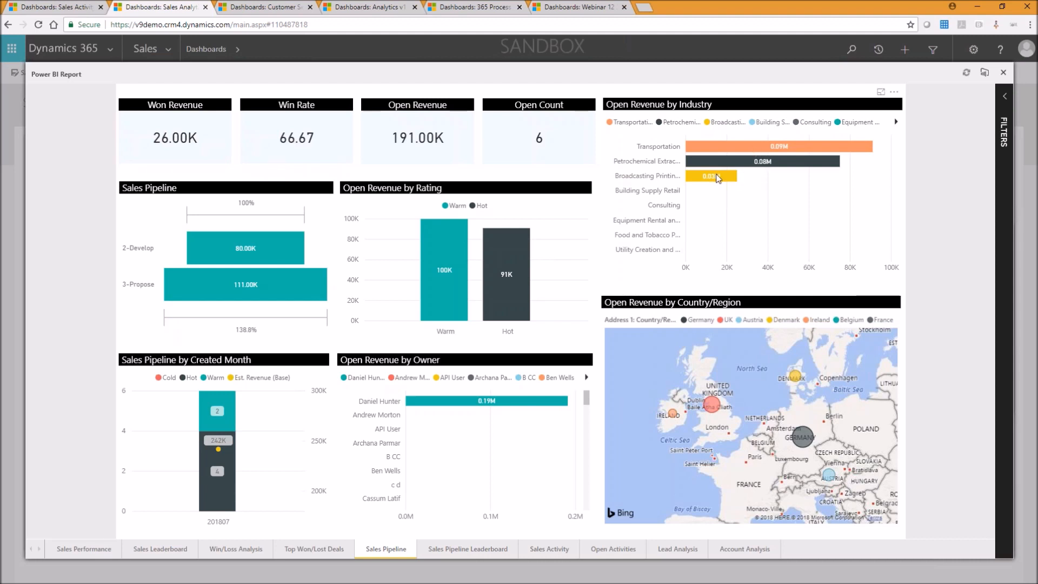
Cross-filter the Sales Pipeline page to the Broadcasting Printing and Publishing industry
click(711, 175)
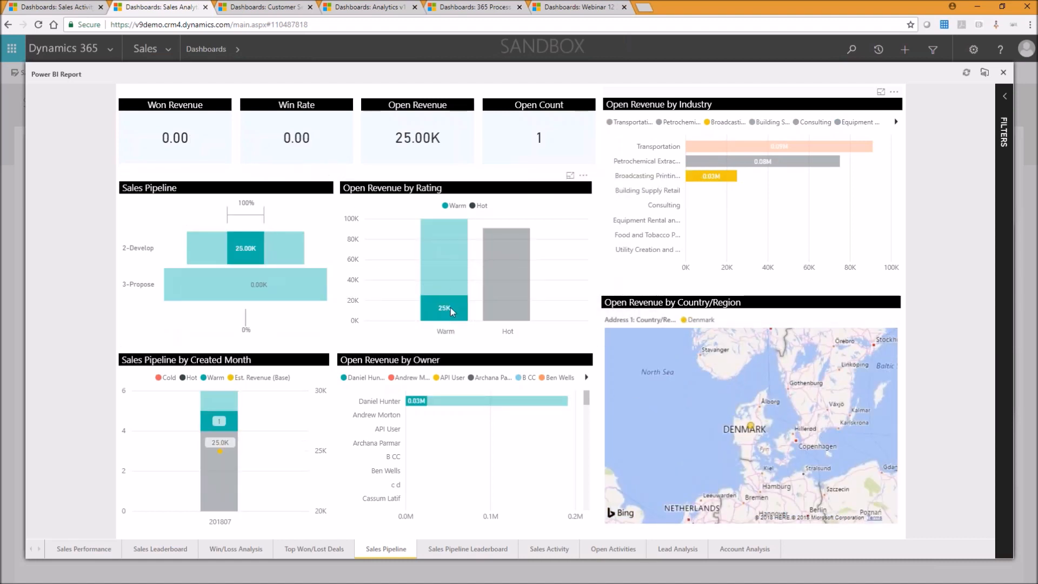
mouse_move(711, 175)
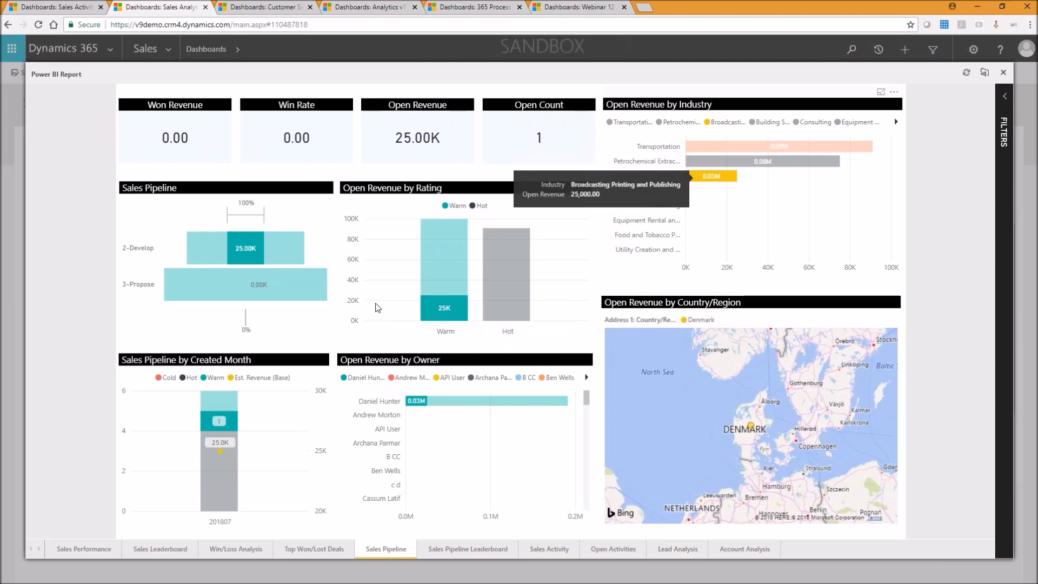
mouse_move(427, 329)
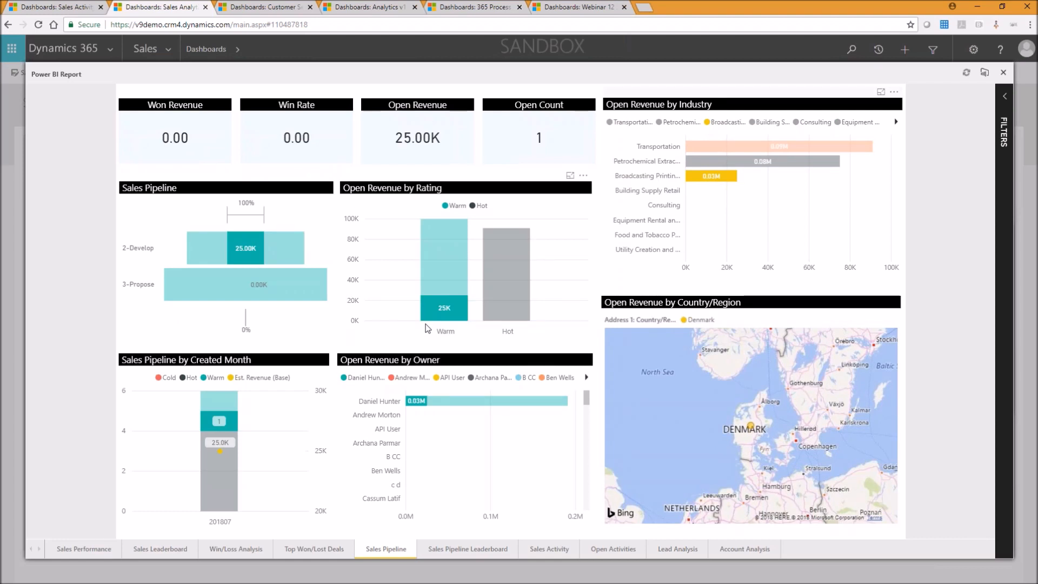
mouse_move(1017, 171)
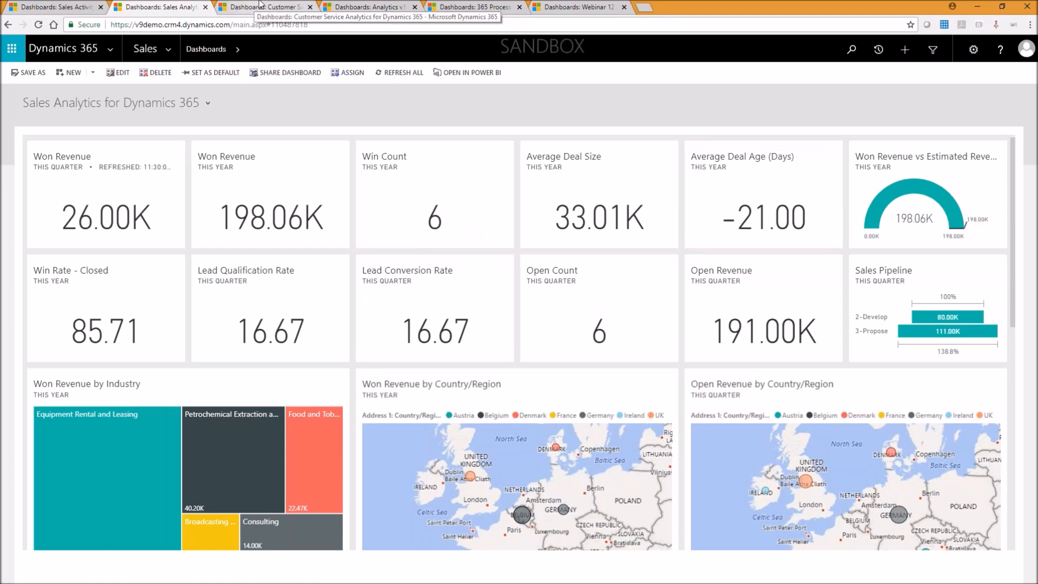
Switch to the Customer Service Analytics dashboard and scroll to its embedded Power BI report
click(265, 7)
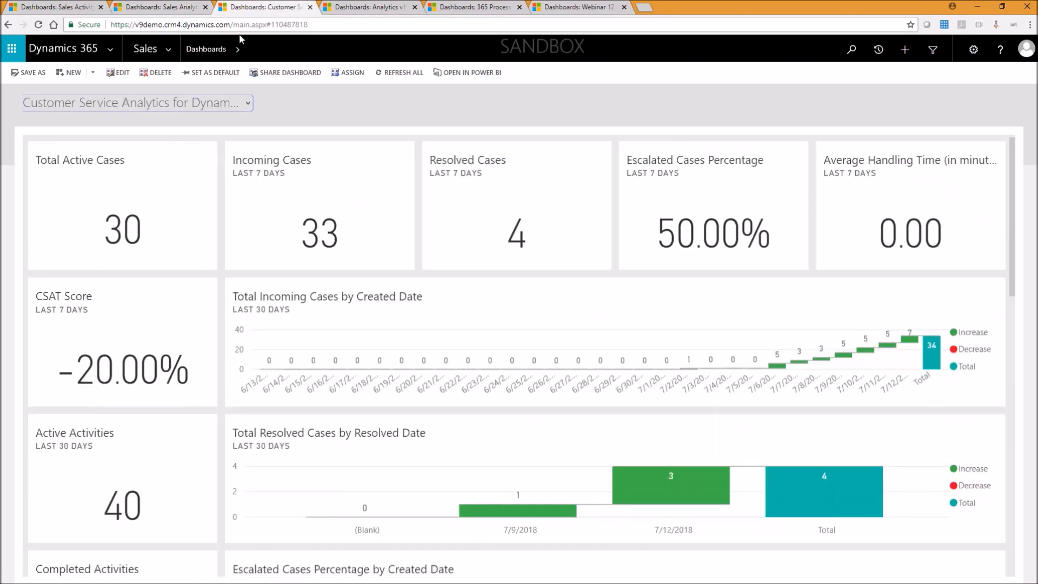
mouse_move(137, 102)
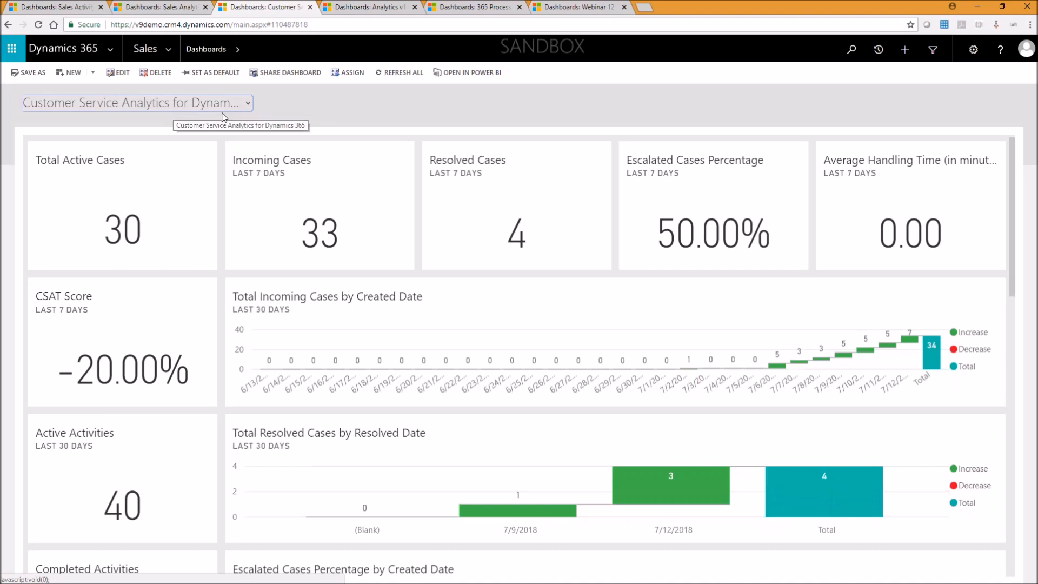
mouse_move(376, 150)
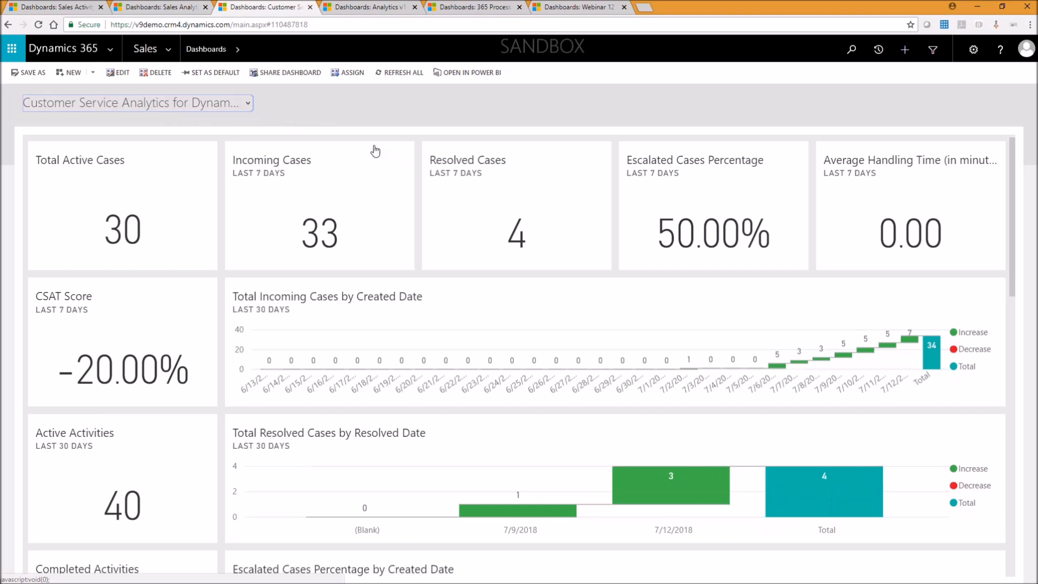
mouse_move(472, 229)
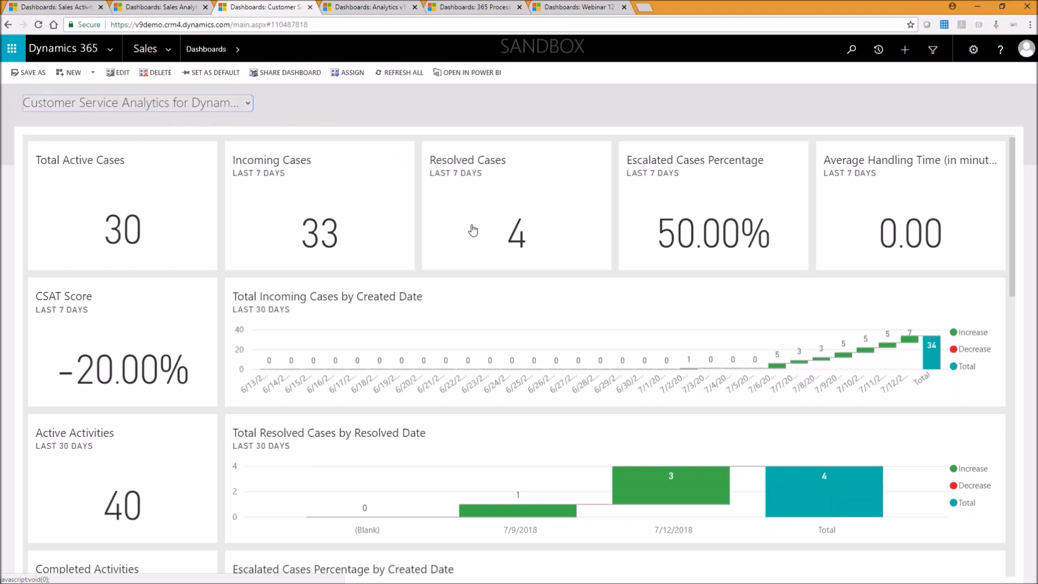
mouse_move(491, 160)
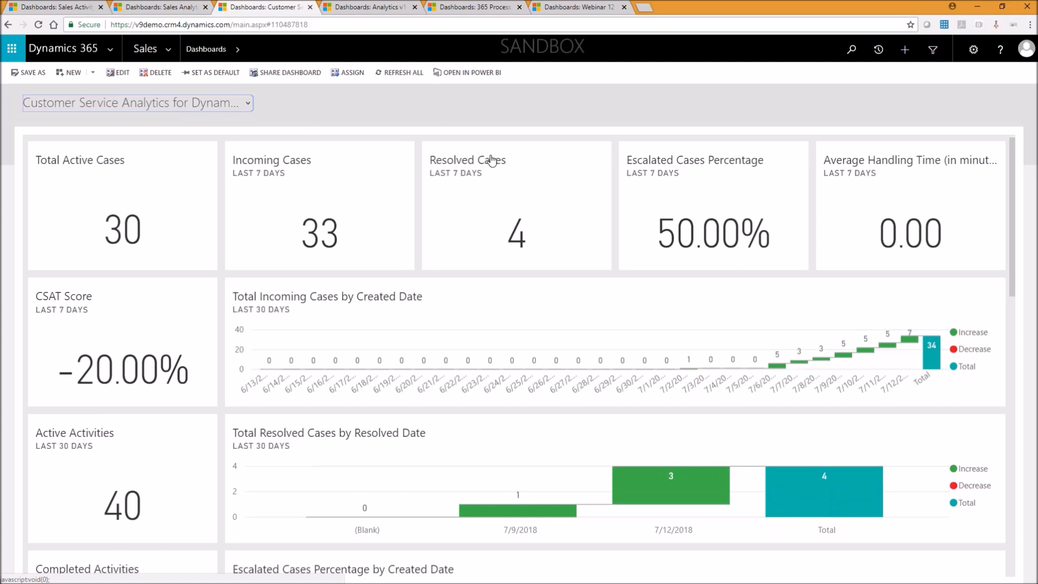
scroll(down, 3)
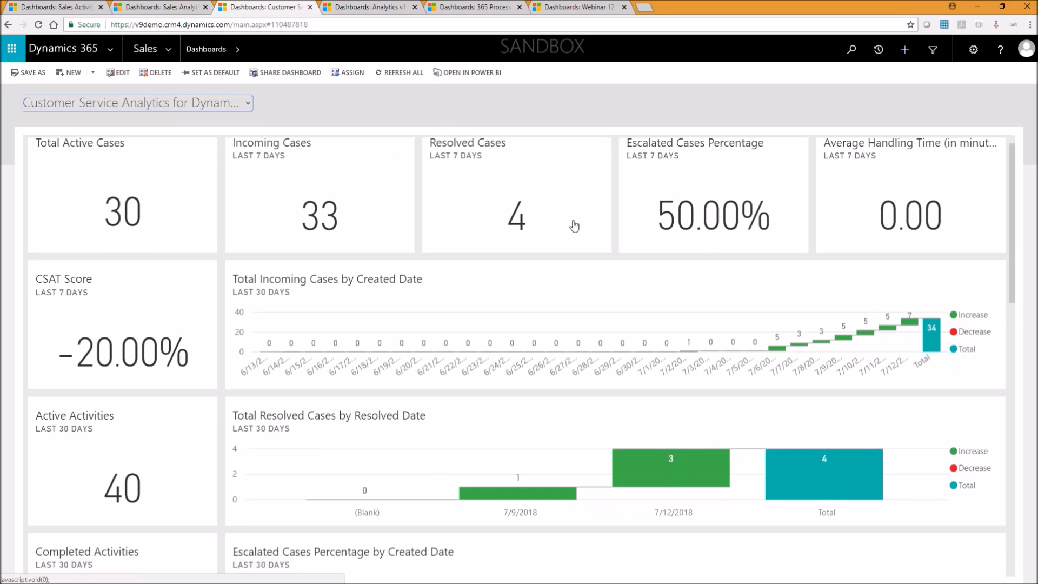
scroll(down, 3)
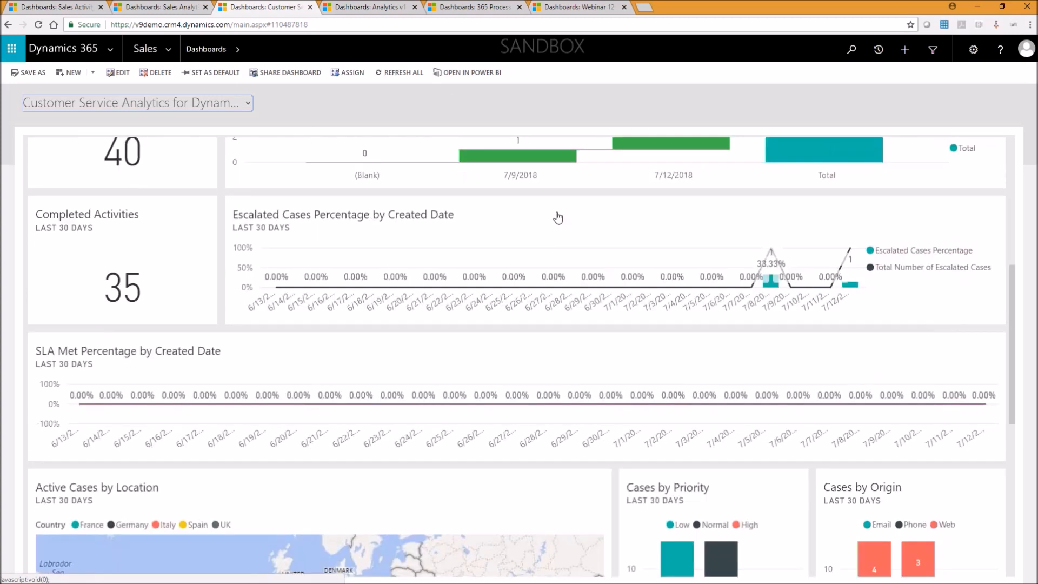
scroll(down, 3)
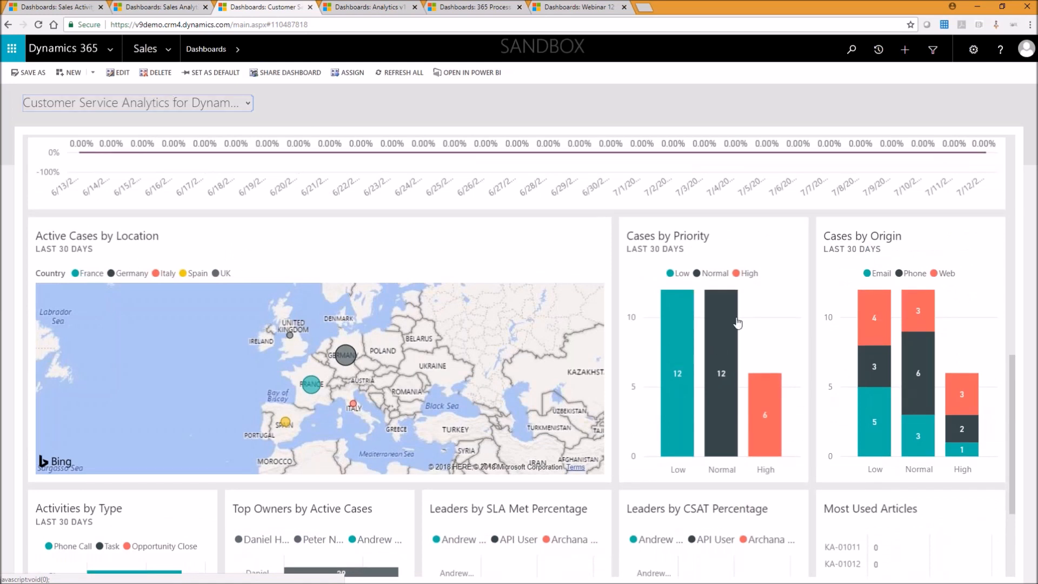
mouse_move(845, 353)
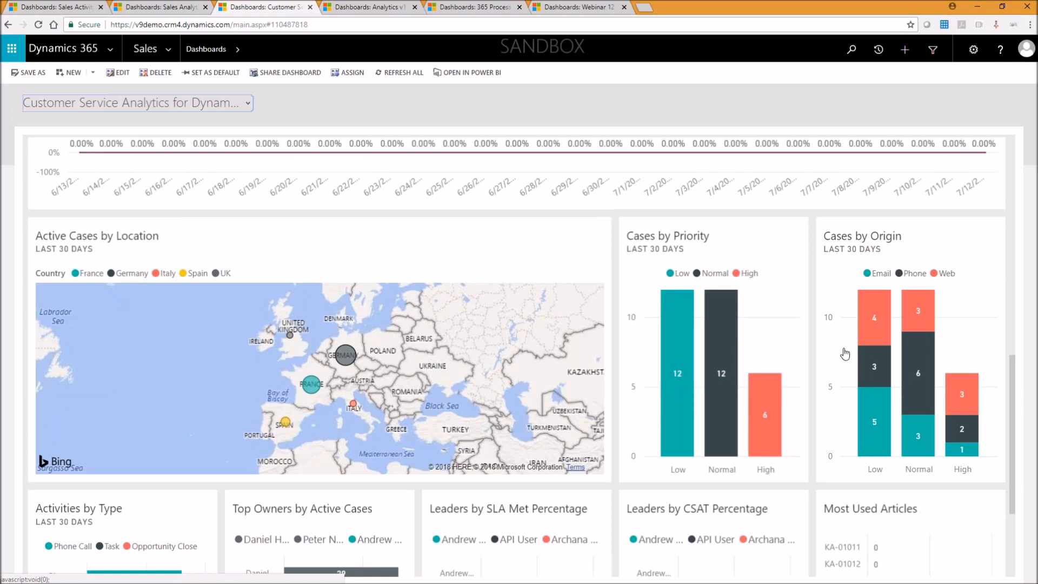
mouse_move(817, 382)
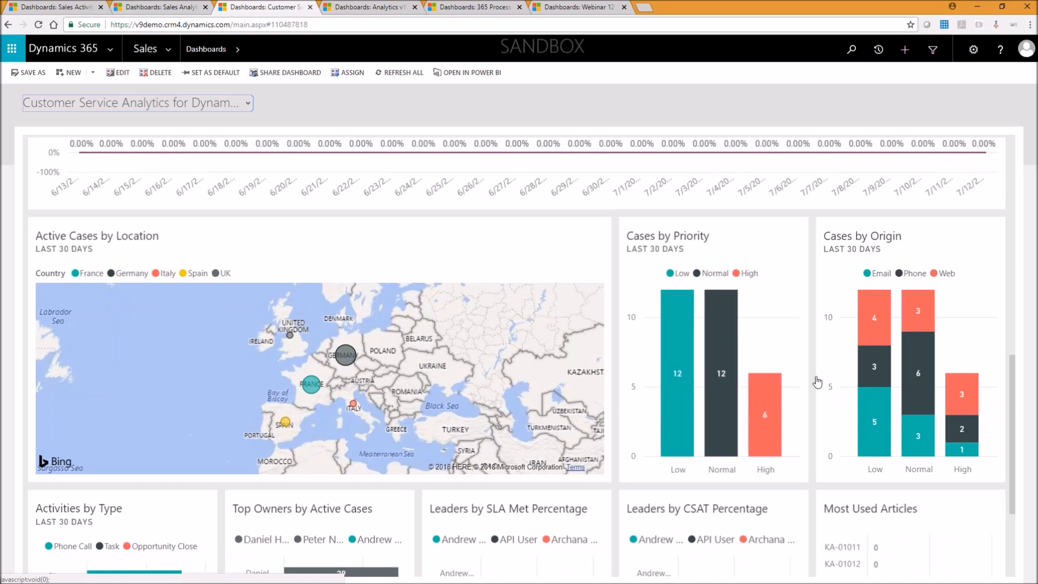
scroll(down, 3)
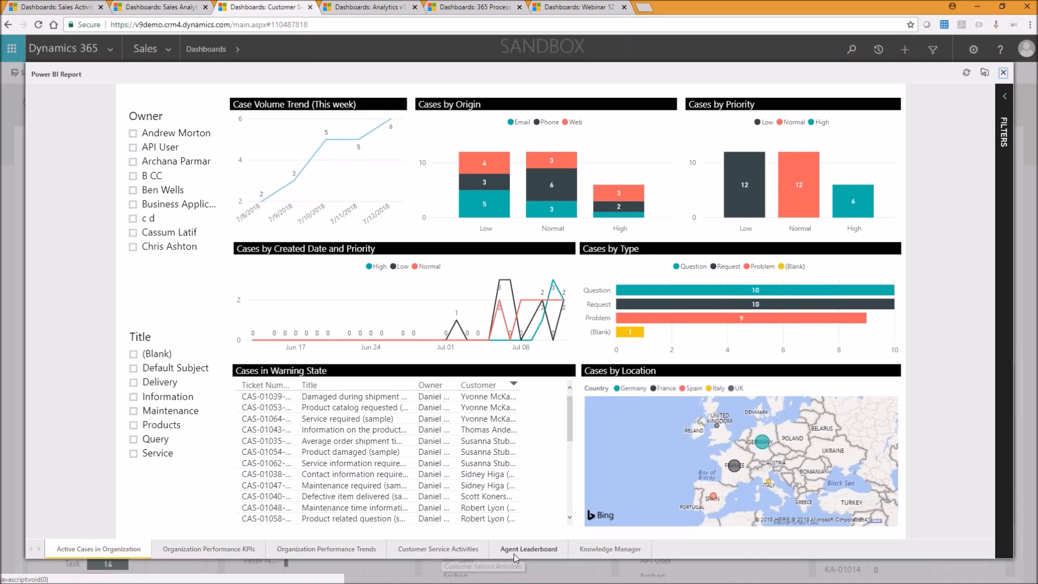
View the Agent Leaderboard report page, then return to Active Cases in Organization
click(529, 549)
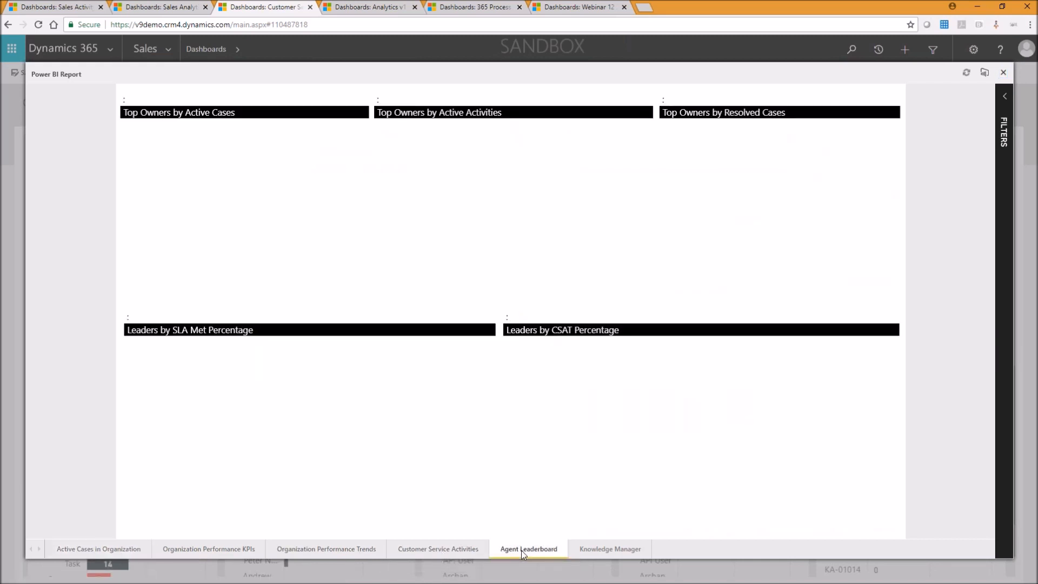
click(528, 548)
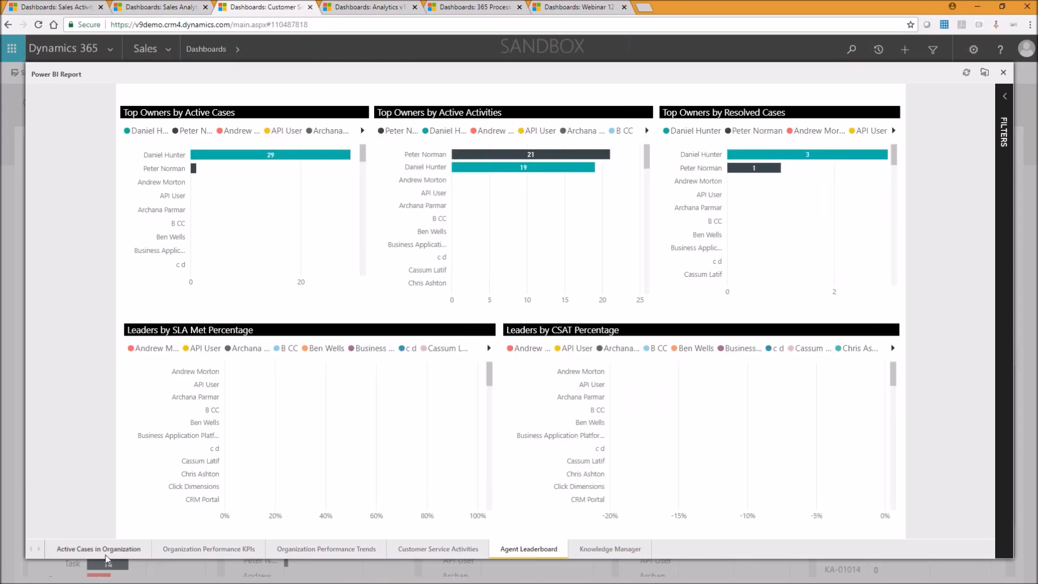
click(99, 549)
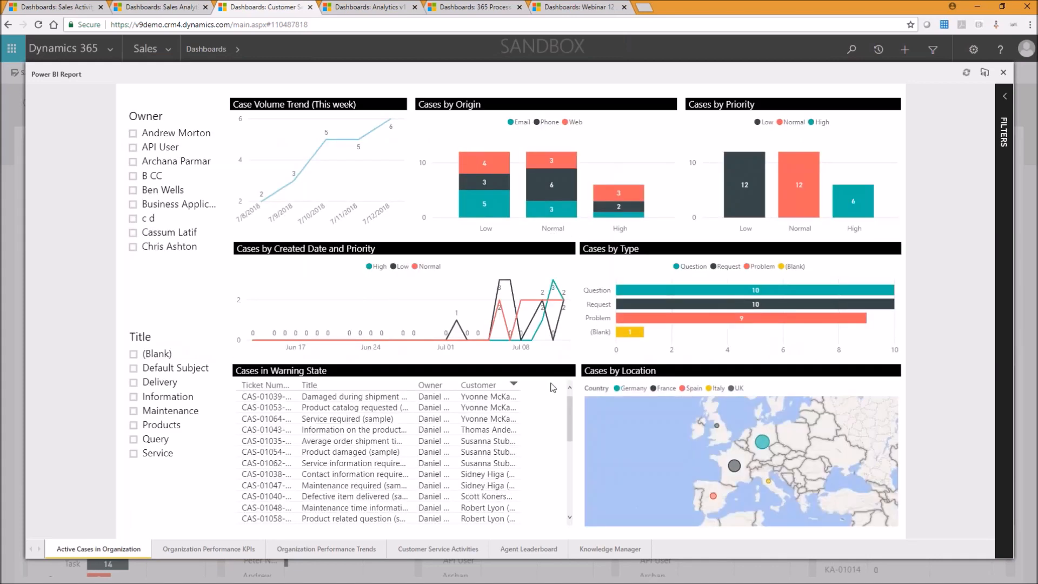
mouse_move(755, 370)
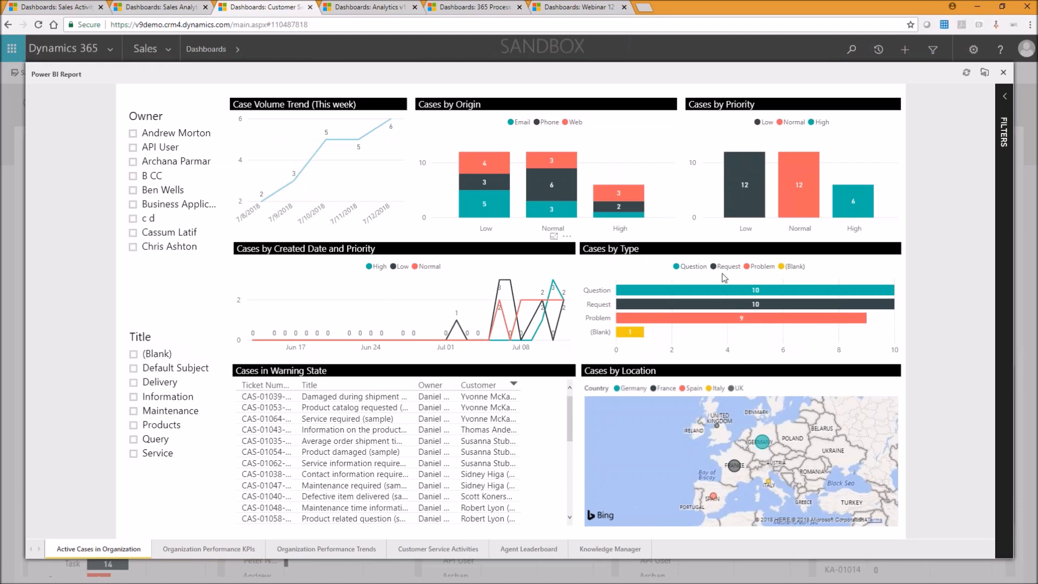
mouse_move(486, 344)
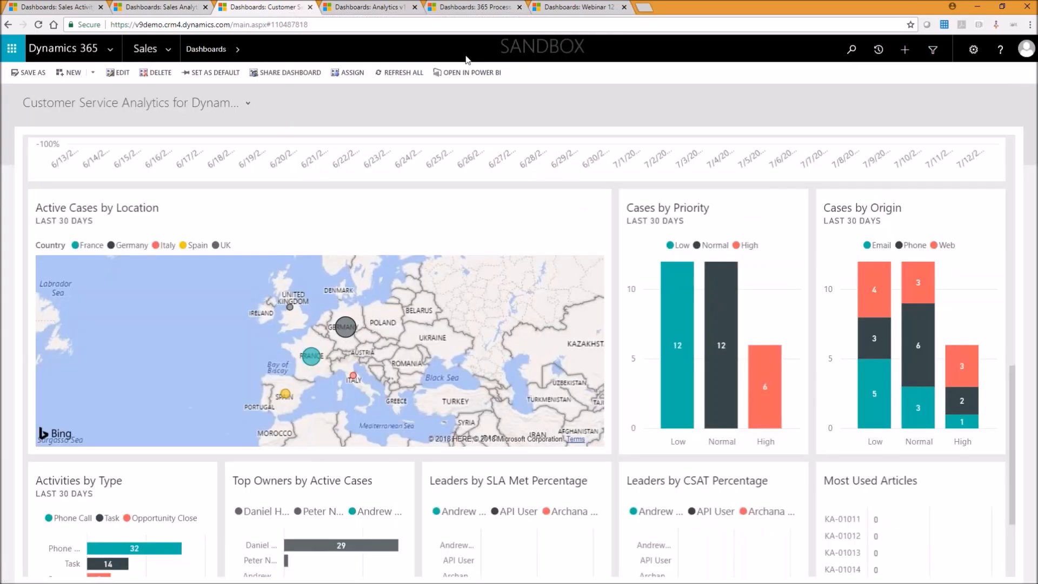
mouse_move(367, 6)
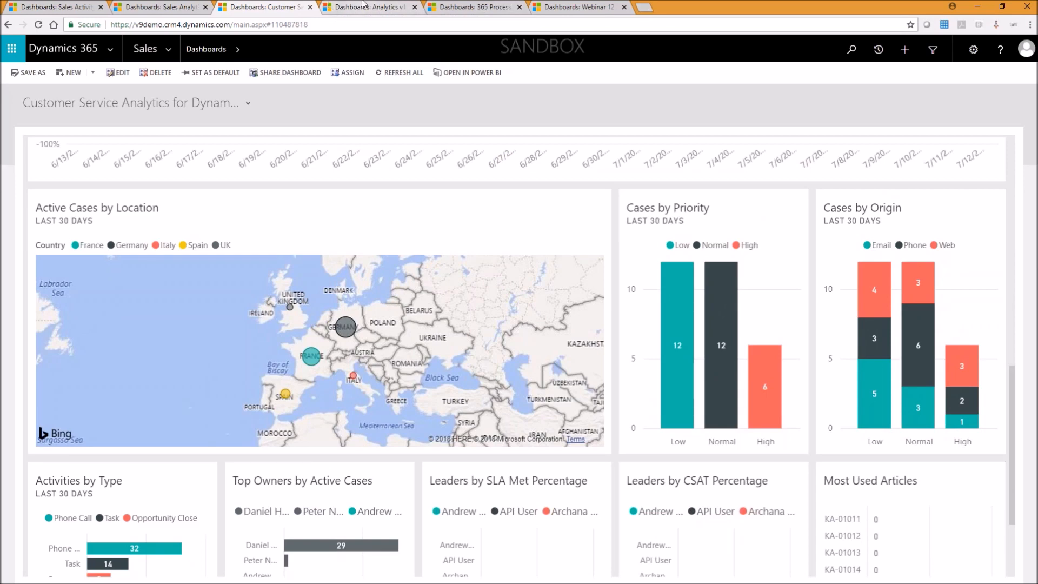
Switch to the Analytics v1 dashboard with its email click and send charts
click(368, 7)
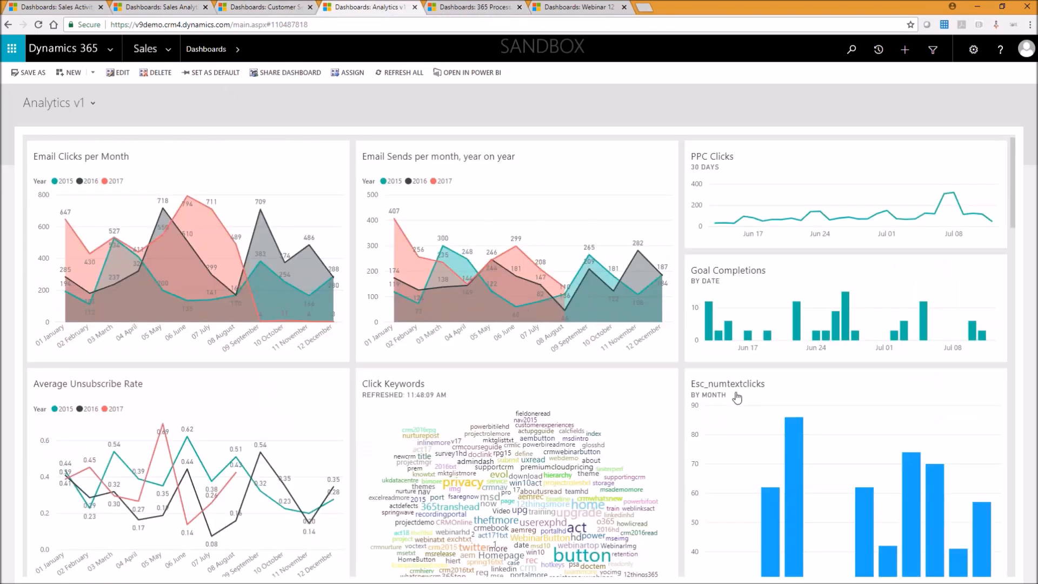
mouse_move(229, 263)
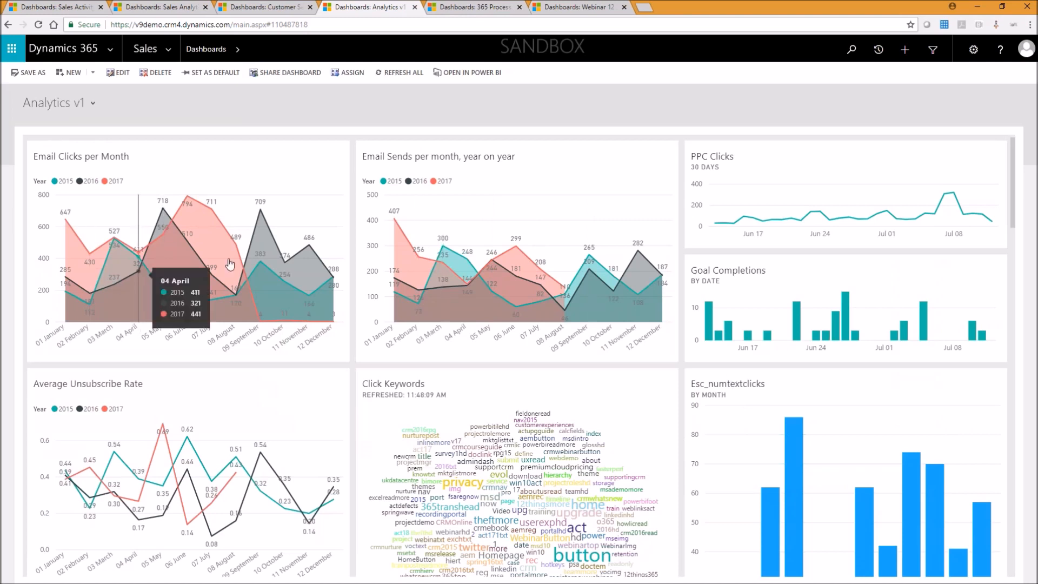
mouse_move(223, 274)
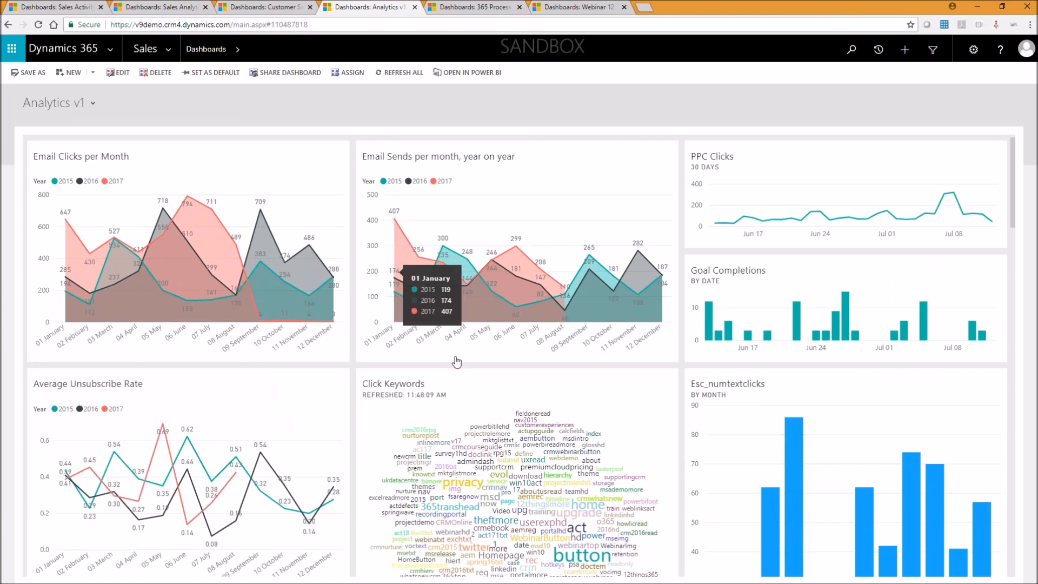
Scroll down Analytics v1 to the Average Unsubscribe Rate, Click Keywords and Esc_numtextclicks tiles
scroll(down, 3)
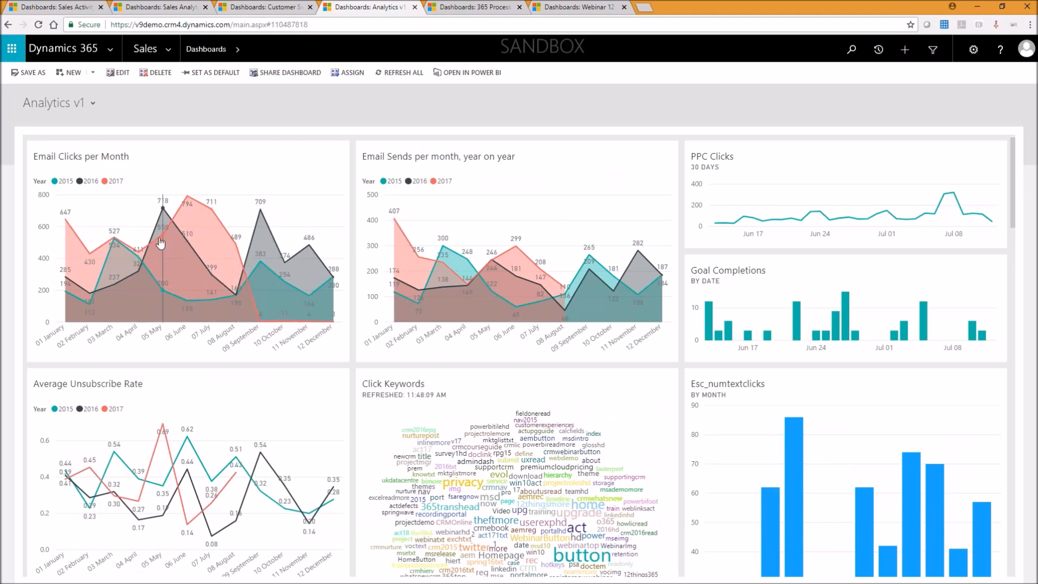
mouse_move(158, 184)
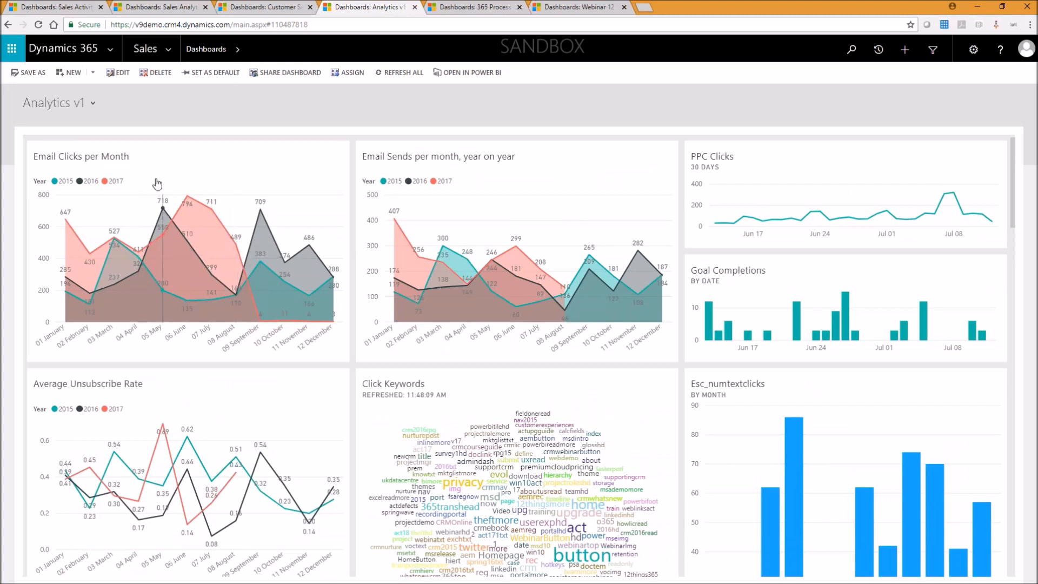
mouse_move(290, 315)
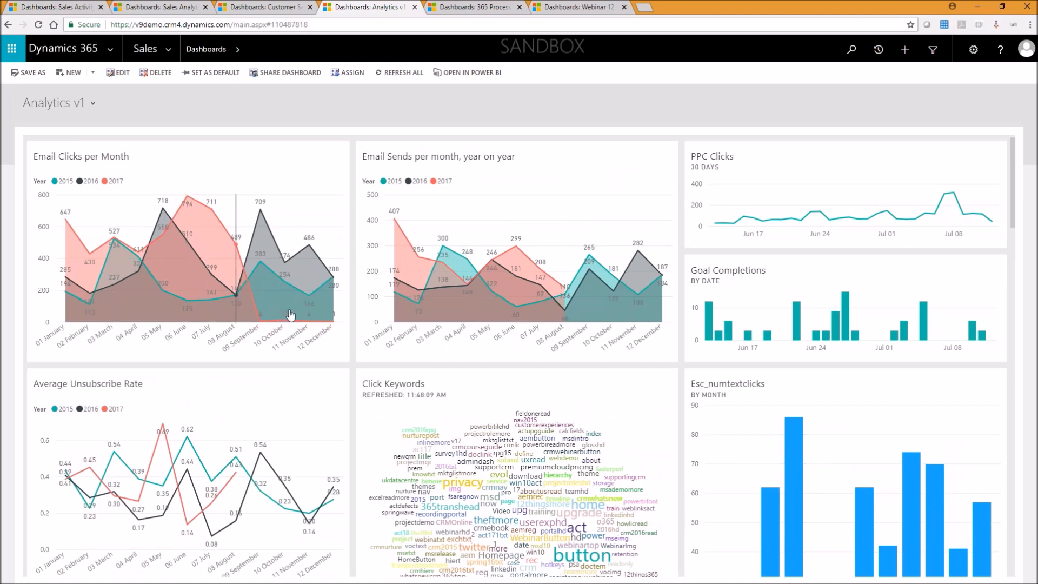
mouse_move(68, 328)
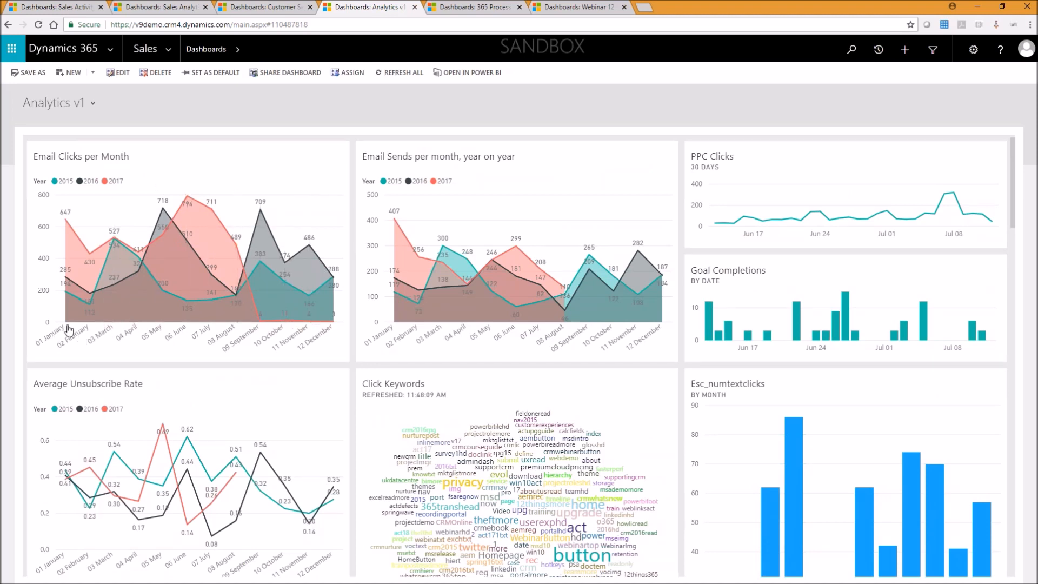
mouse_move(121, 262)
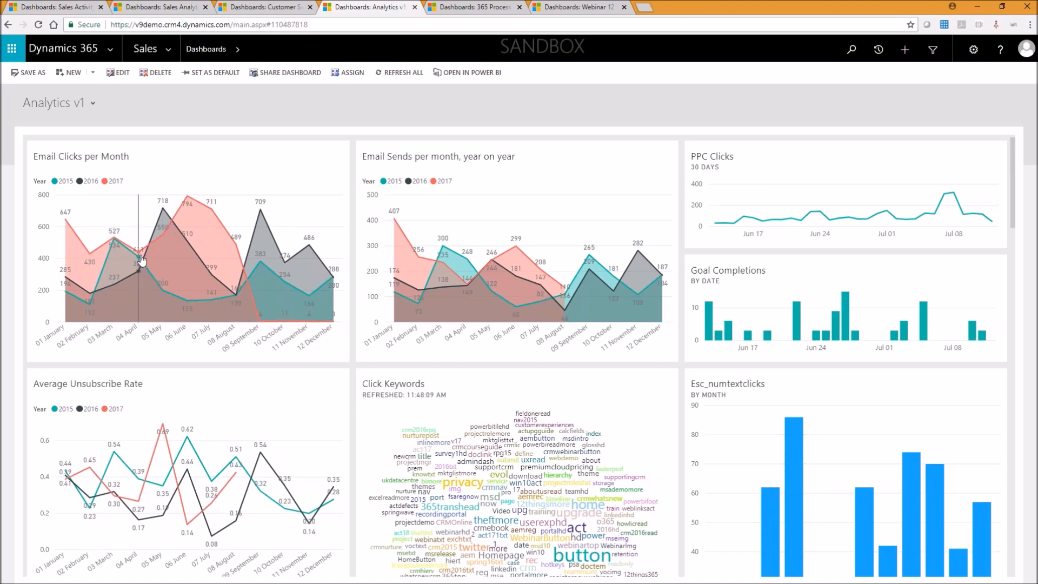
mouse_move(193, 231)
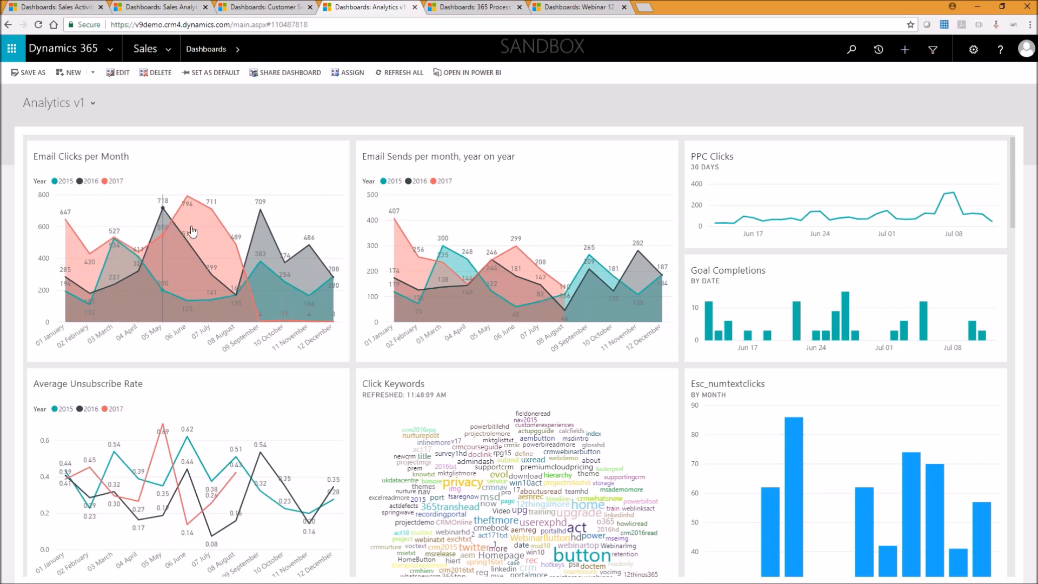
mouse_move(430, 254)
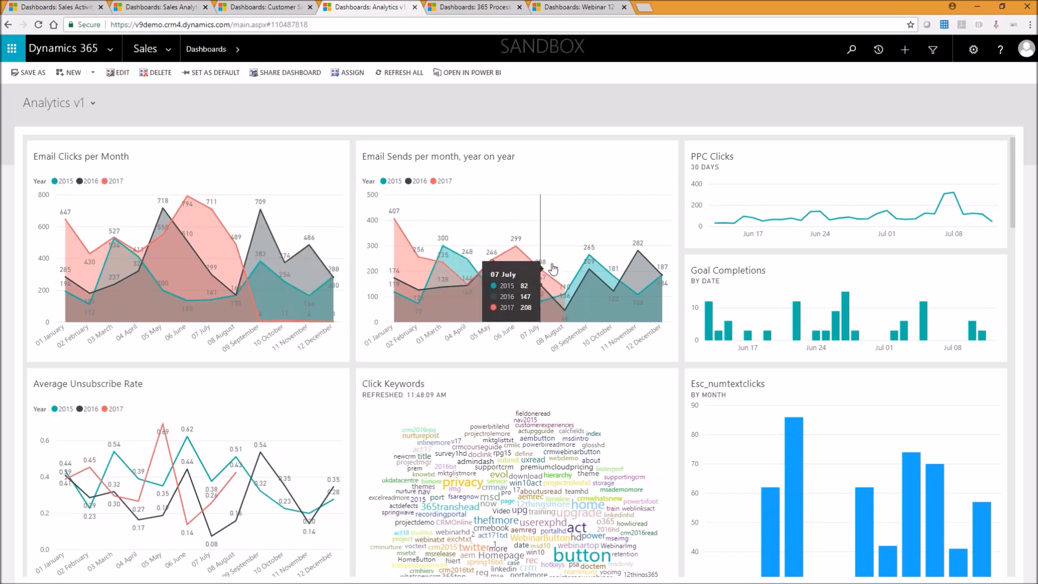
mouse_move(468, 246)
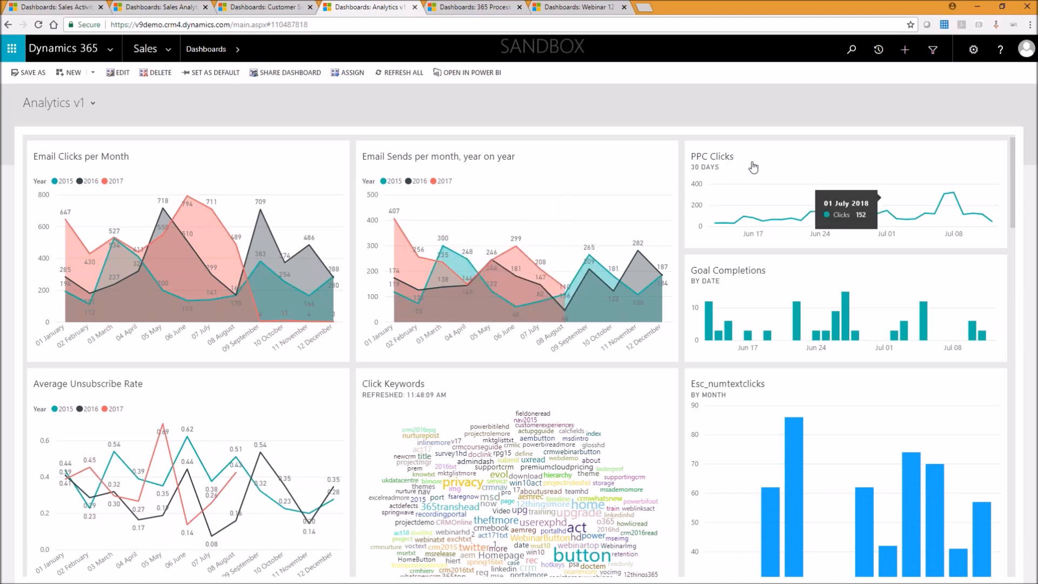
mouse_move(755, 180)
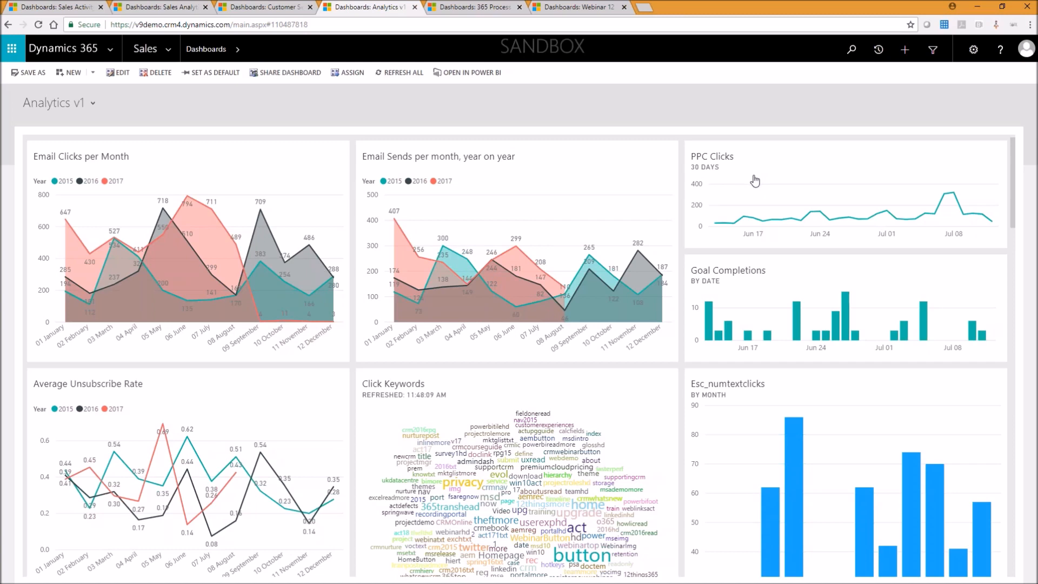
mouse_move(749, 222)
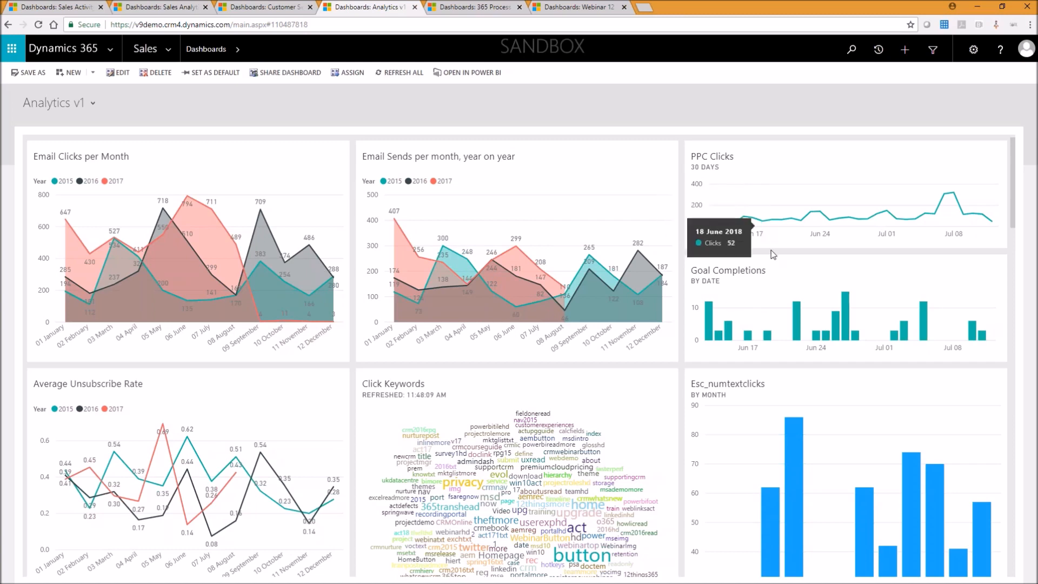
scroll(down, 3)
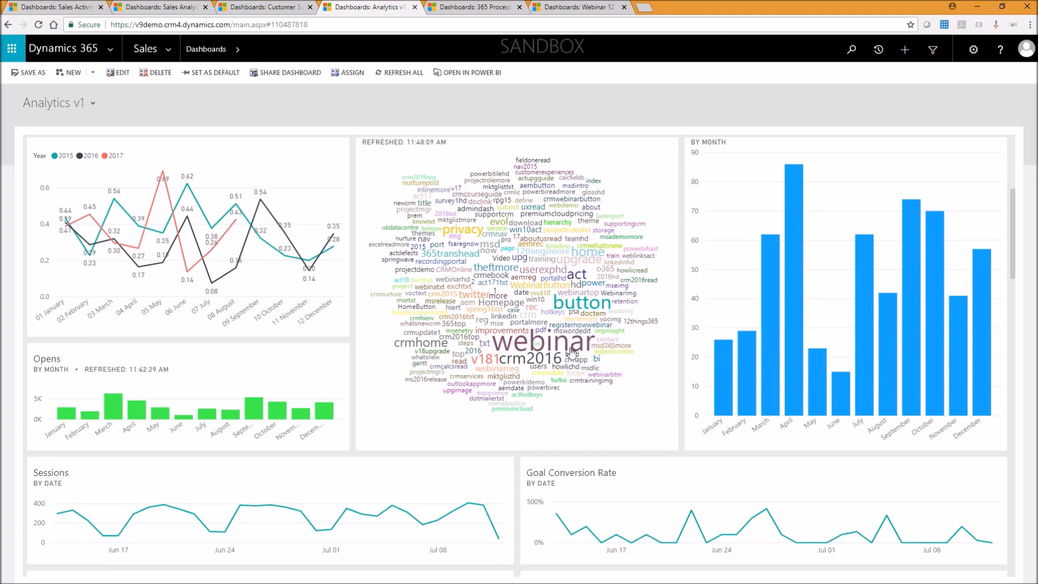
mouse_move(537, 341)
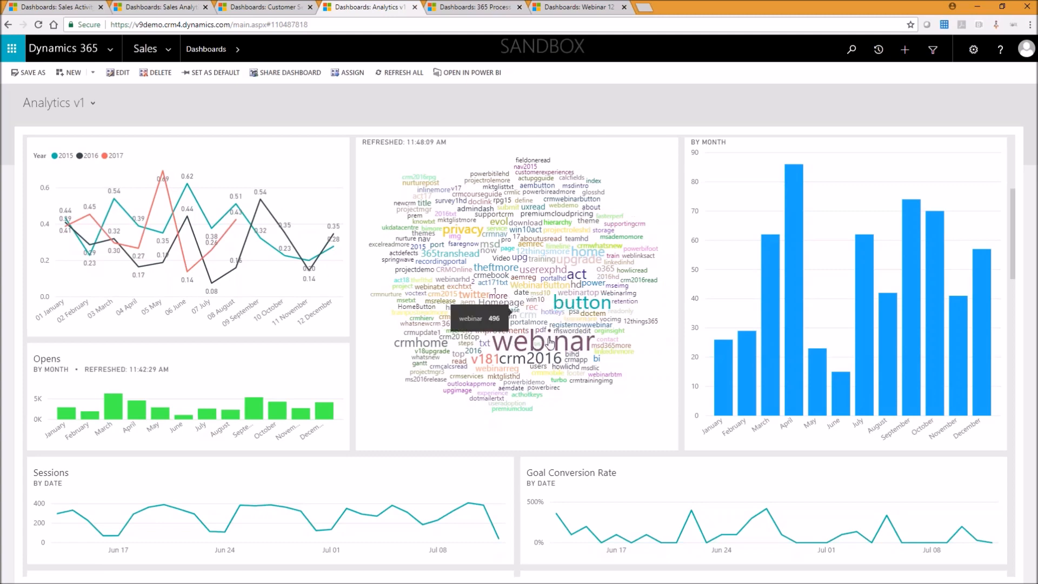
scroll(down, 3)
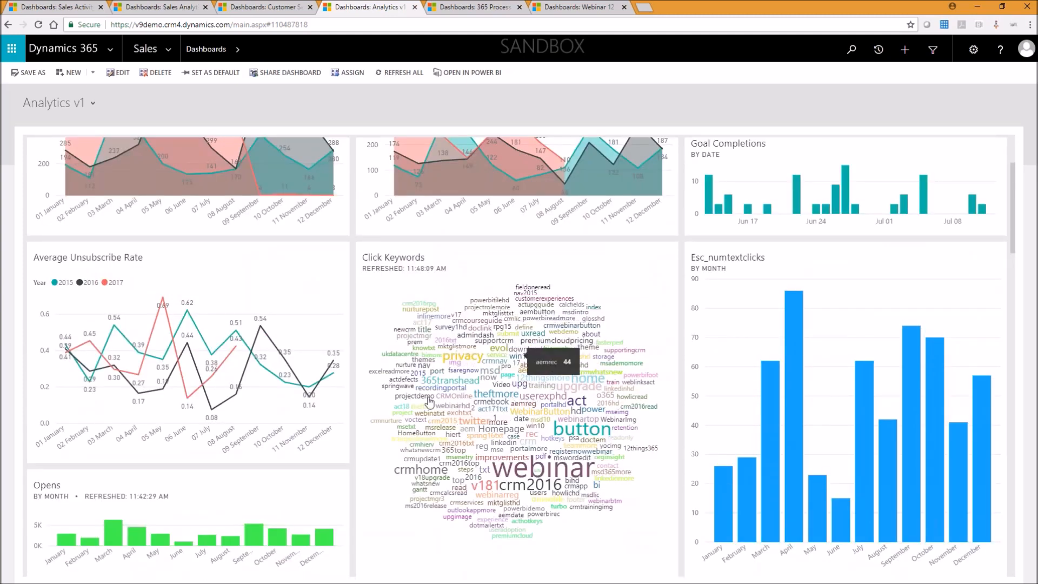
scroll(down, 3)
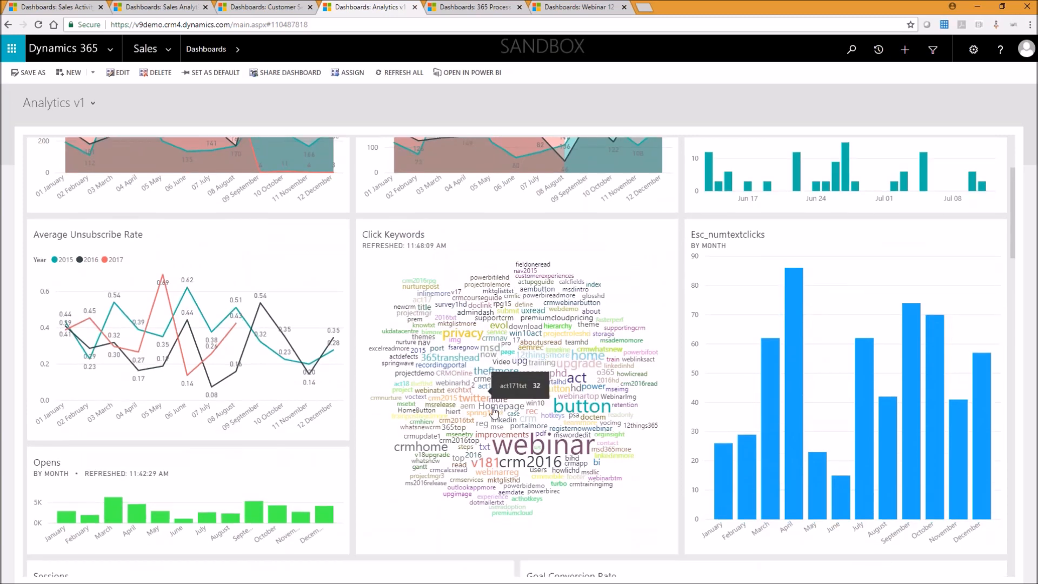
scroll(down, 3)
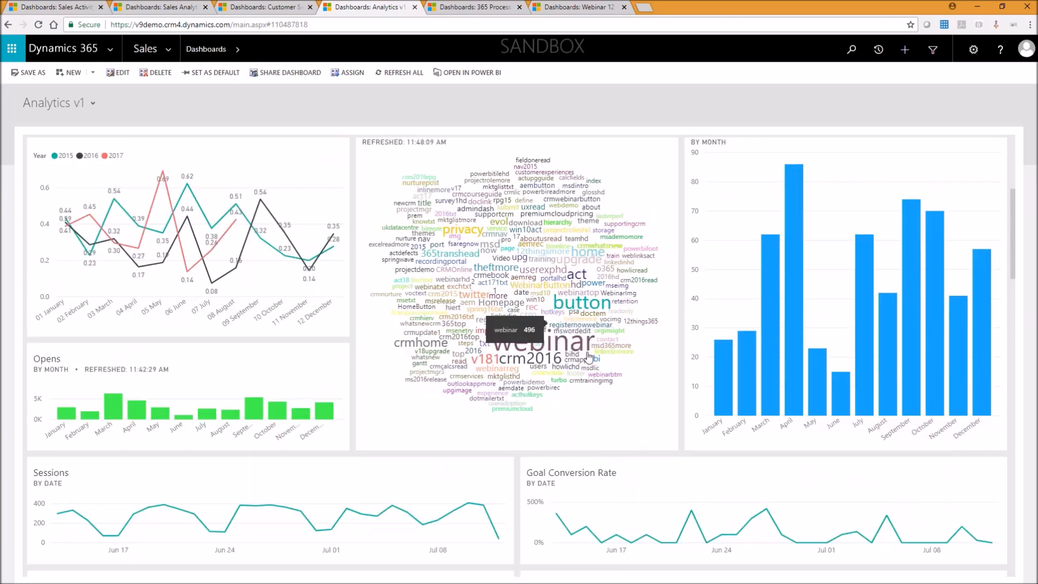
scroll(down, 3)
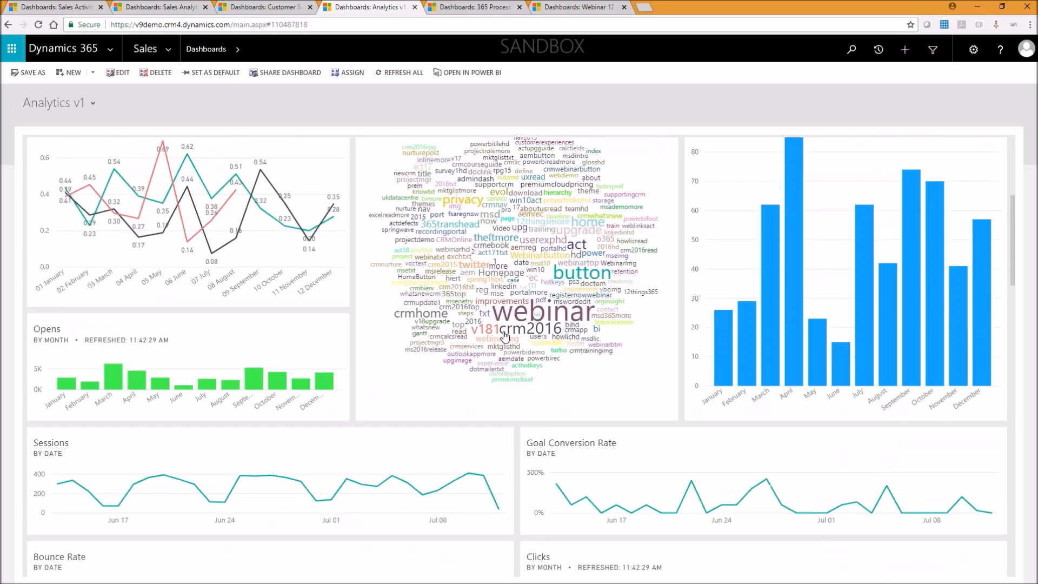
scroll(down, 3)
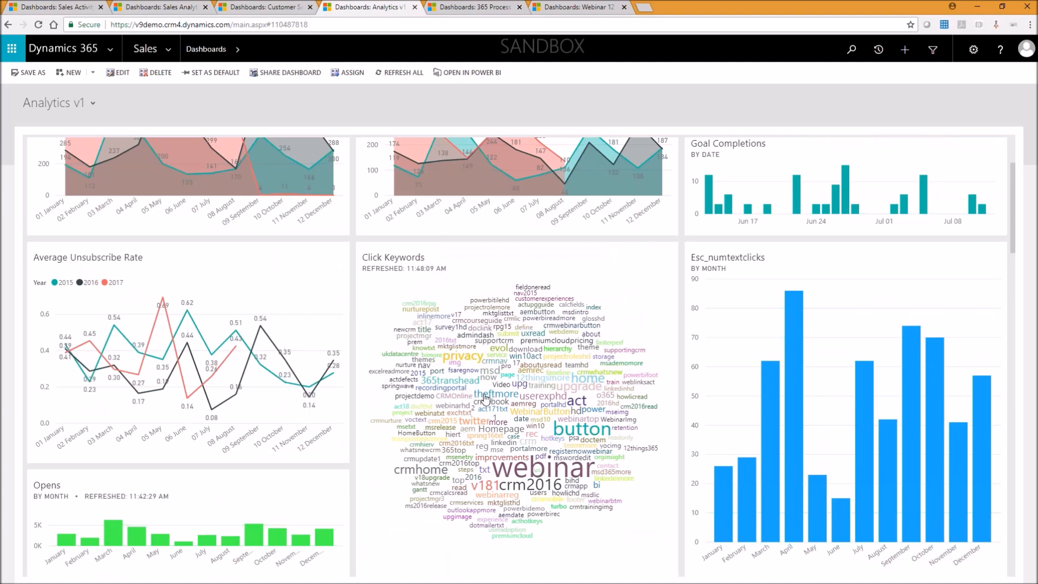
scroll(down, 3)
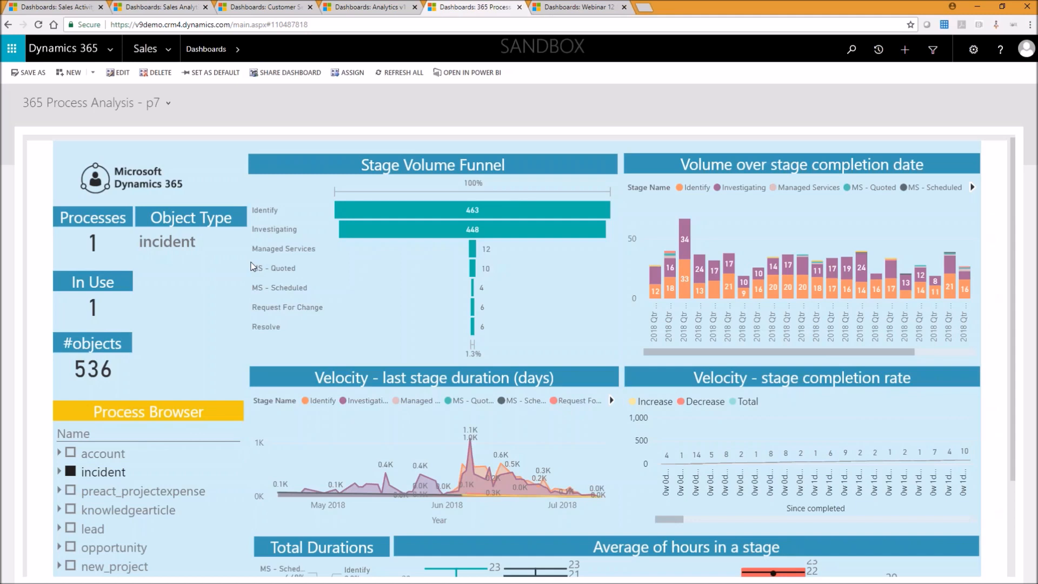
mouse_move(252, 262)
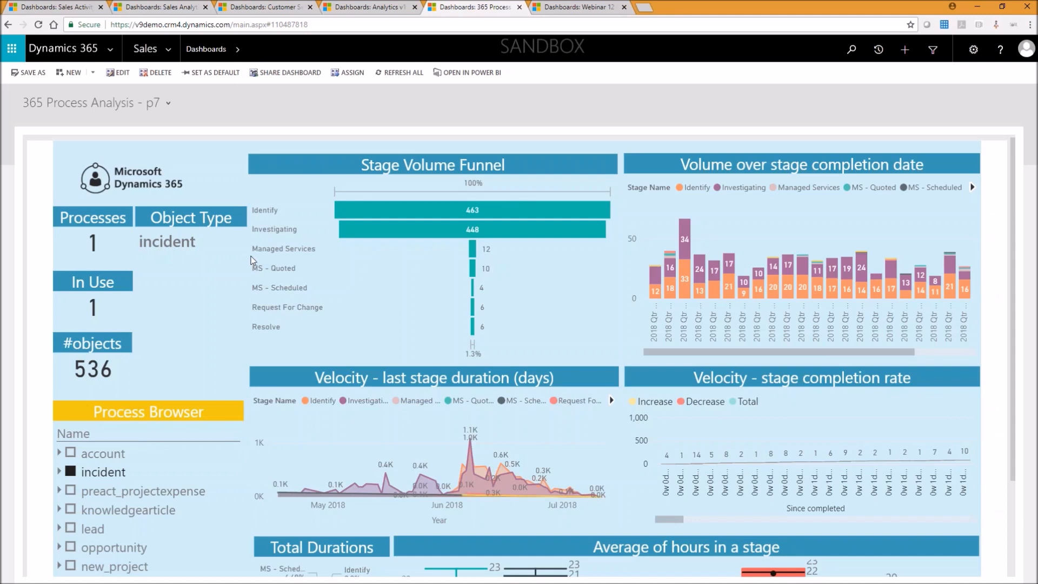
mouse_move(132, 181)
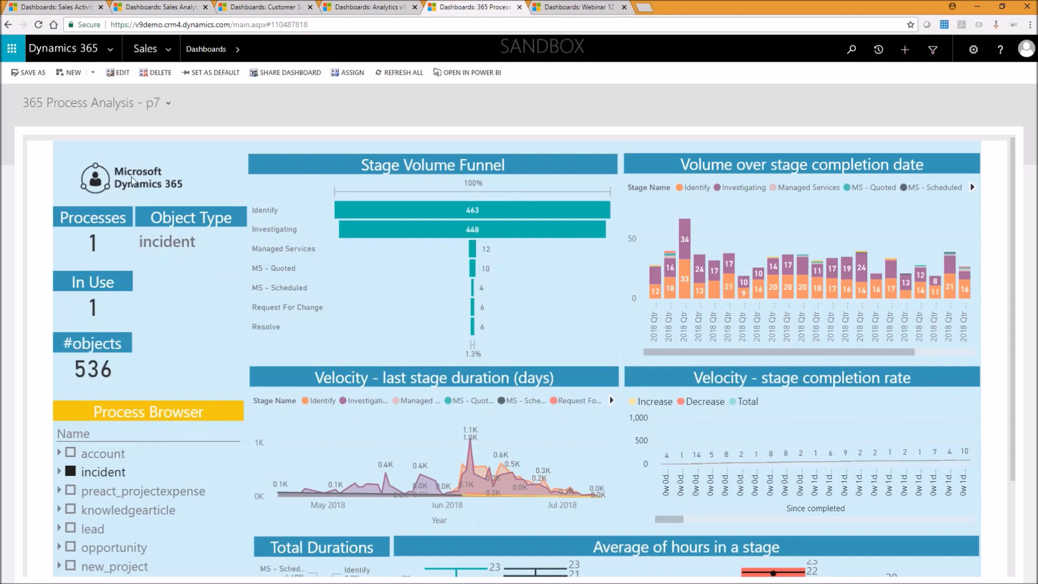
mouse_move(393, 327)
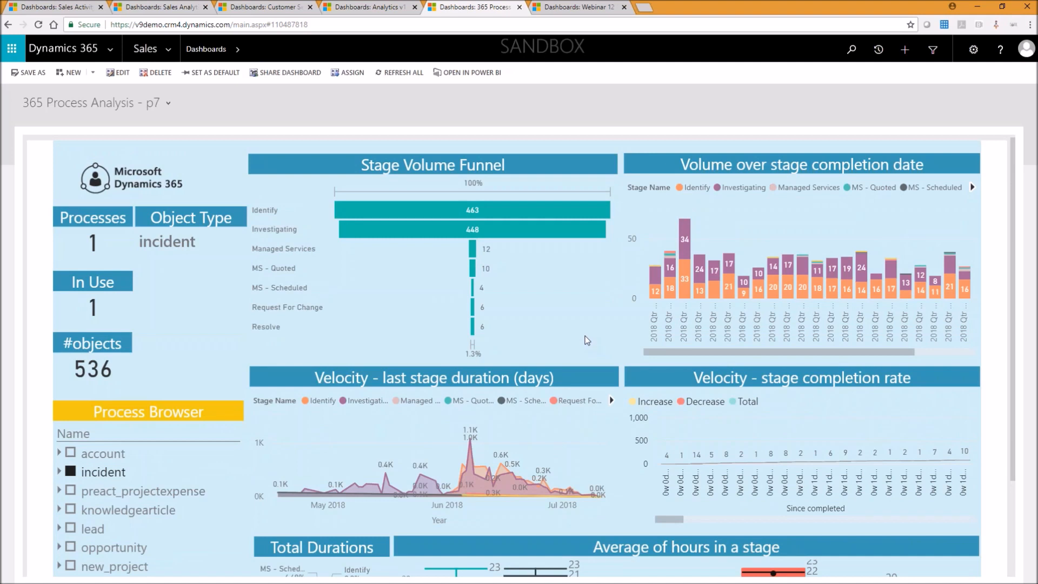
mouse_move(582, 340)
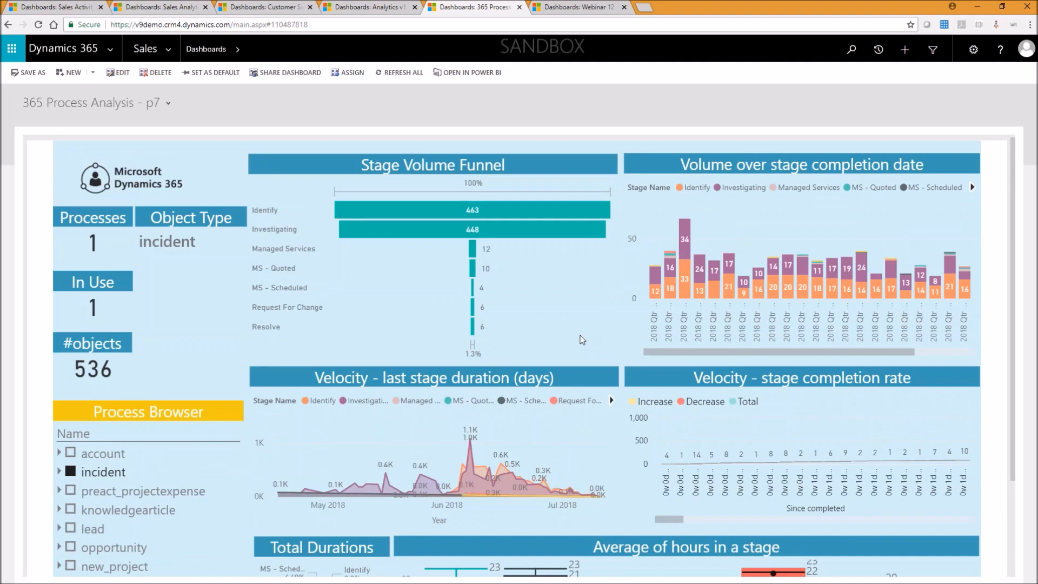
mouse_move(136, 419)
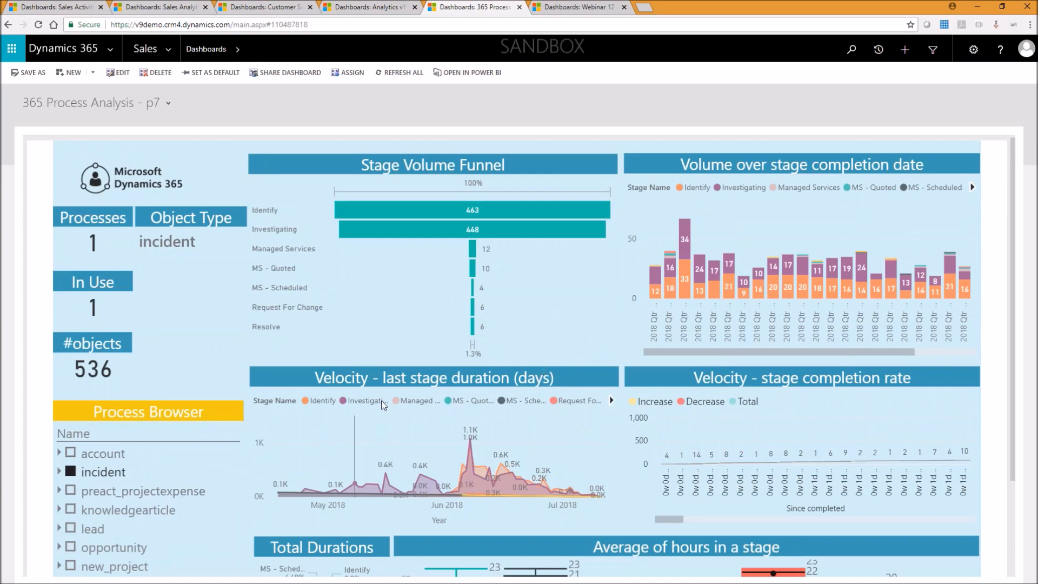
Scroll down the 365 Process Analysis dashboard to the Total Durations donut and stage-hours box plots
scroll(down, 3)
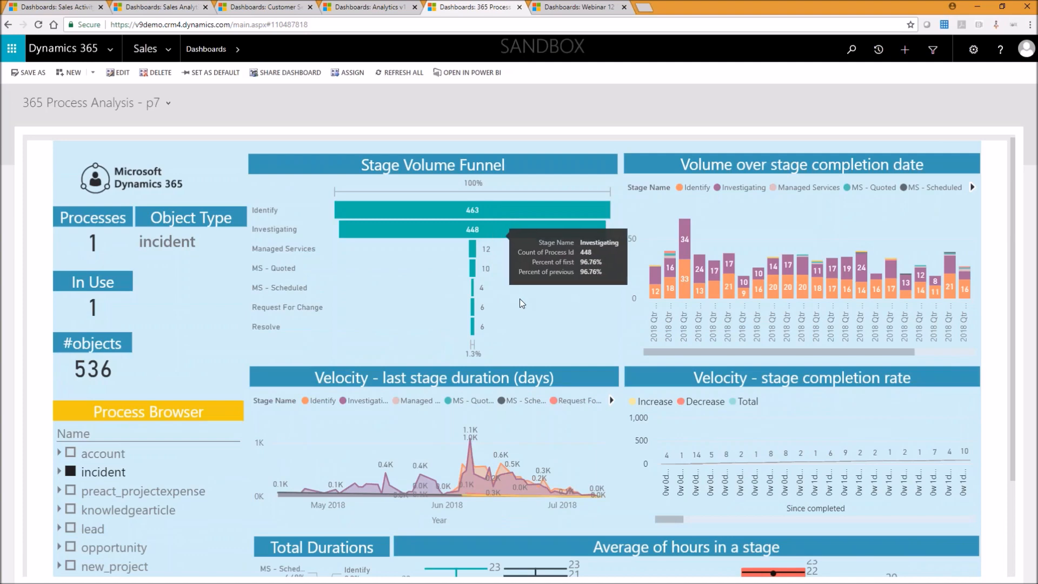
scroll(down, 3)
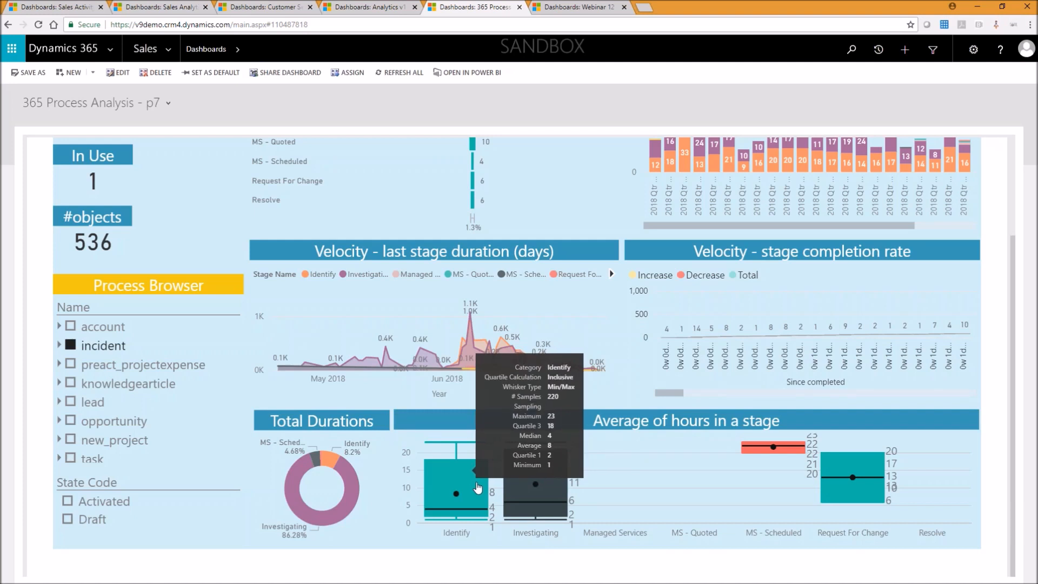
mouse_move(598, 485)
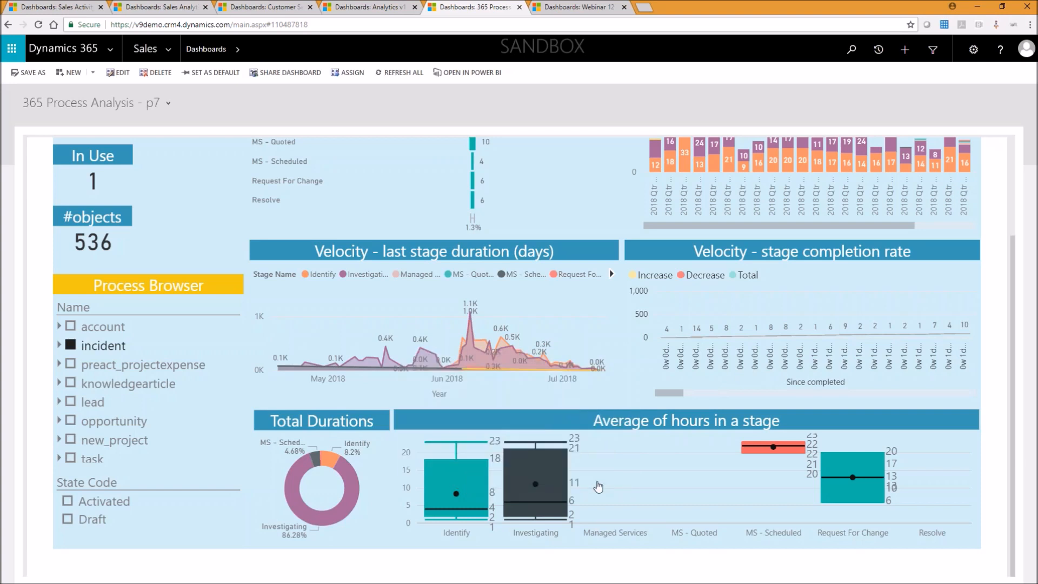
mouse_move(535, 470)
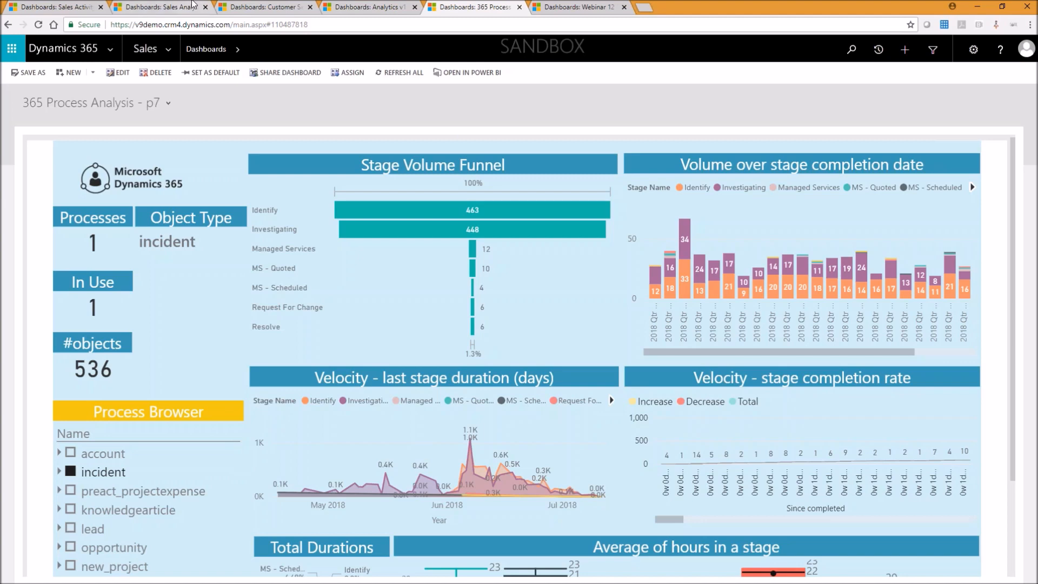
Switch to the Sales Analytics for Dynamics 365 dashboard and glance through its tiles
click(159, 7)
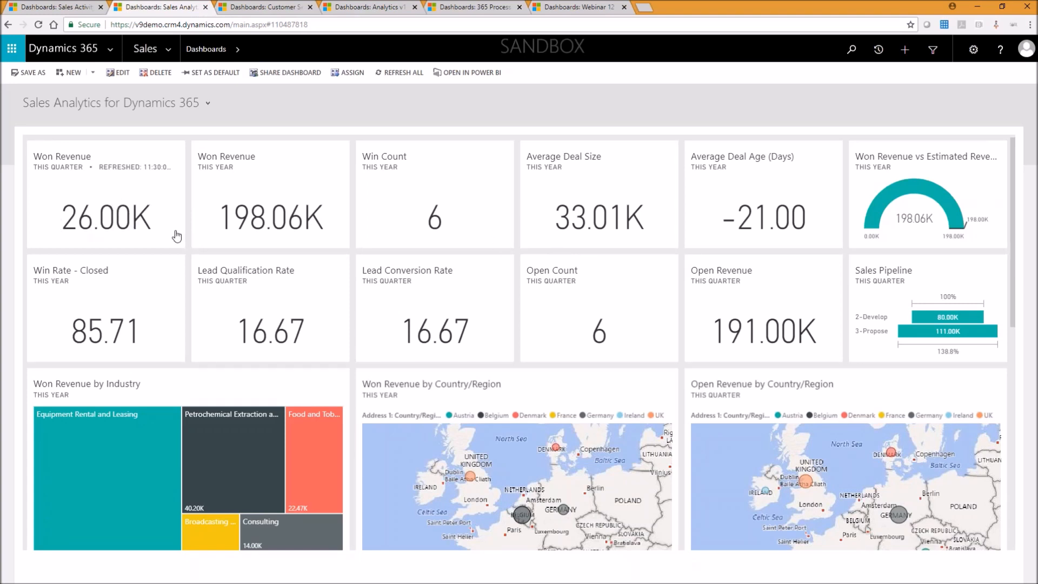
mouse_move(306, 205)
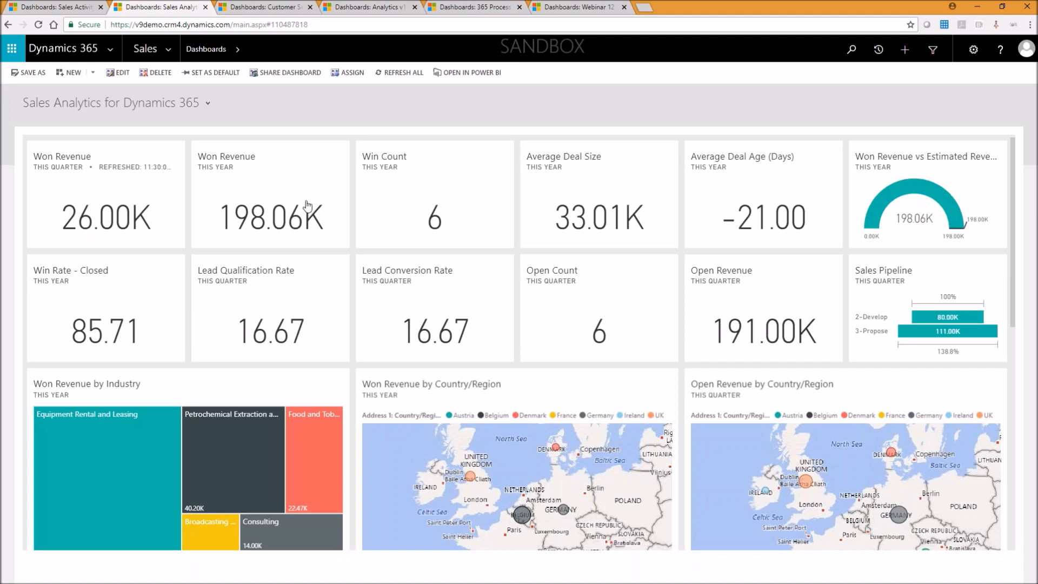
mouse_move(444, 219)
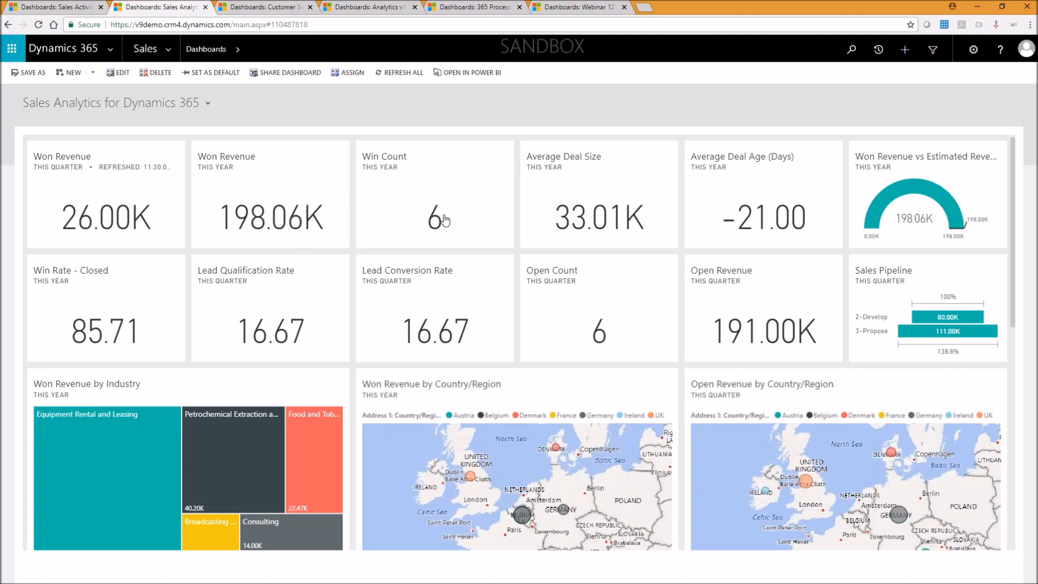
mouse_move(655, 213)
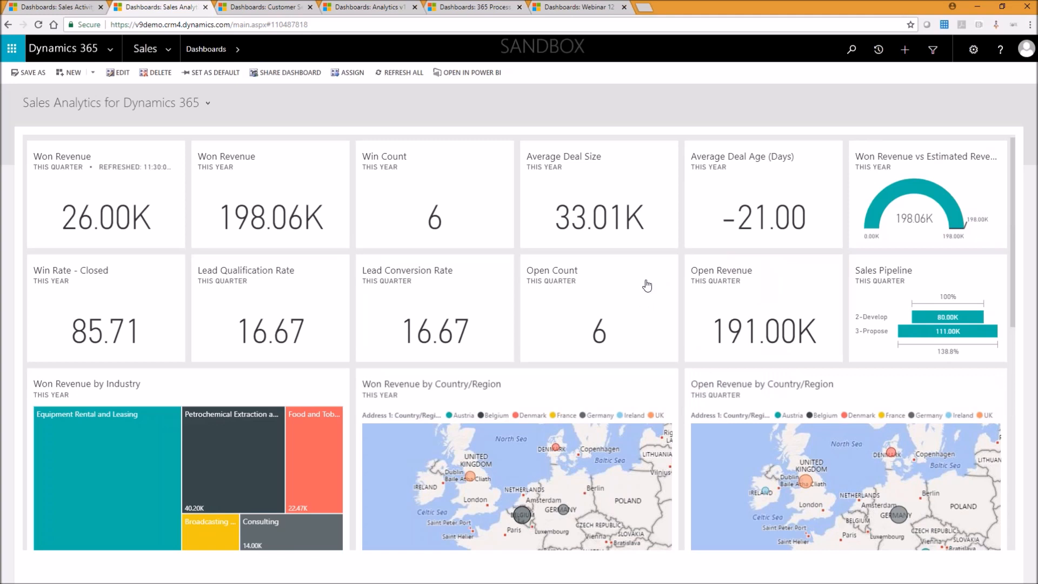
mouse_move(603, 302)
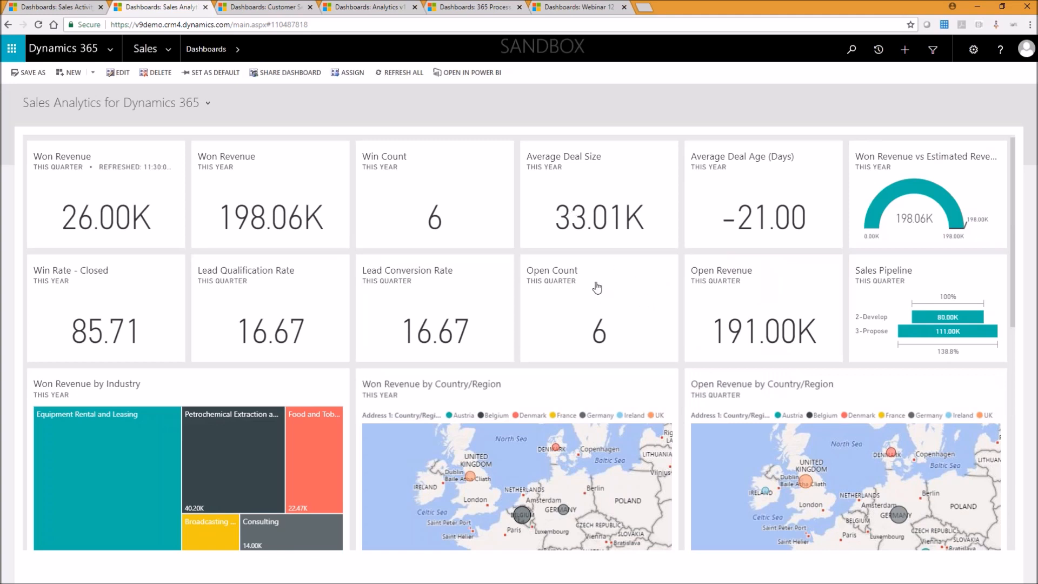
scroll(down, 3)
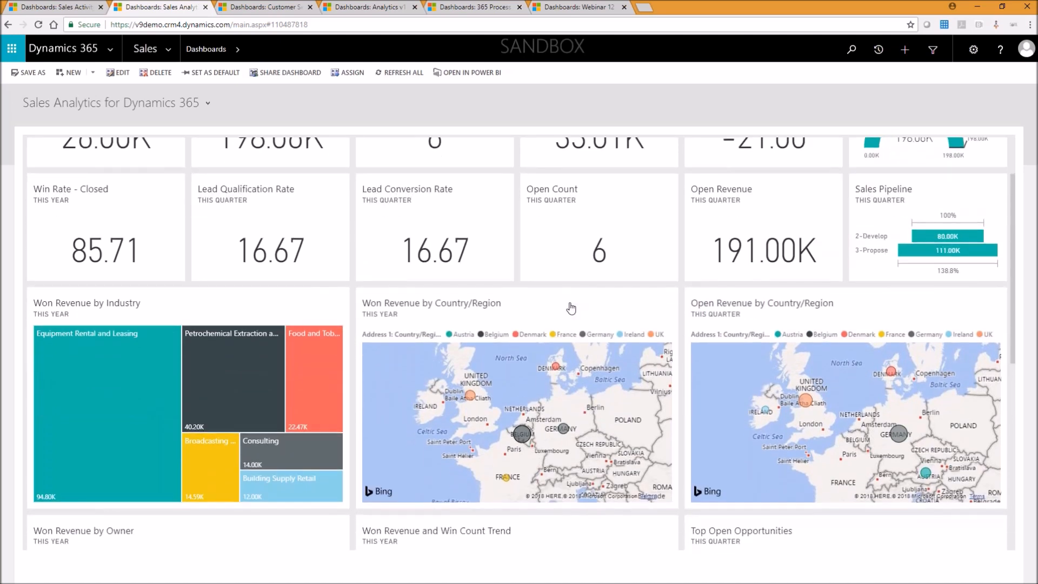
scroll(up, 3)
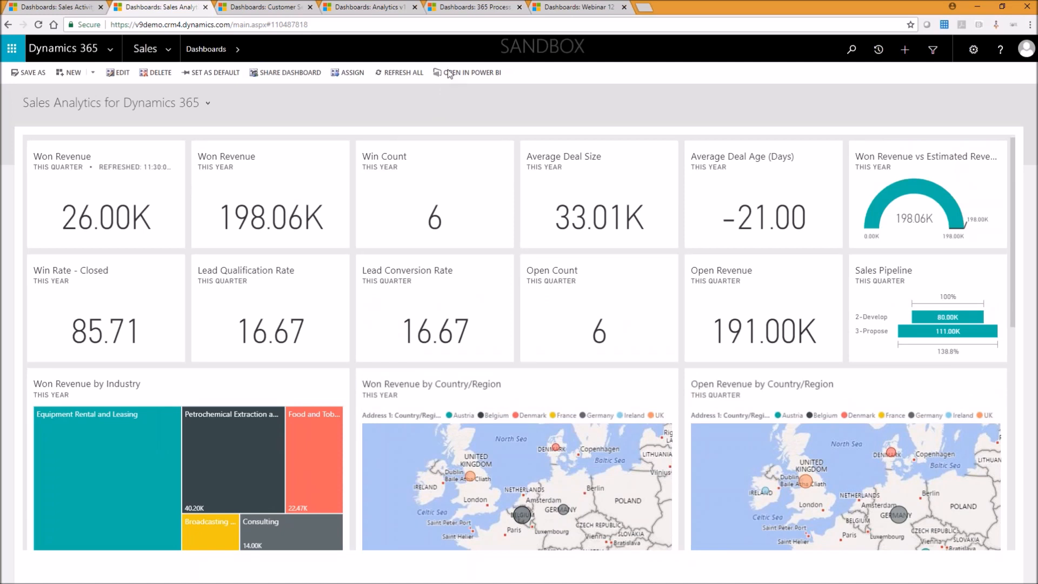
Open the whole Sales Analytics dashboard in Power BI and go to the new Power BI tab
click(471, 73)
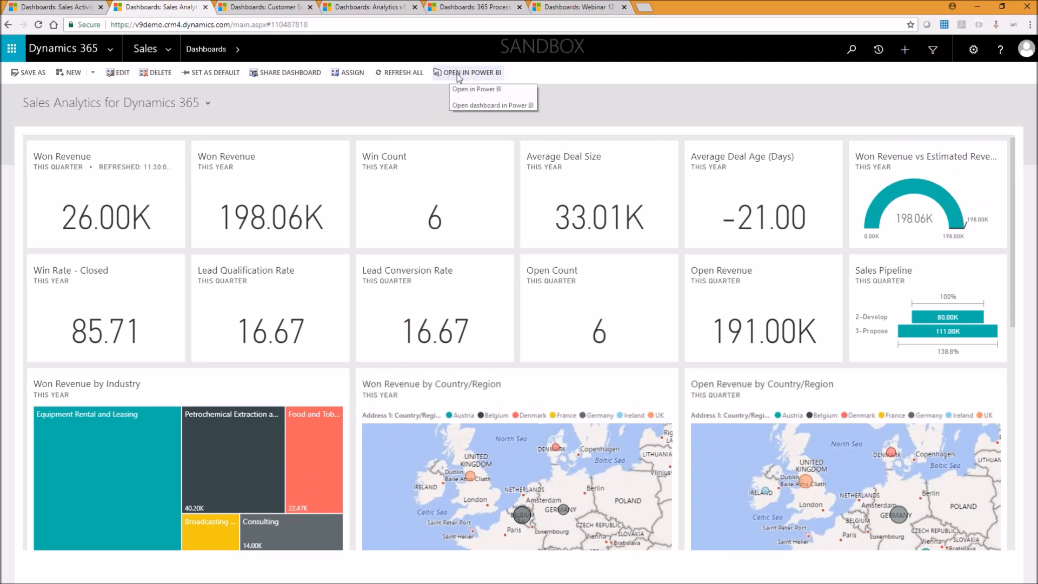
click(491, 105)
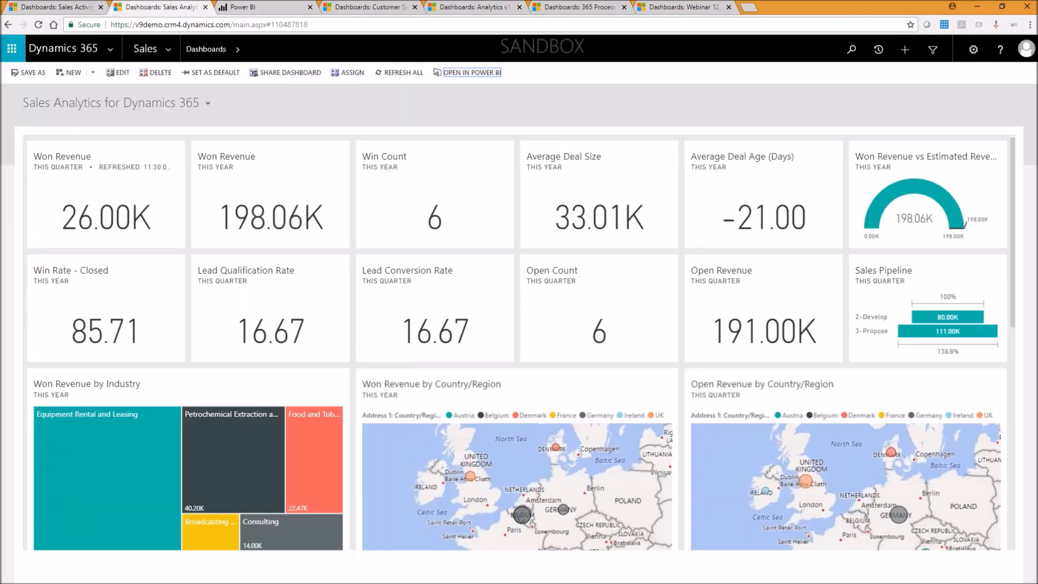
click(470, 72)
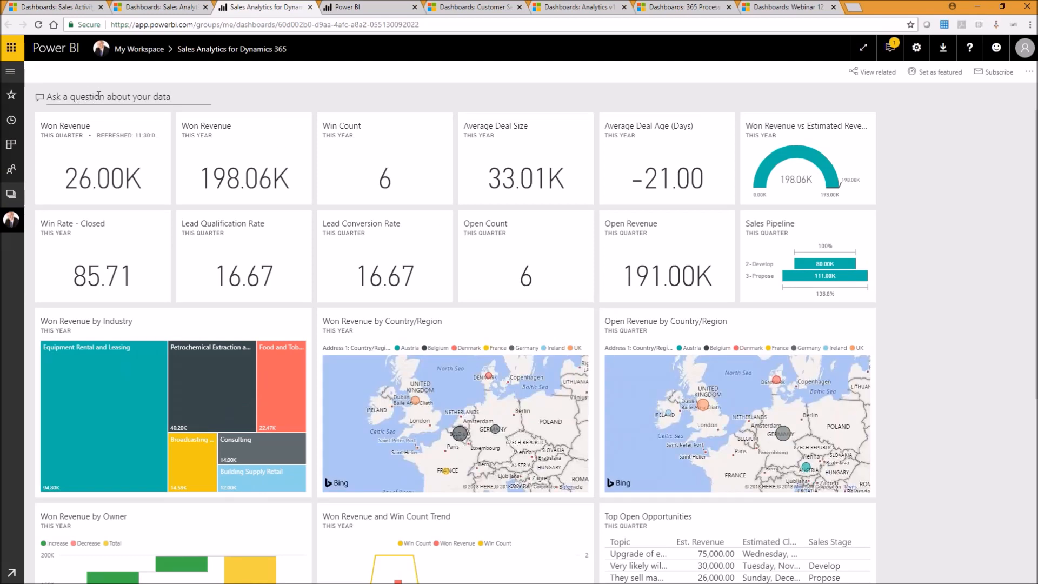
Ask Q&A 'top 10 accounts revenue', review the resulting revenue chart, then exit to the dashboard
click(110, 96)
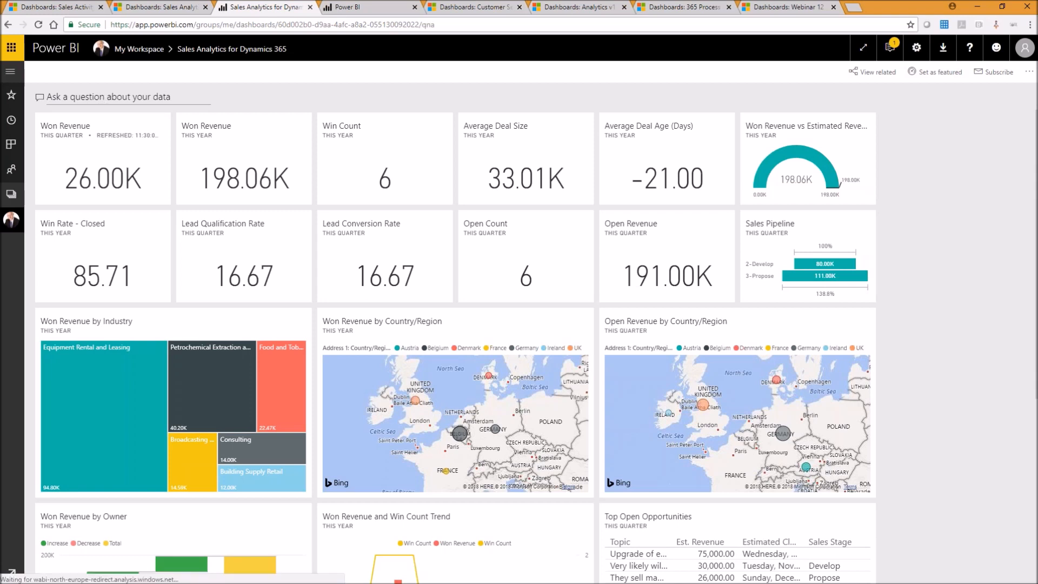
click(119, 97)
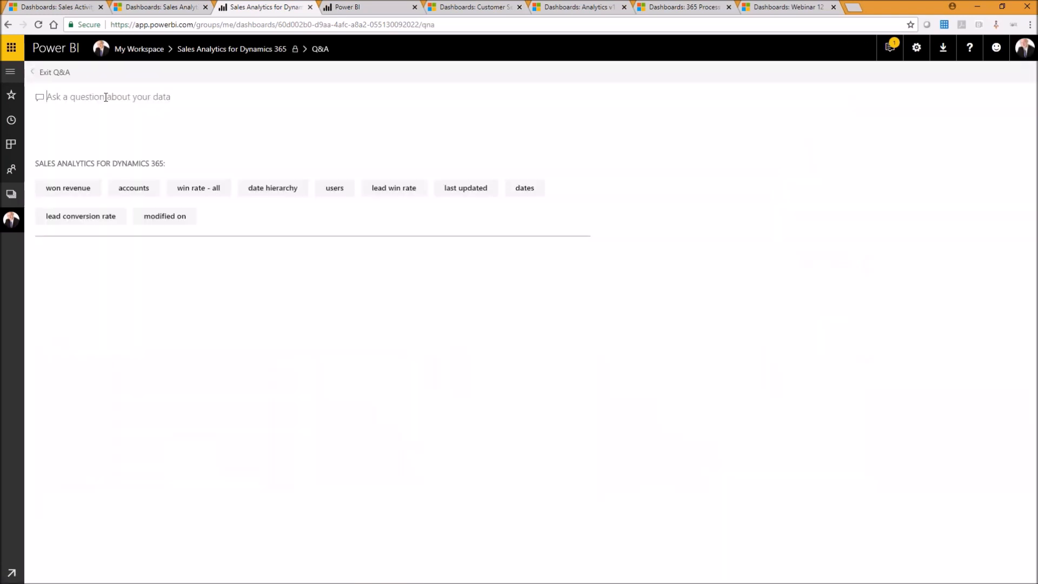
text(top 10 accounts revenue)
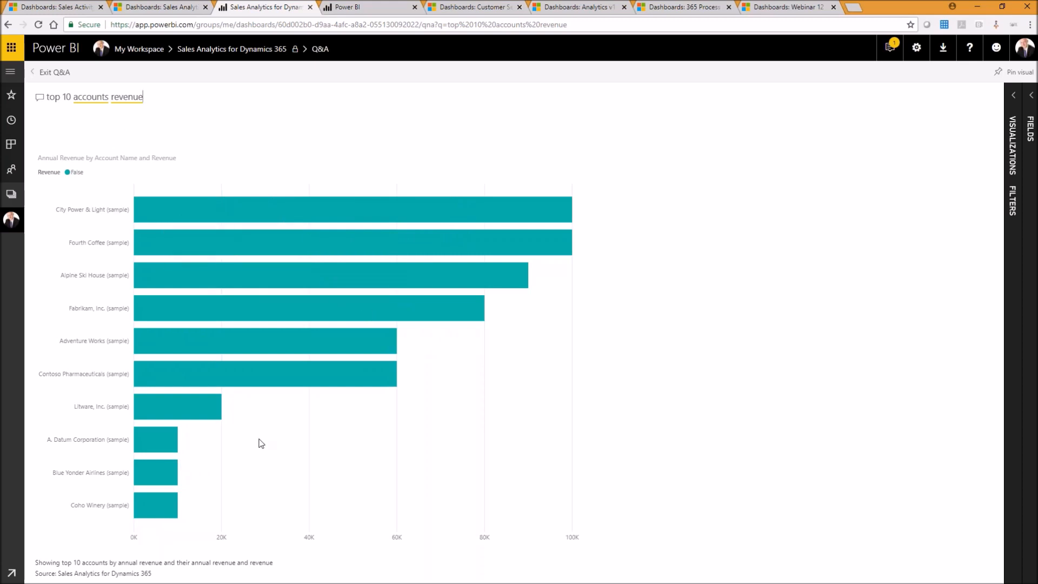
mouse_move(249, 137)
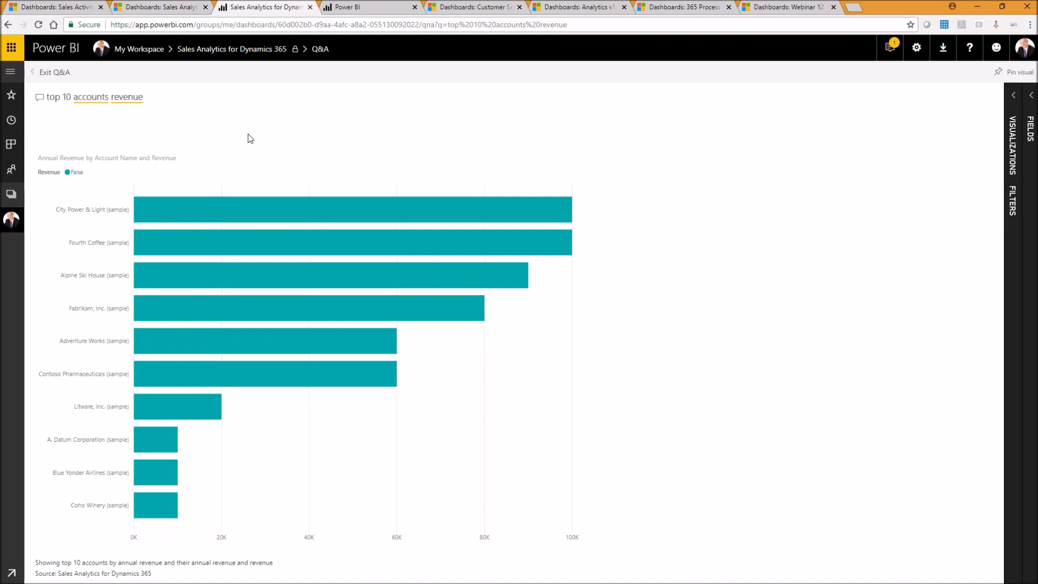
mouse_move(420, 217)
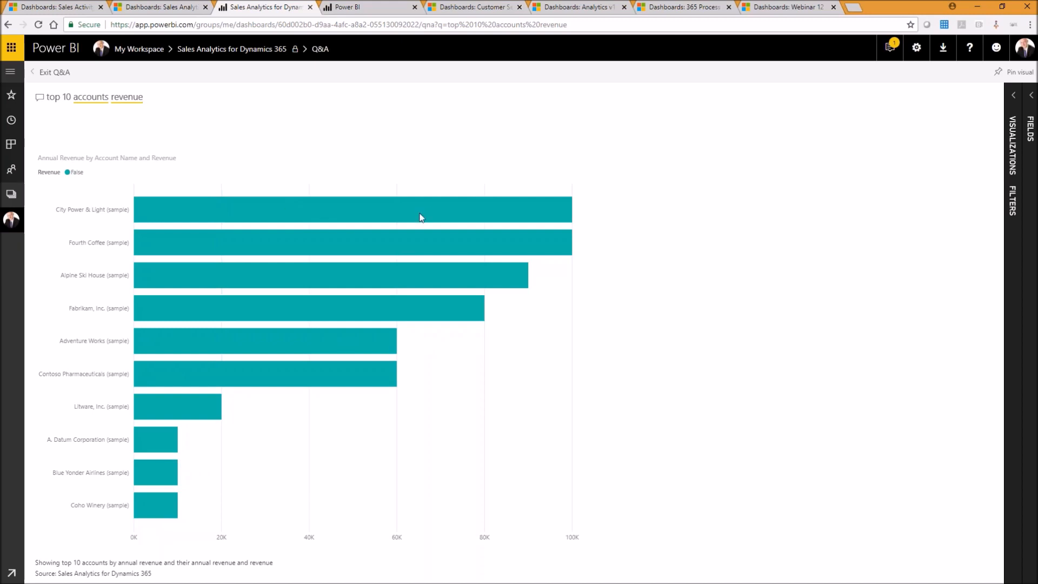
mouse_move(547, 248)
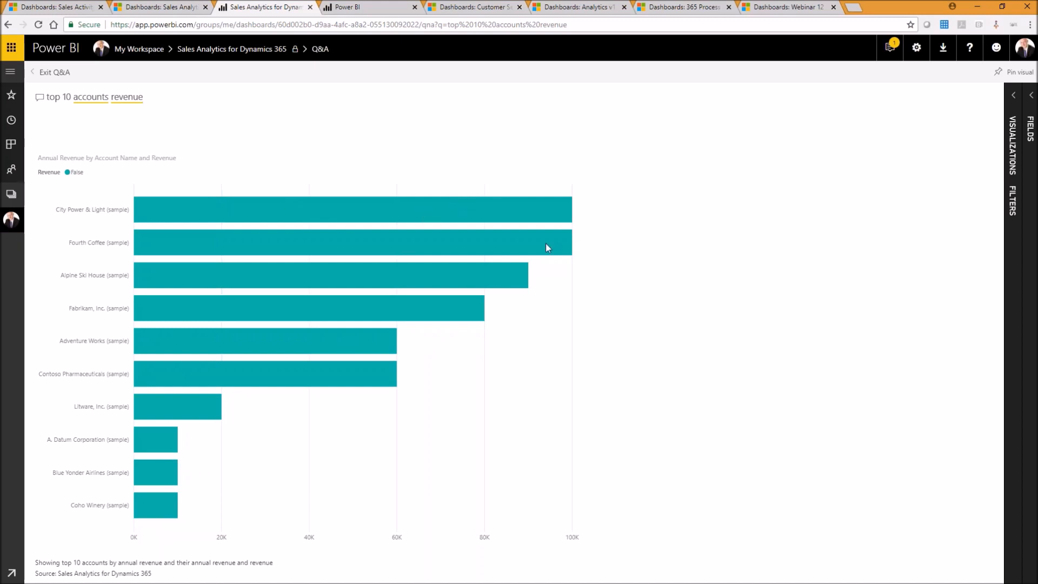
mouse_move(390, 391)
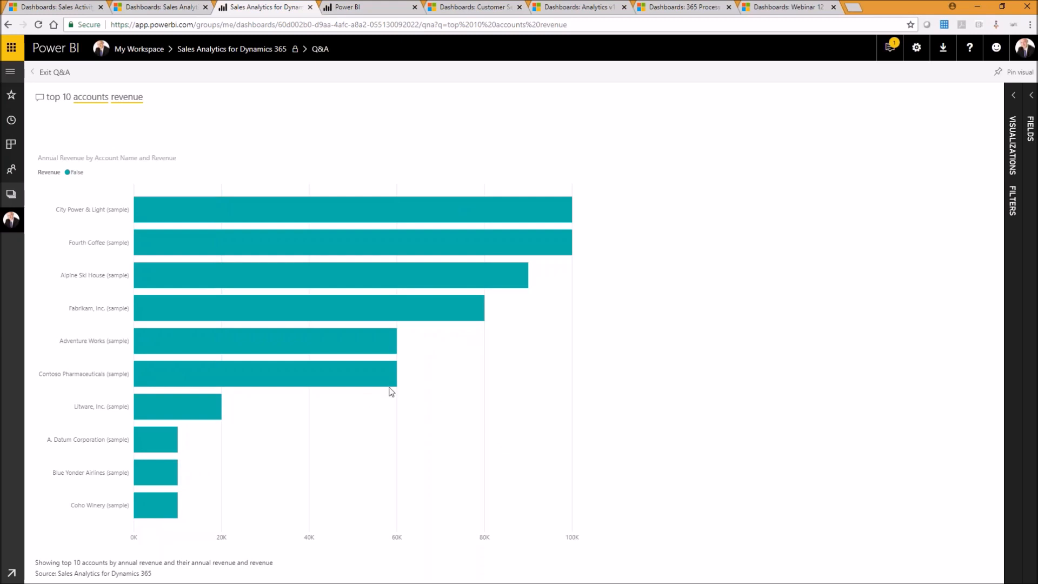
mouse_move(382, 423)
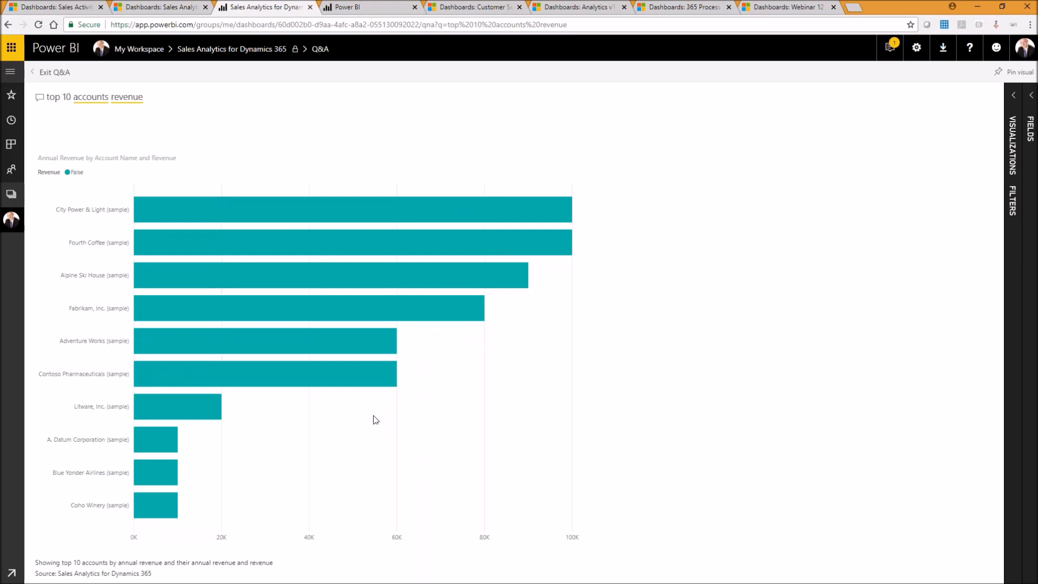
mouse_move(371, 418)
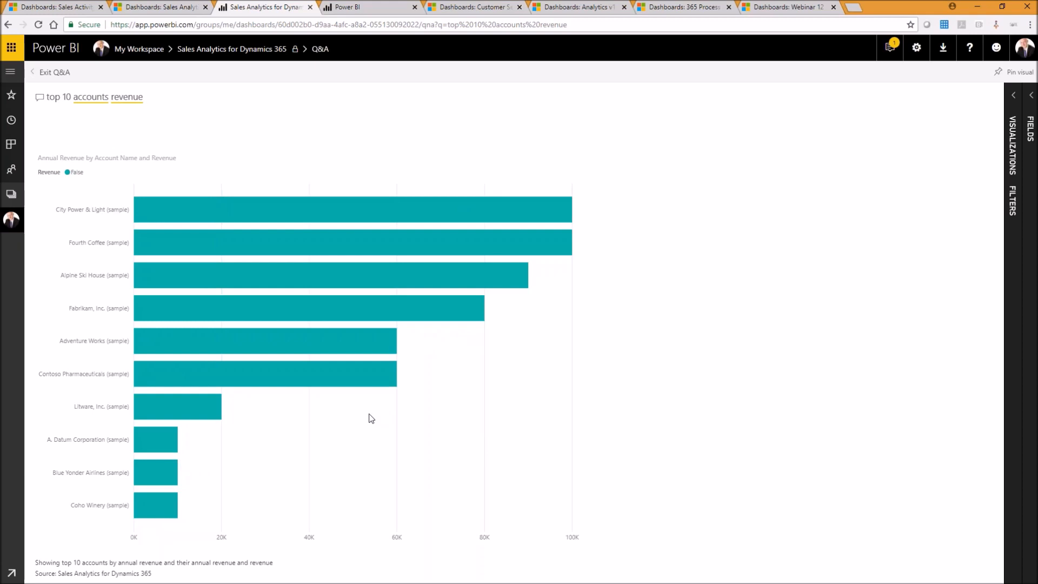
mouse_move(586, 443)
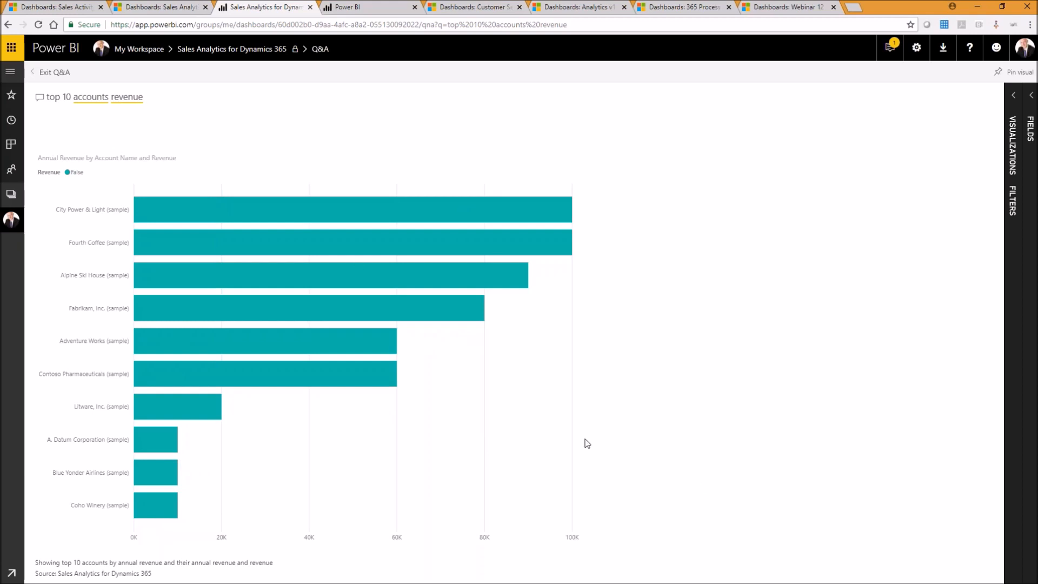
mouse_move(510, 420)
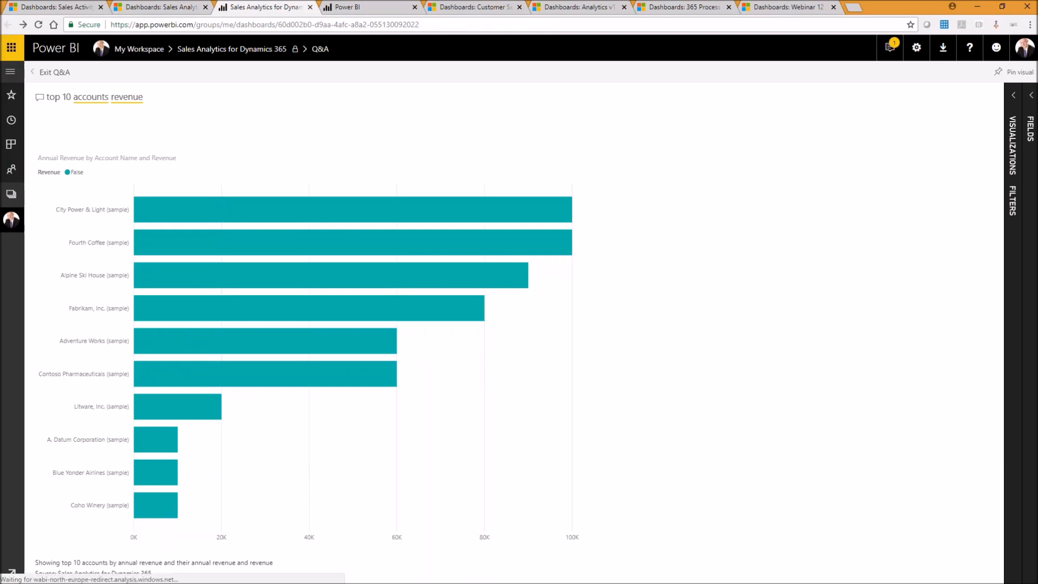
click(55, 72)
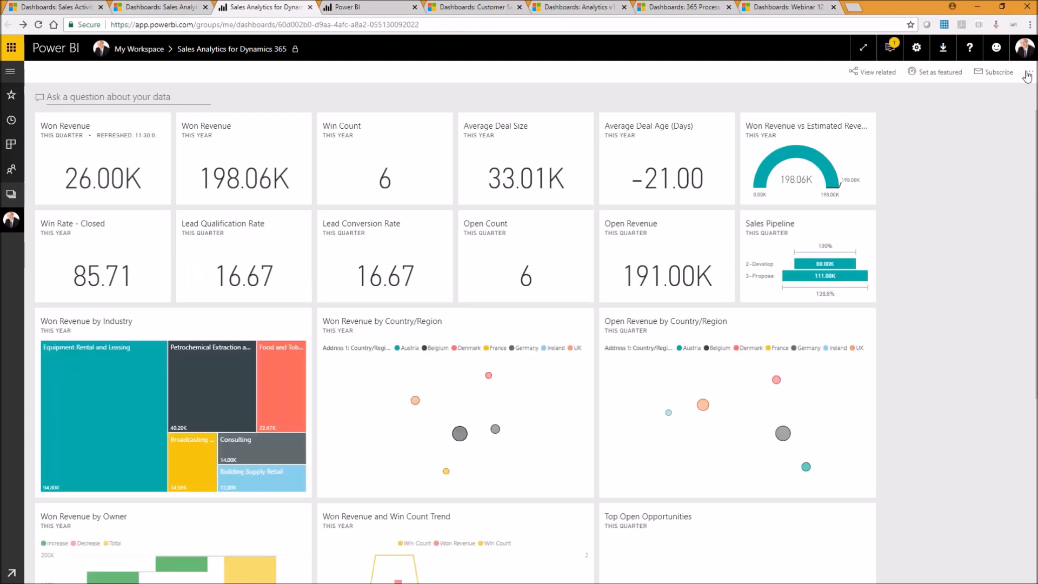
Open the Sales Analytics for Dynamics 365 report from the dashboard
click(1029, 72)
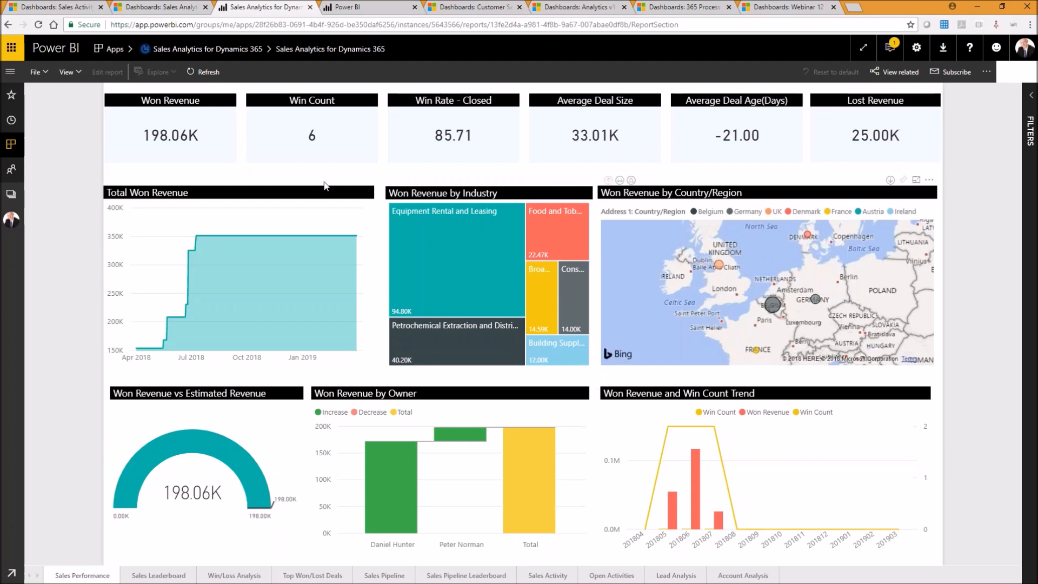
mouse_move(223, 255)
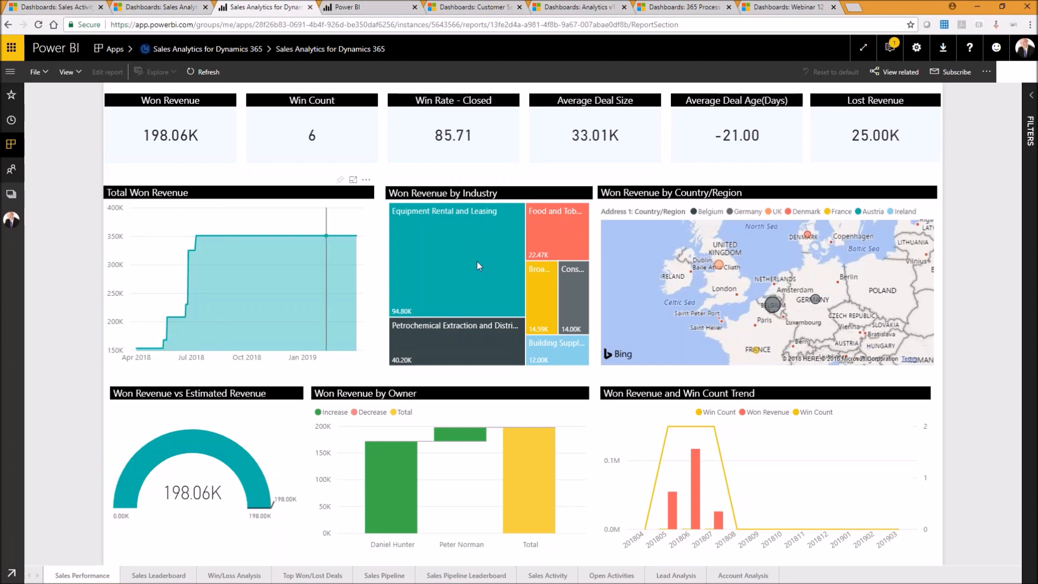
mouse_move(564, 245)
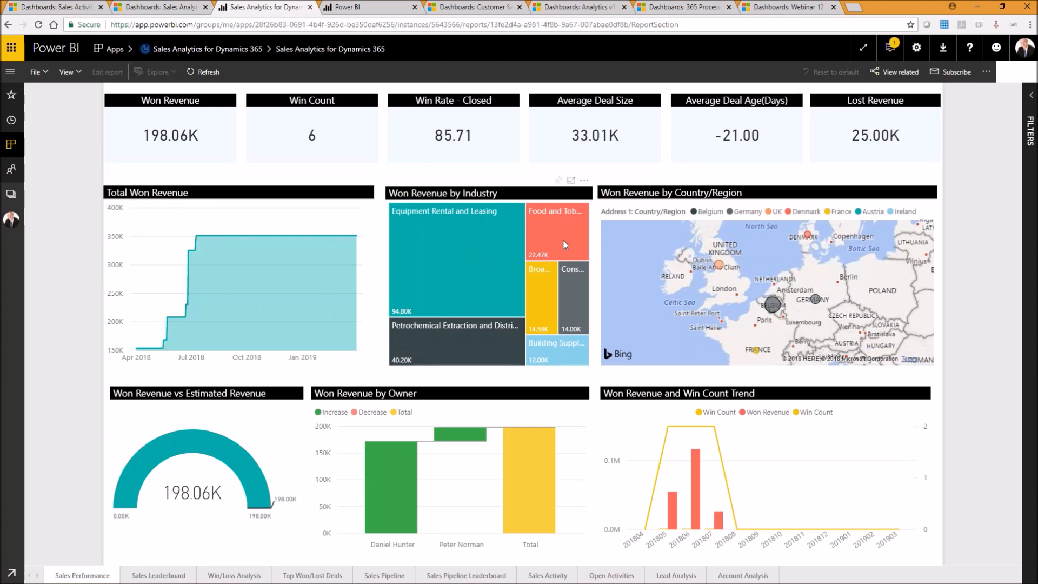
mouse_move(479, 337)
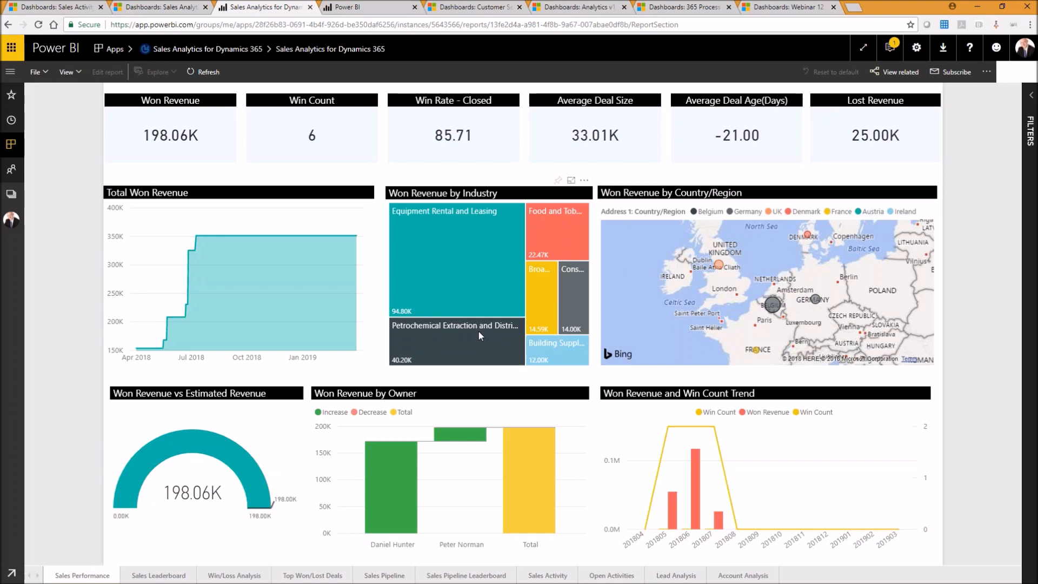
Cross-filter the Sales Performance page to Belgium via the map, then go back to the dashboard
click(455, 341)
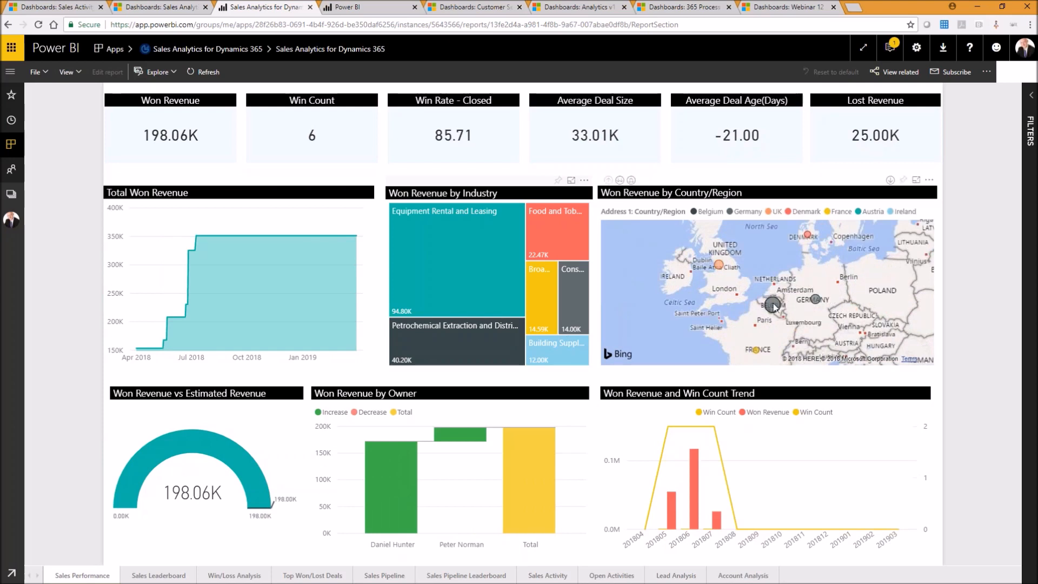
mouse_move(772, 306)
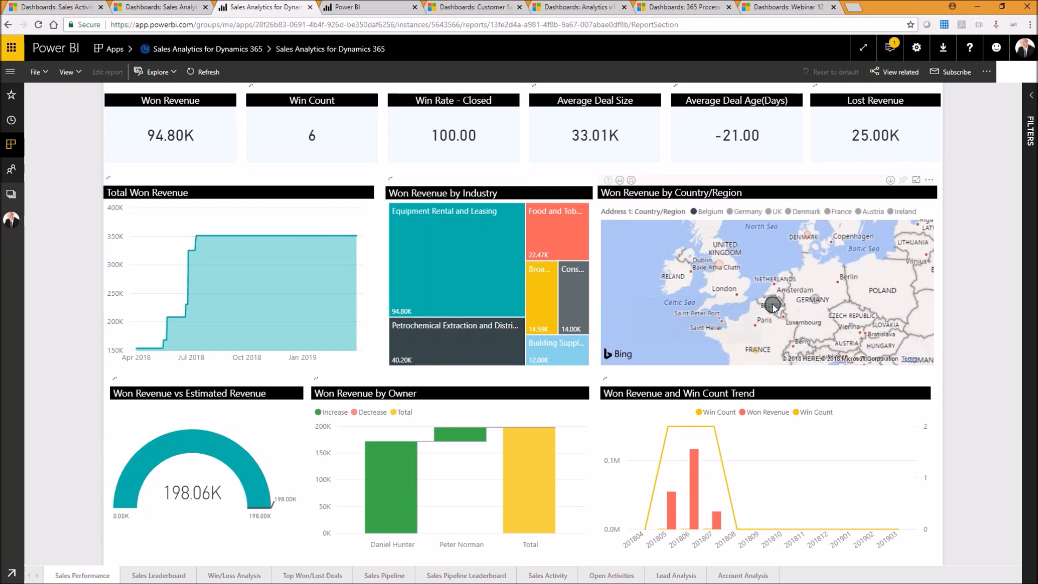
click(455, 258)
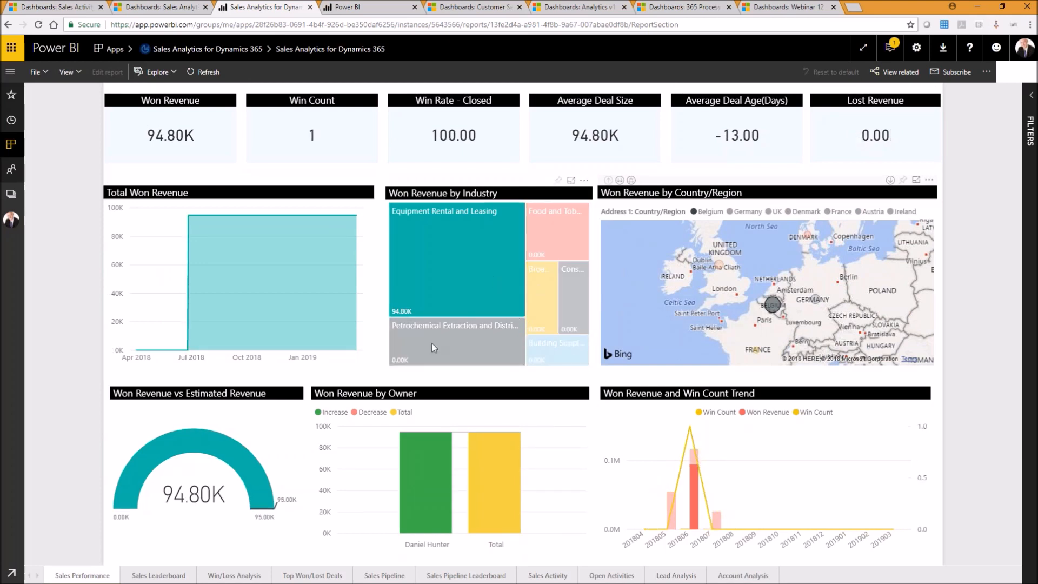
mouse_move(427, 203)
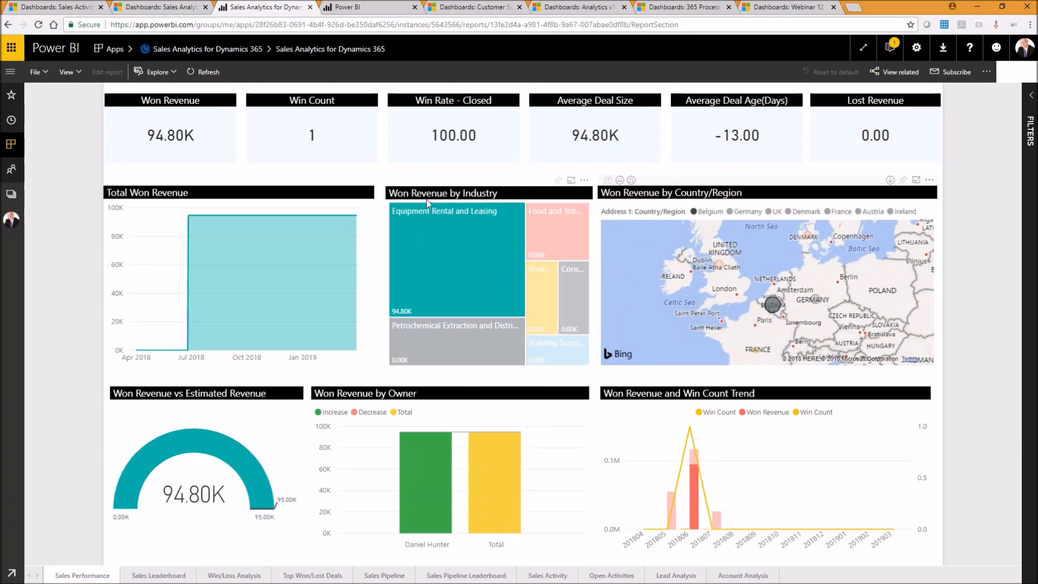
mouse_move(464, 357)
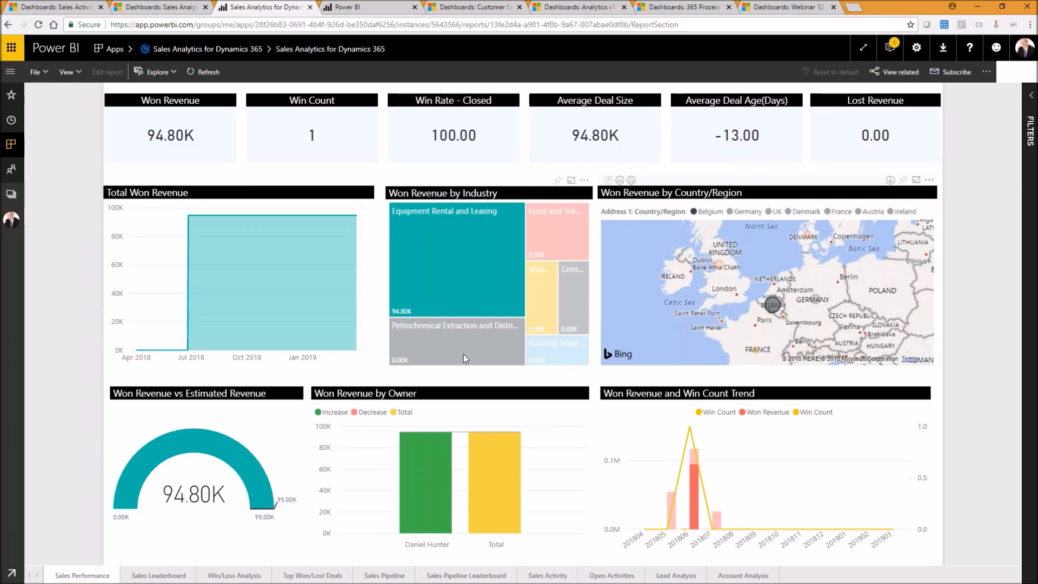
mouse_move(562, 311)
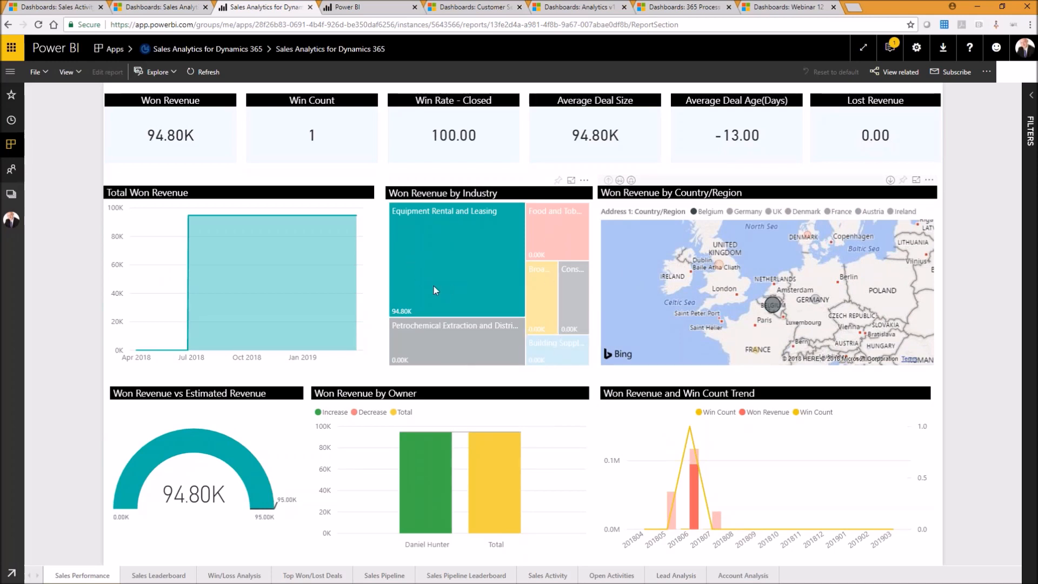
mouse_move(472, 237)
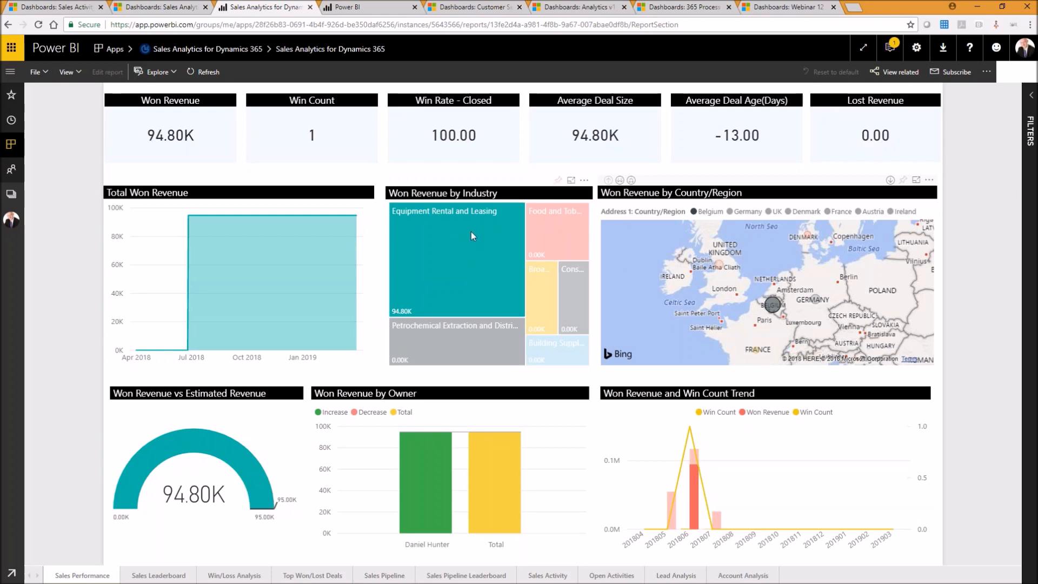
mouse_move(974, 90)
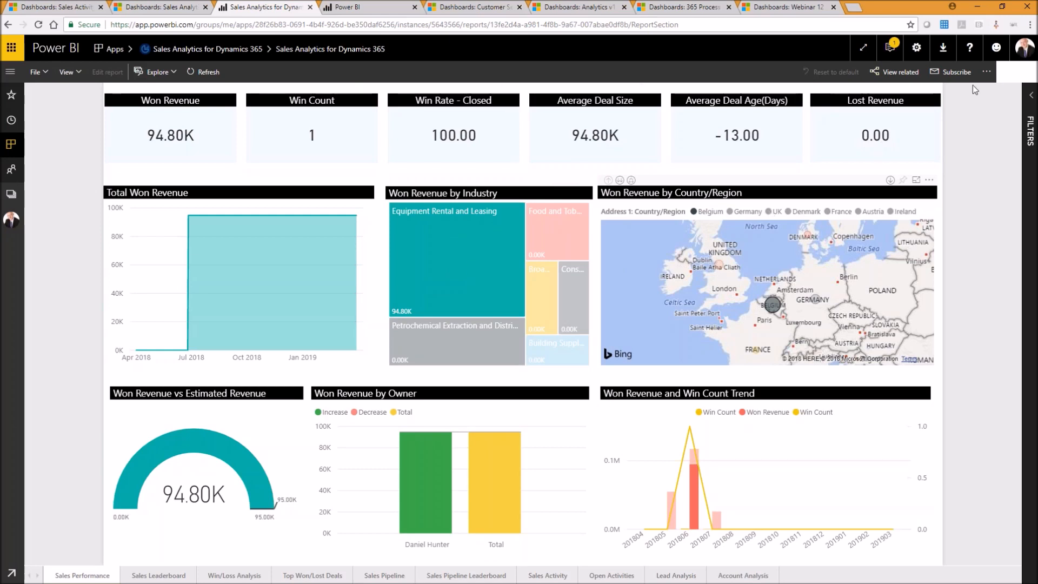
click(986, 71)
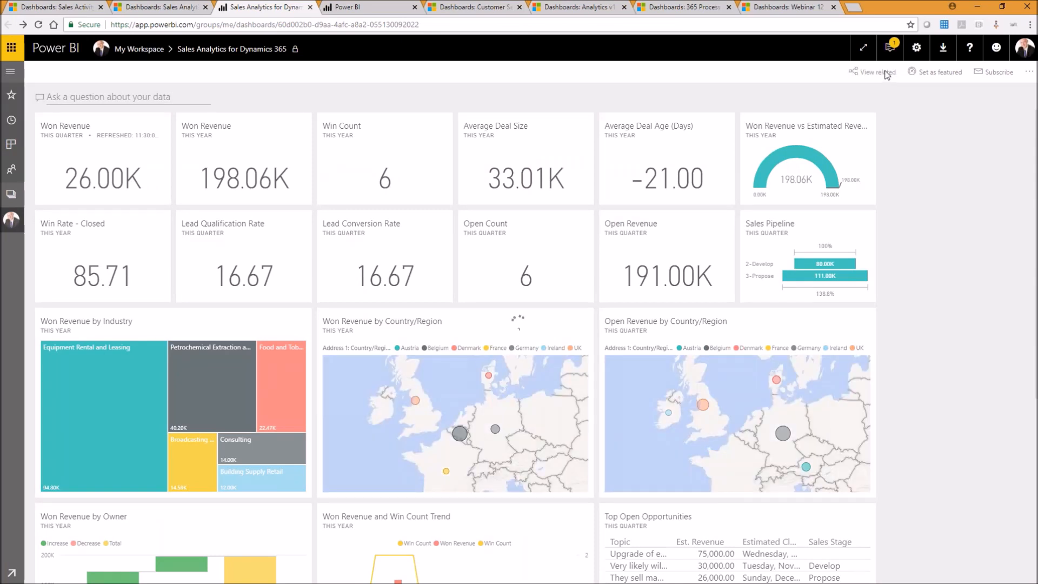
Show the Related content pane listing the dashboard's report and dataset
click(875, 71)
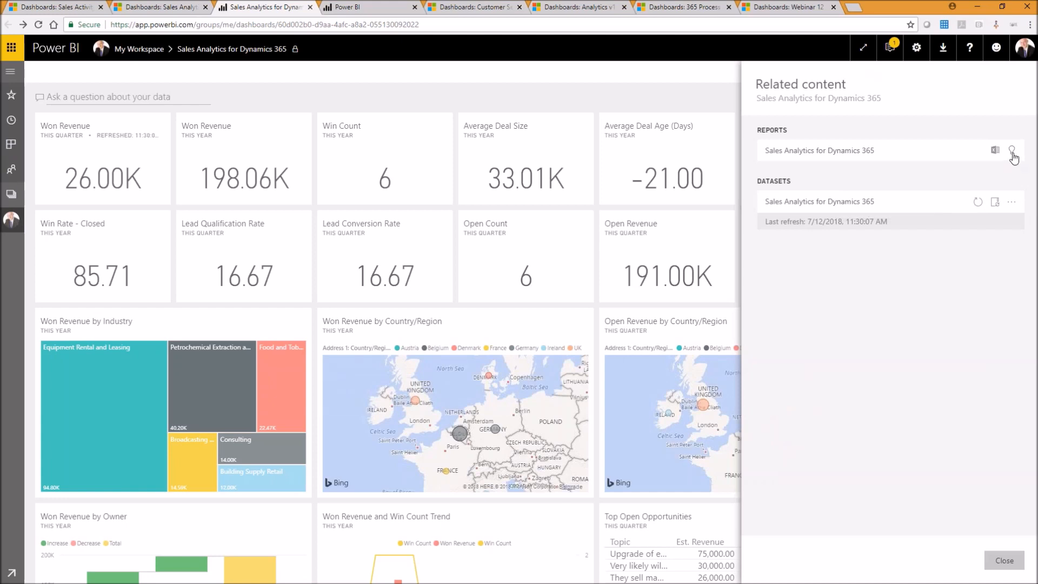
mouse_move(1013, 151)
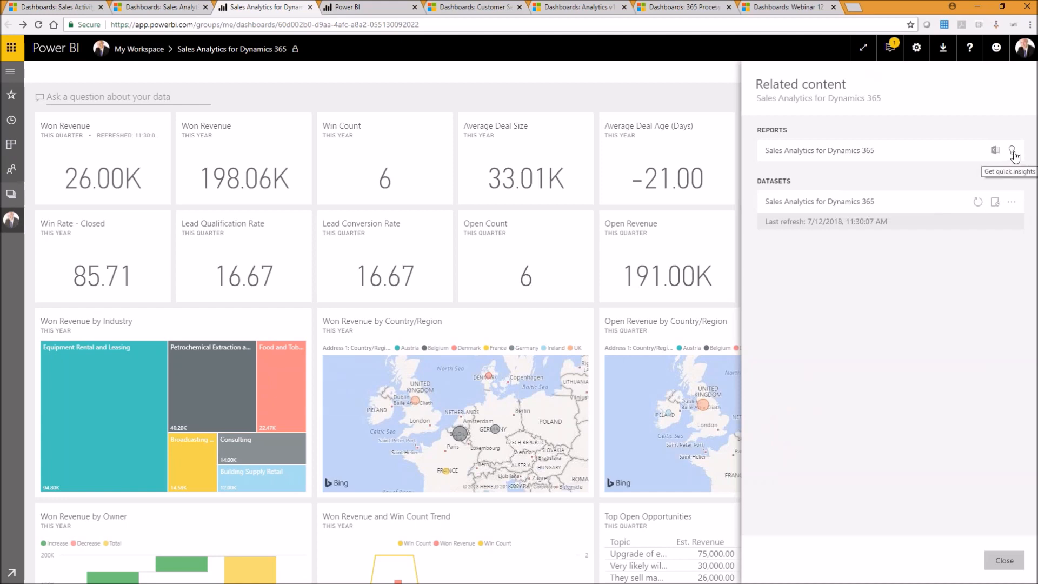
Start a Quick Insights search on the Sales Analytics dataset
click(1012, 150)
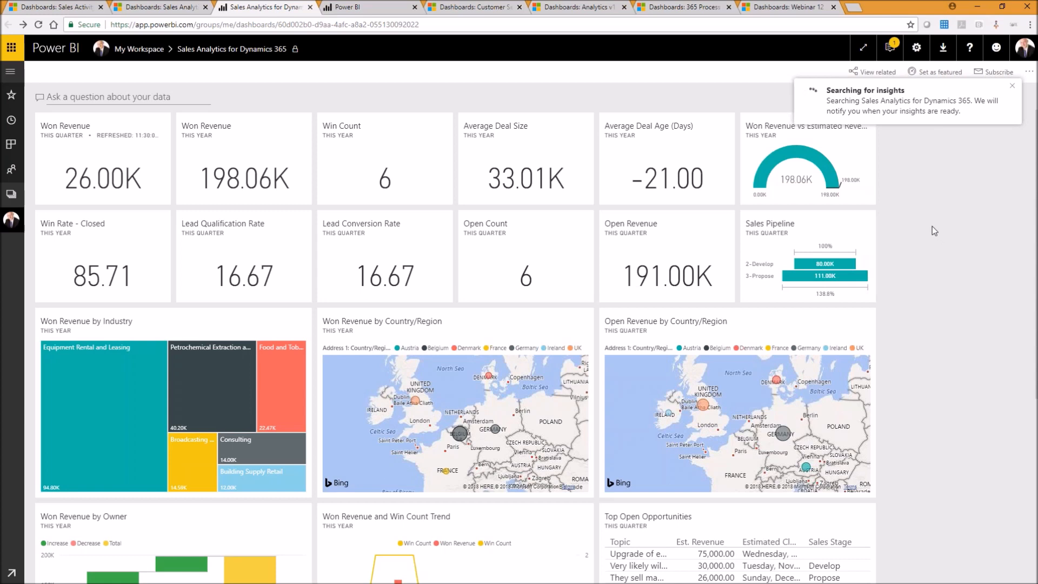
mouse_move(940, 225)
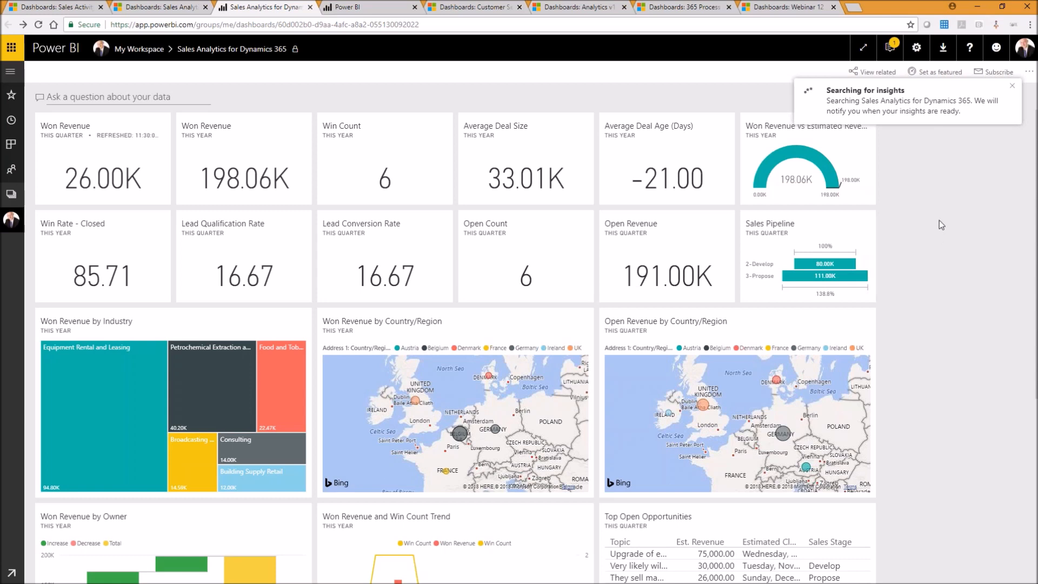
mouse_move(980, 398)
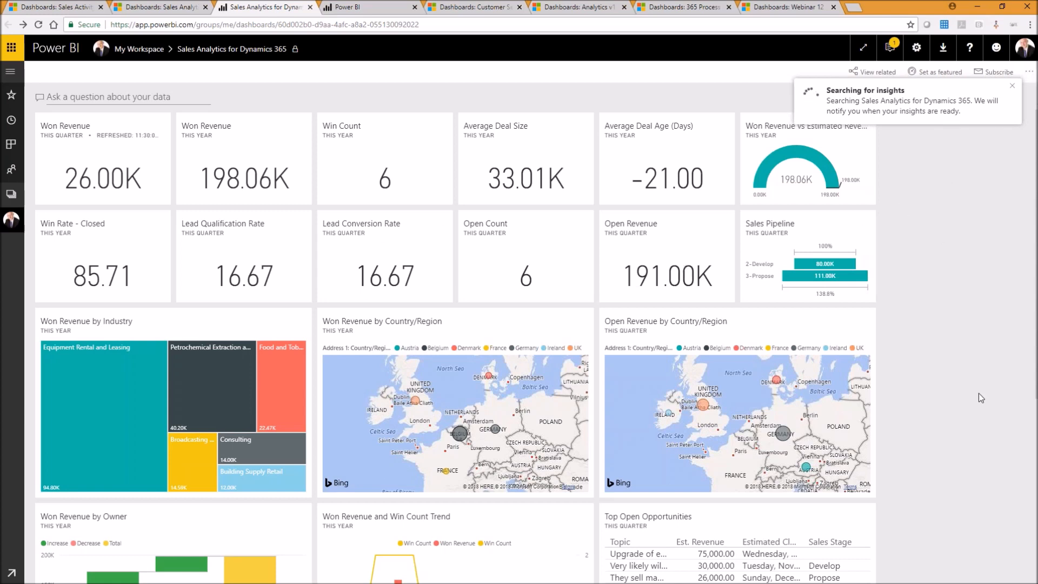
mouse_move(980, 393)
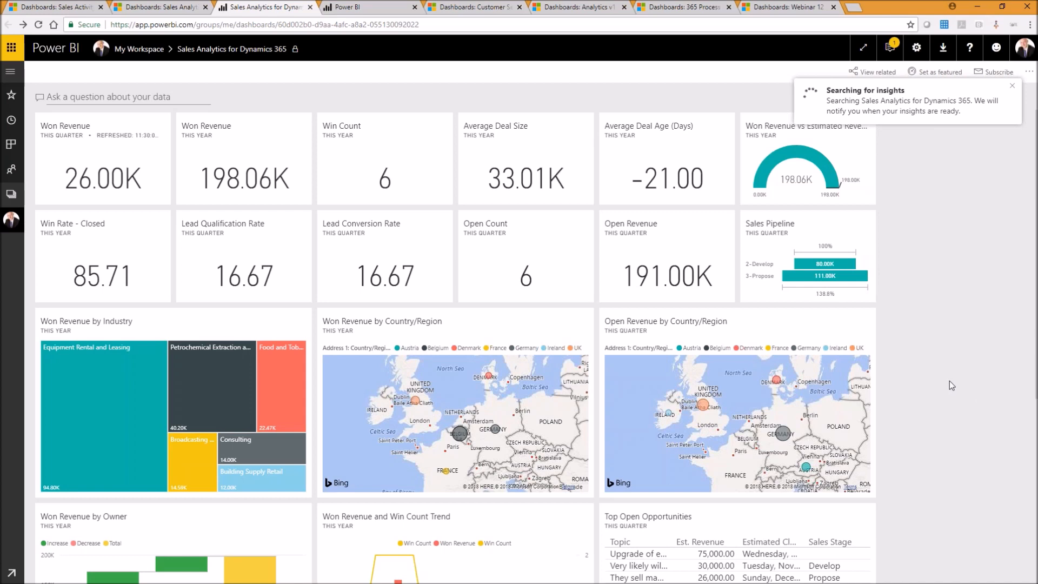
mouse_move(956, 383)
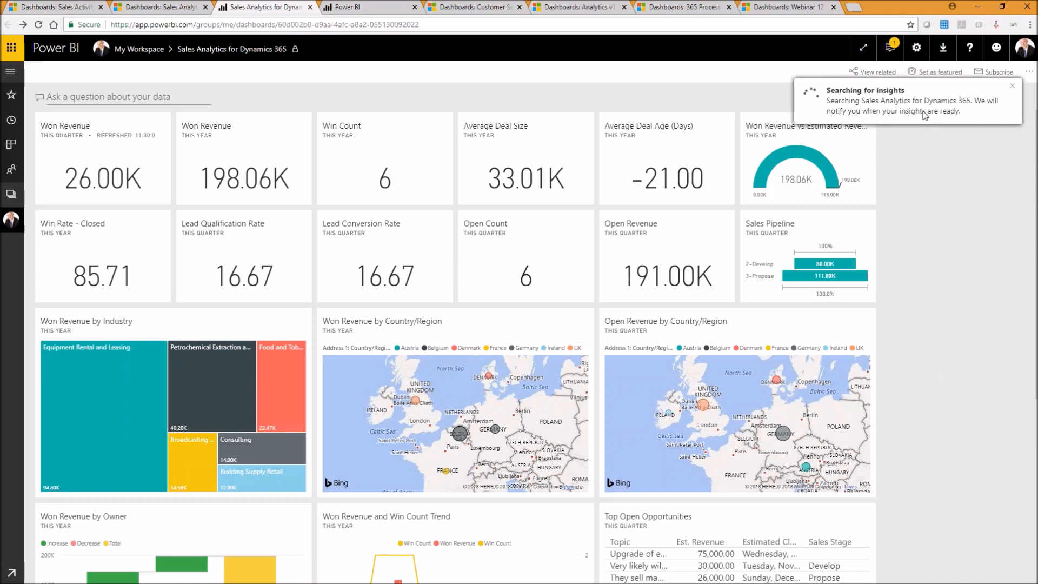
mouse_move(959, 107)
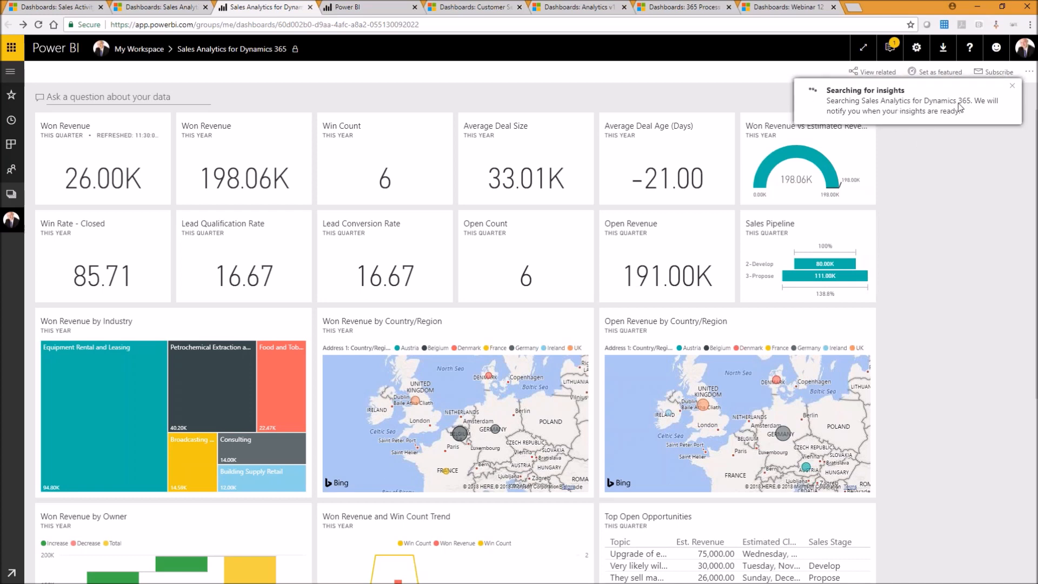
mouse_move(924, 107)
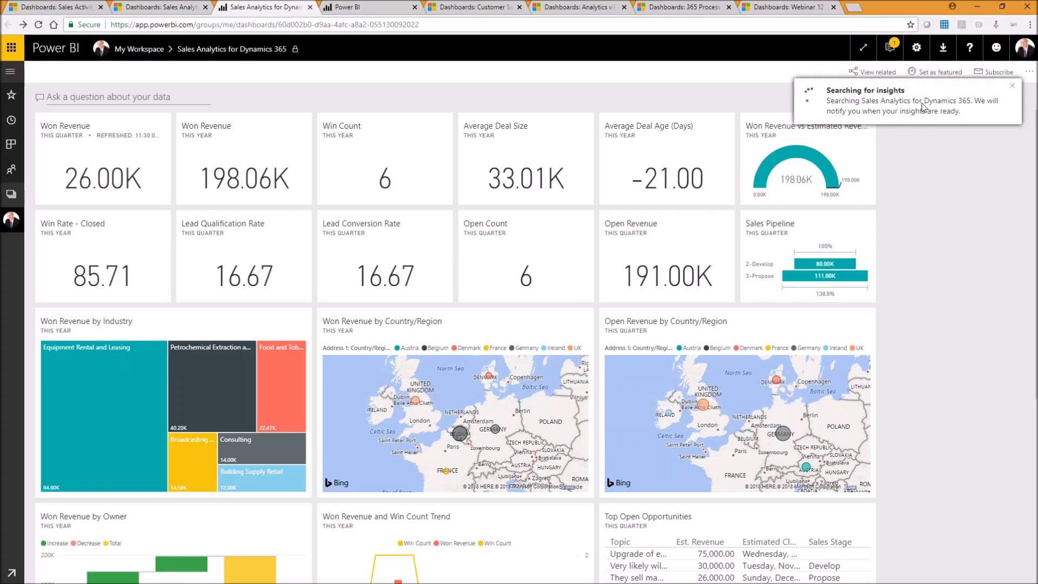
mouse_move(679, 91)
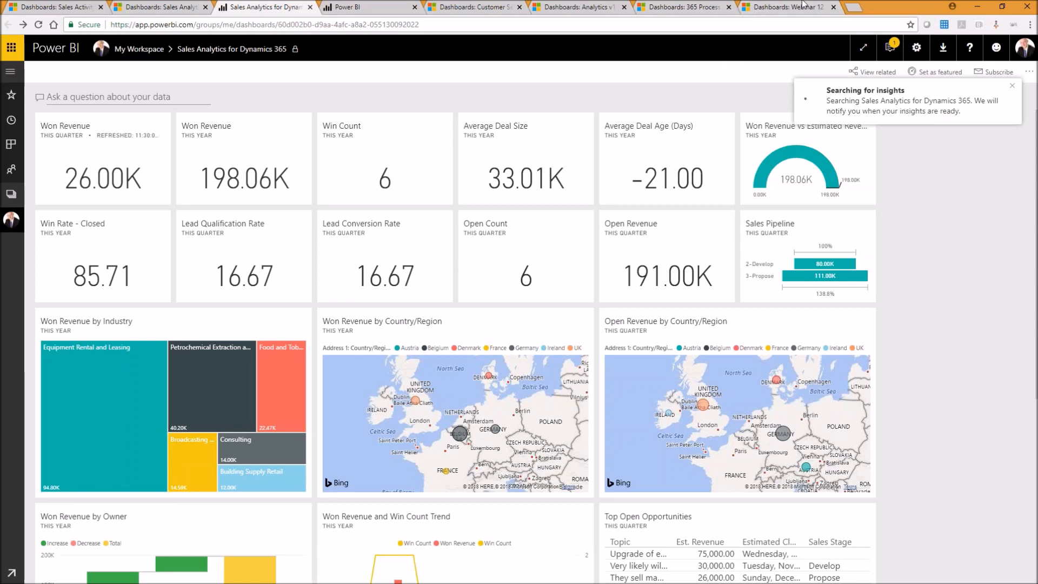
Switch to the Webinar 12 July 2018 tab and view its registration-time and CRM-system charts
click(788, 7)
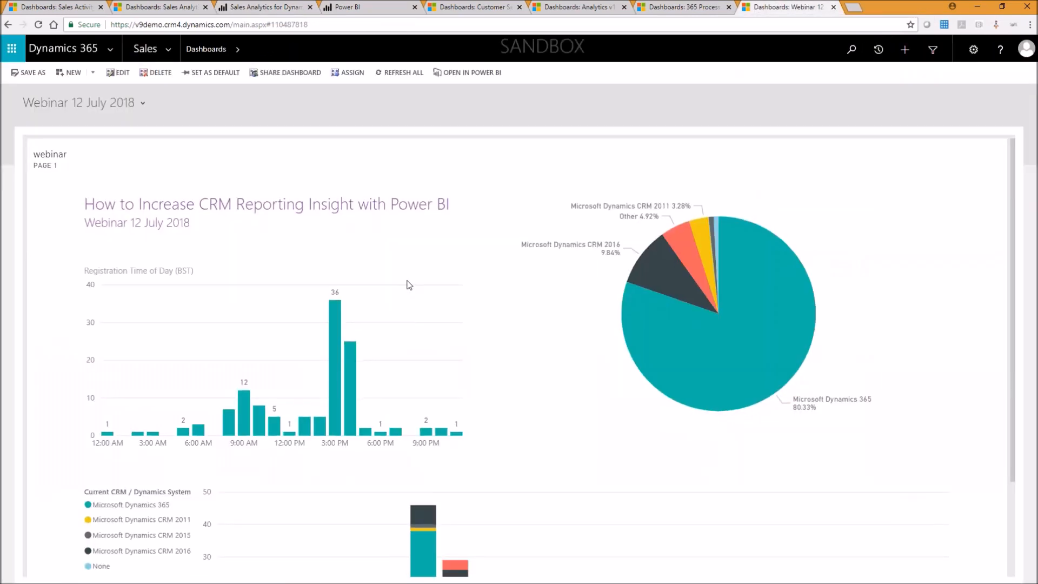
scroll(down, 3)
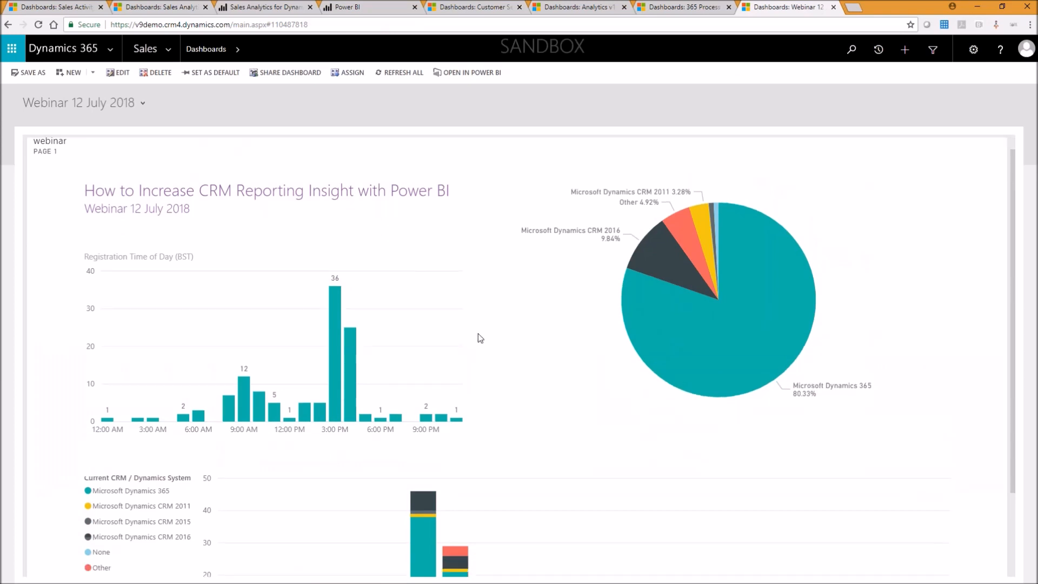
scroll(down, 3)
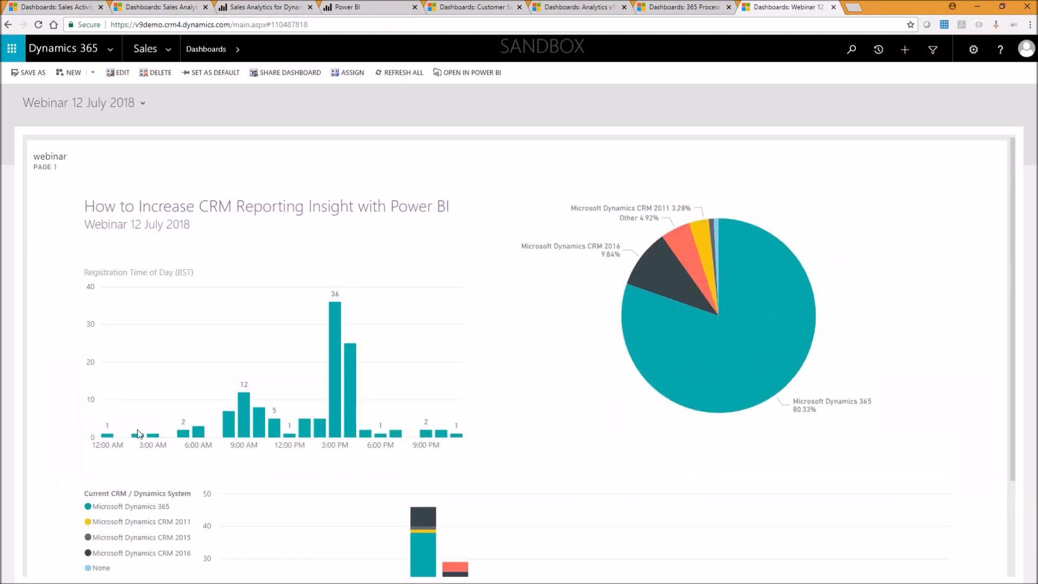
mouse_move(355, 433)
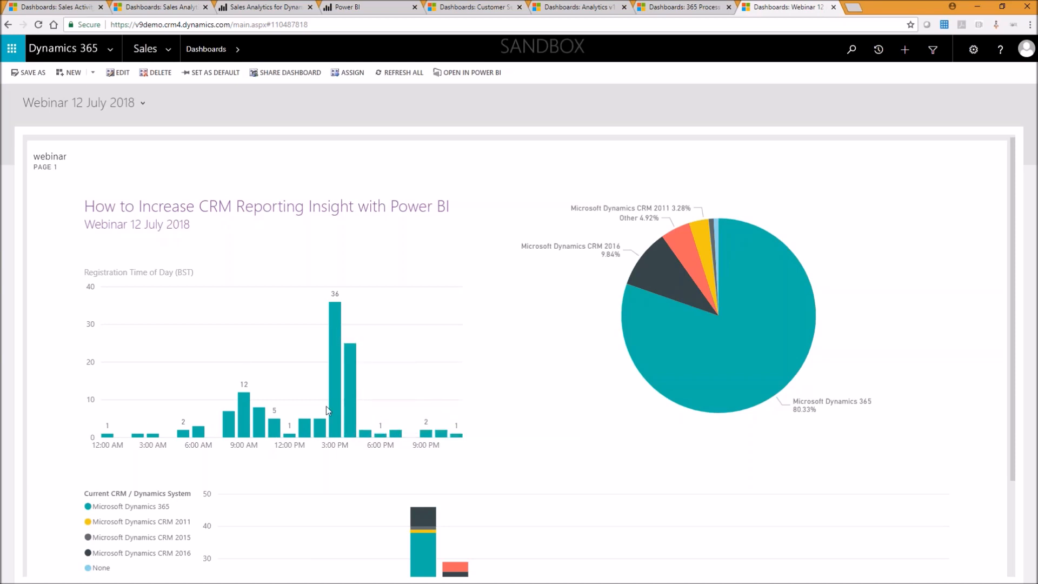
mouse_move(334, 415)
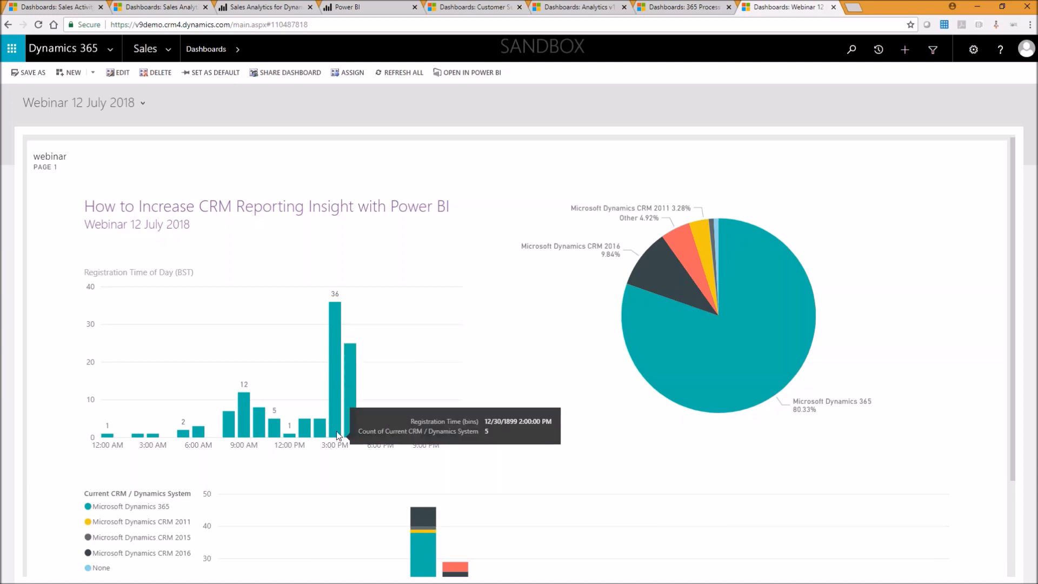
mouse_move(426, 435)
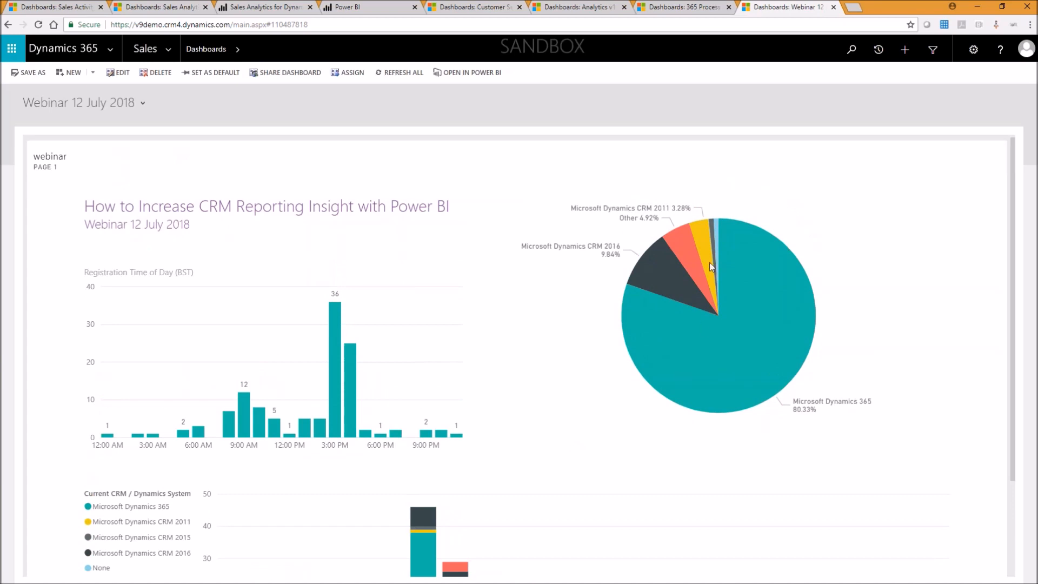
mouse_move(812, 395)
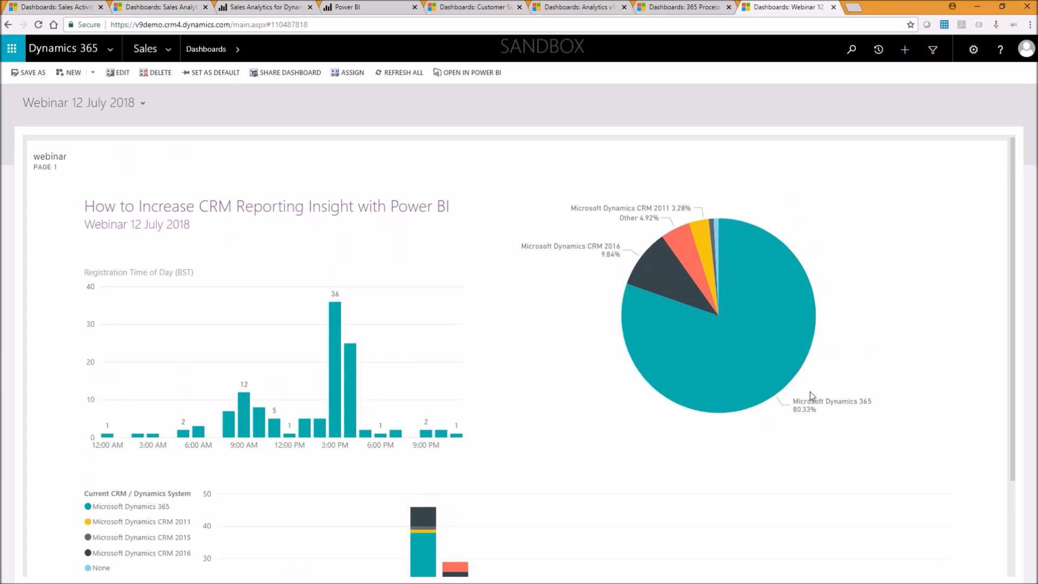
mouse_move(821, 389)
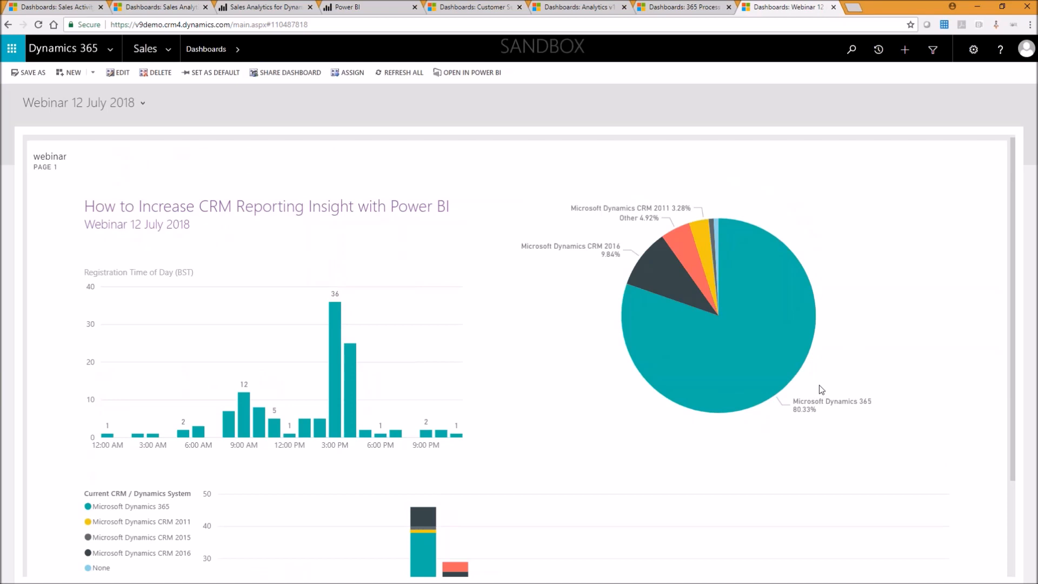
mouse_move(701, 479)
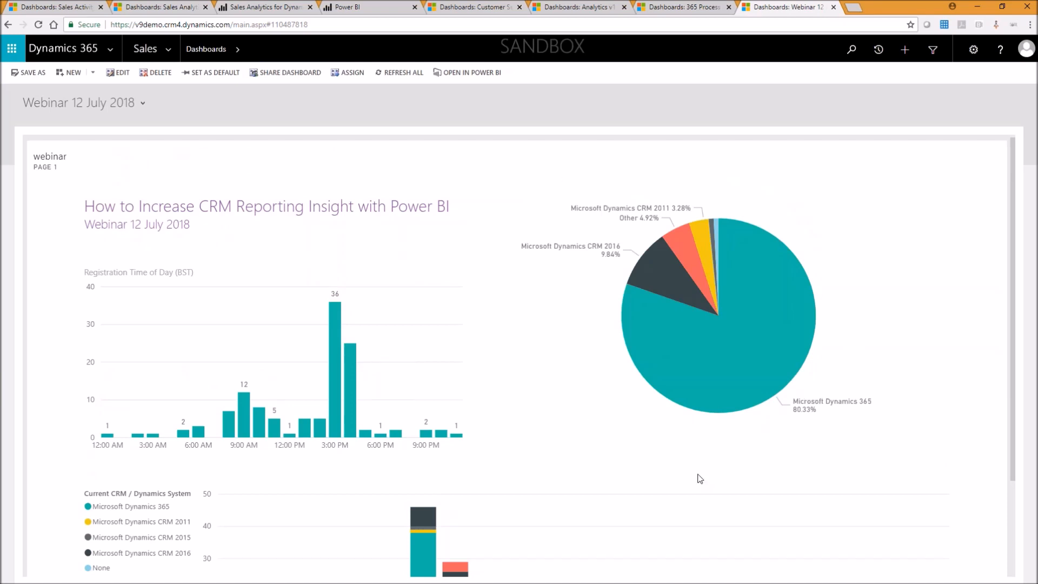
mouse_move(780, 366)
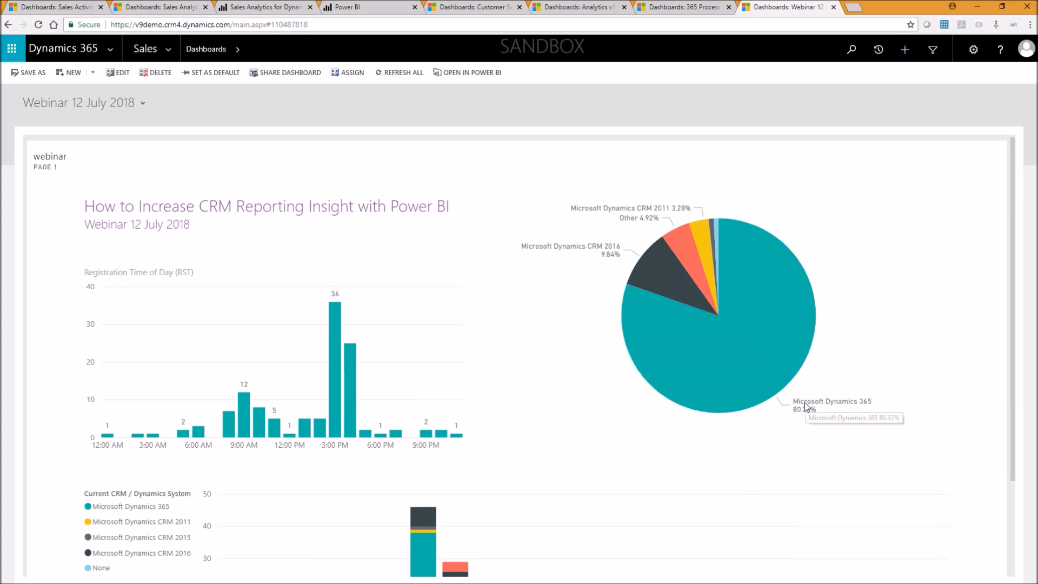
mouse_move(721, 283)
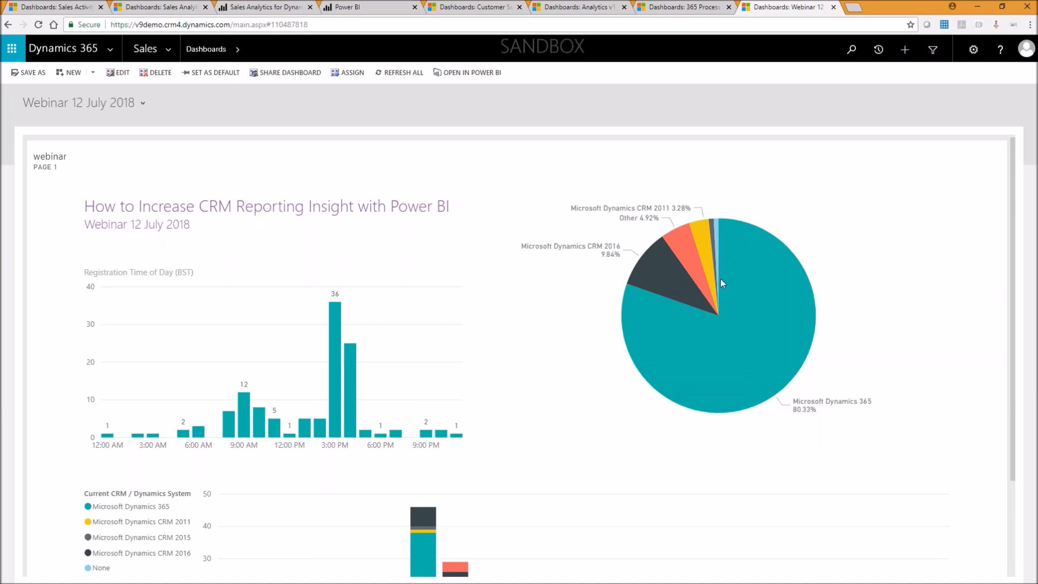
mouse_move(674, 249)
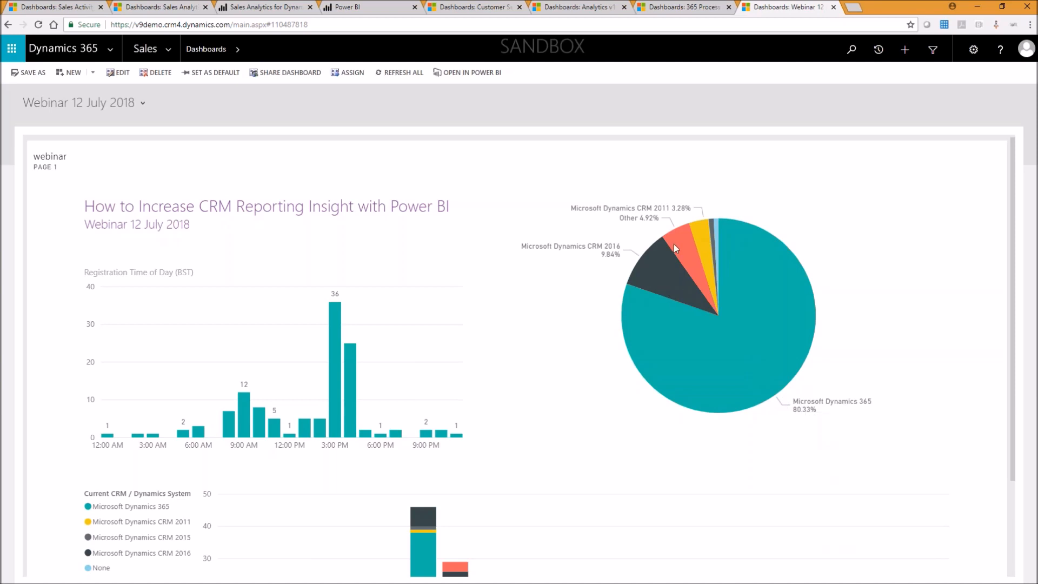
scroll(down, 3)
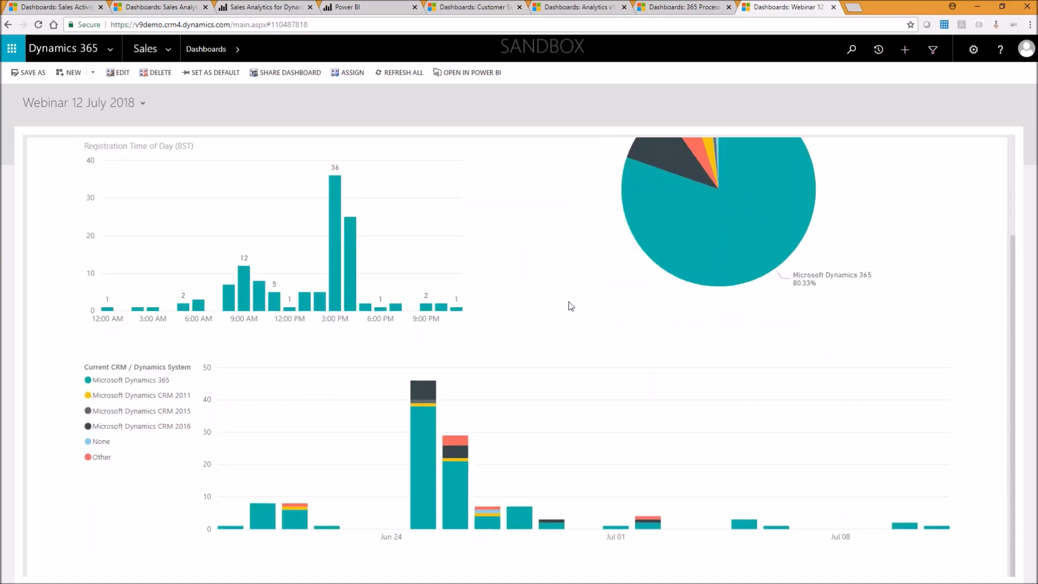
mouse_move(436, 486)
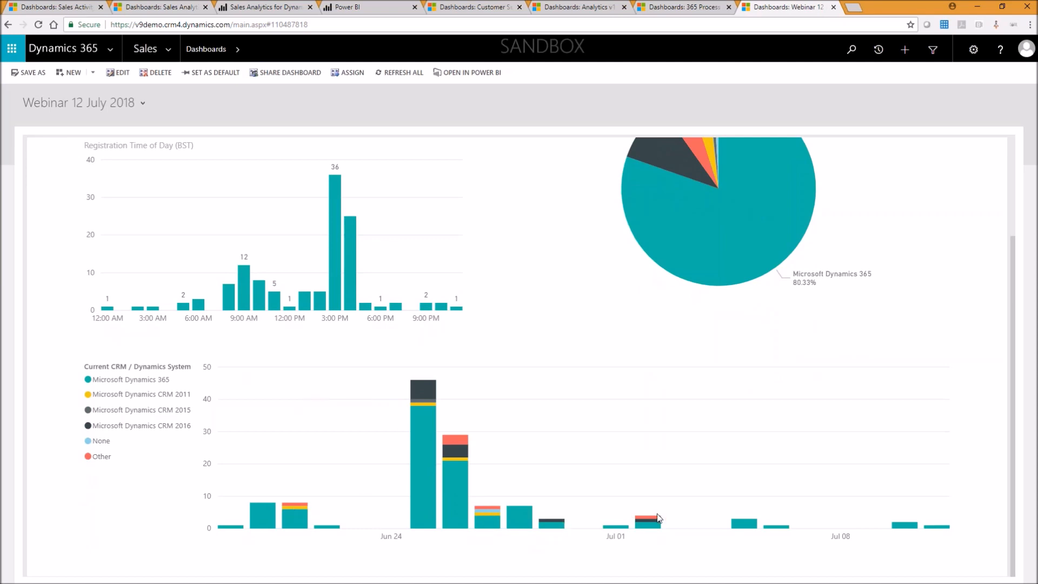
mouse_move(599, 509)
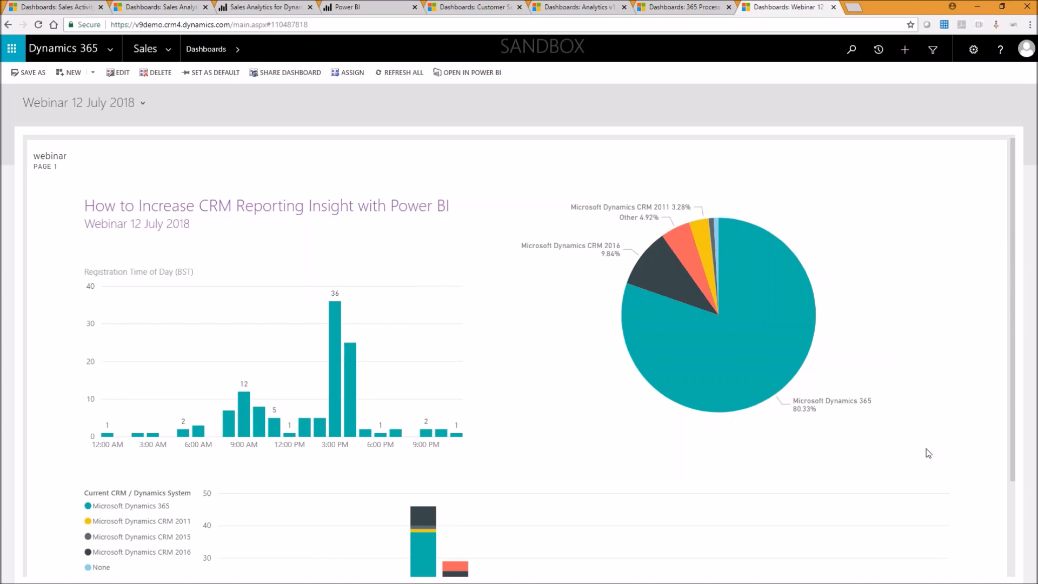
mouse_move(870, 415)
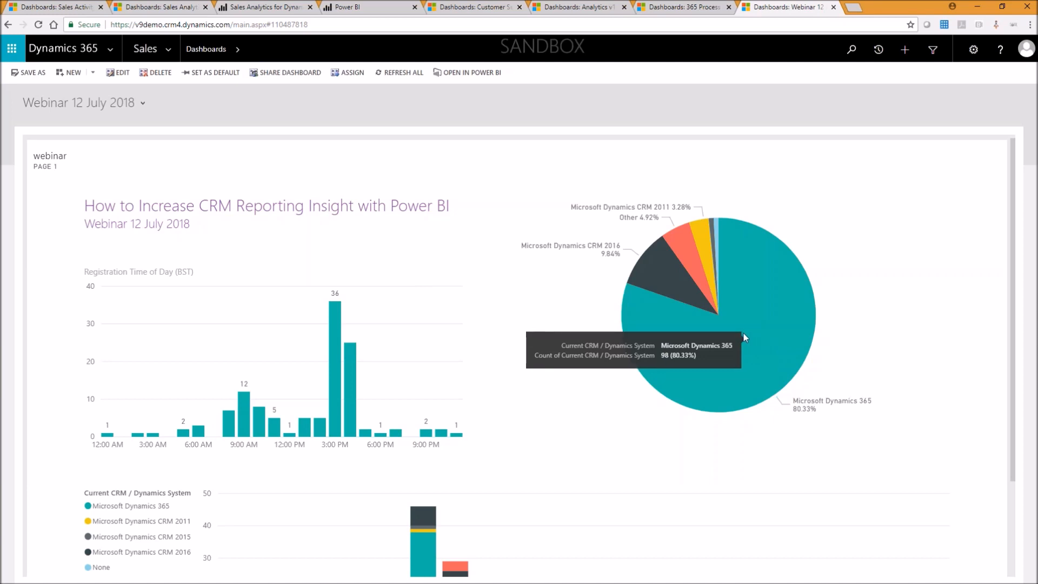
mouse_move(828, 228)
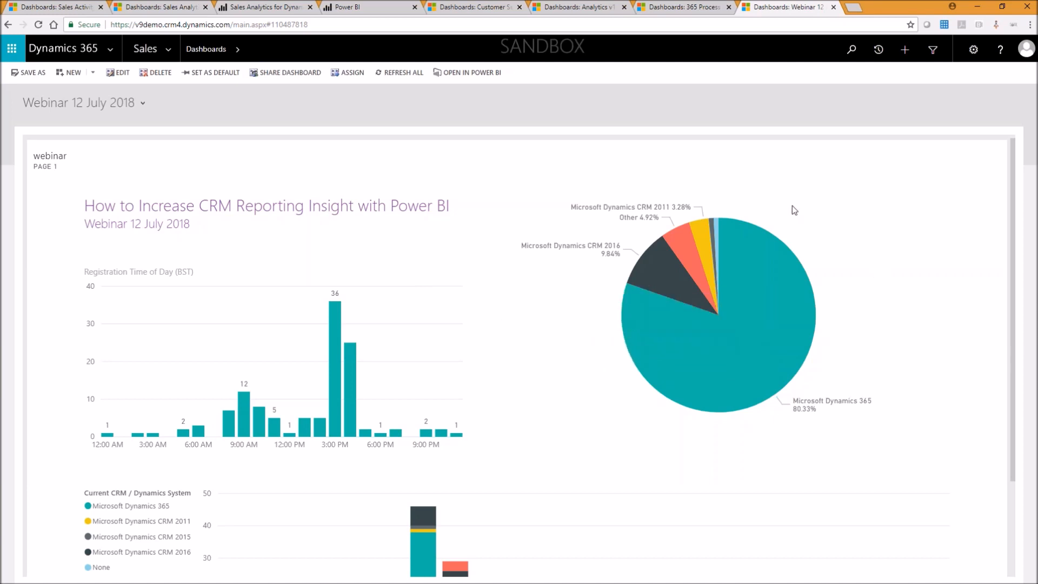
mouse_move(795, 199)
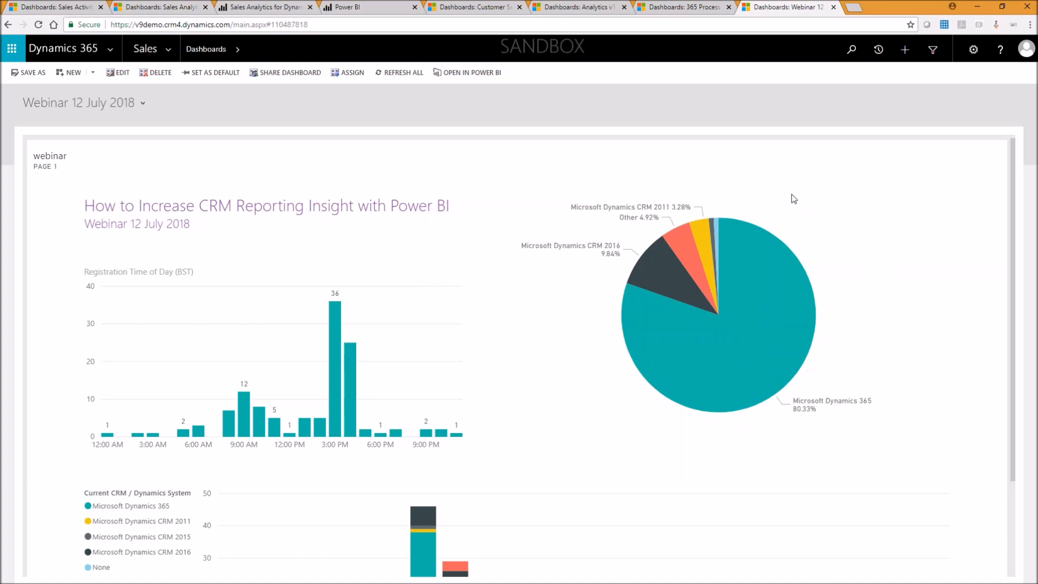
View the Customer Service Analytics dashboard, then switch to the Sales Activity Social Dashboard
click(682, 7)
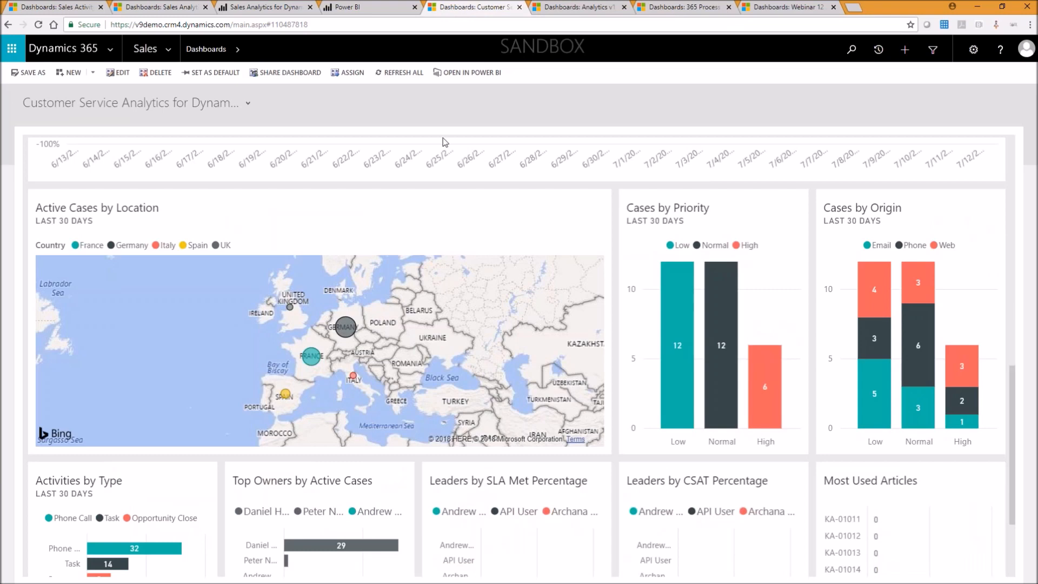
click(472, 73)
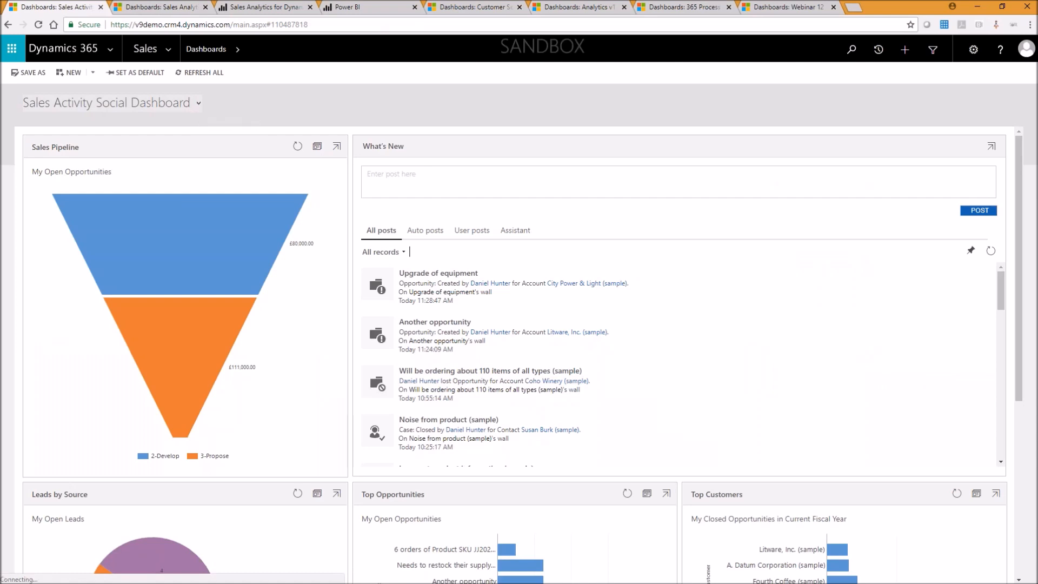
Choose the personal #5 dashboard from the dashboard selector under My Dashboards
click(198, 102)
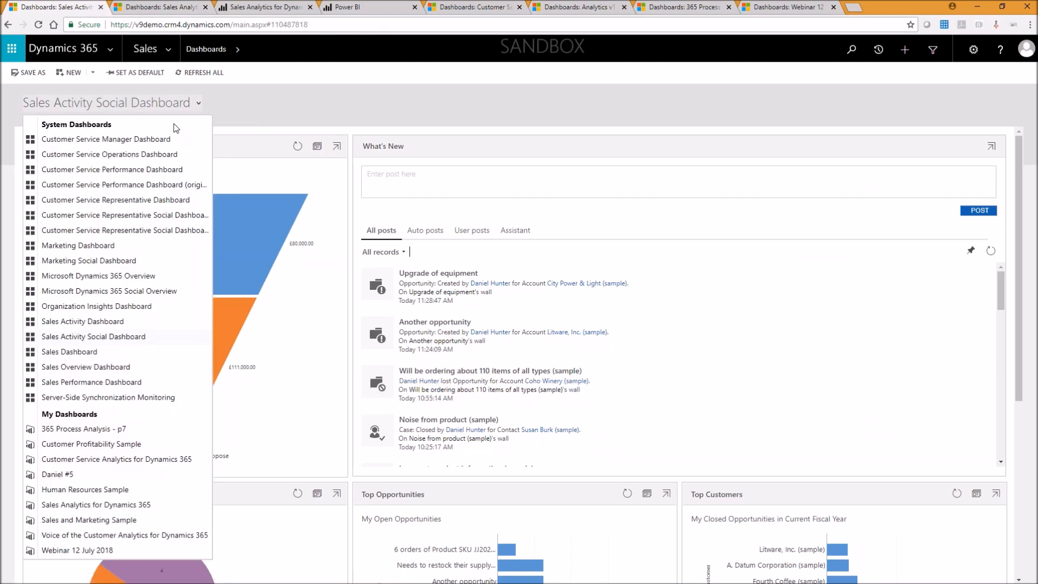
mouse_move(112, 169)
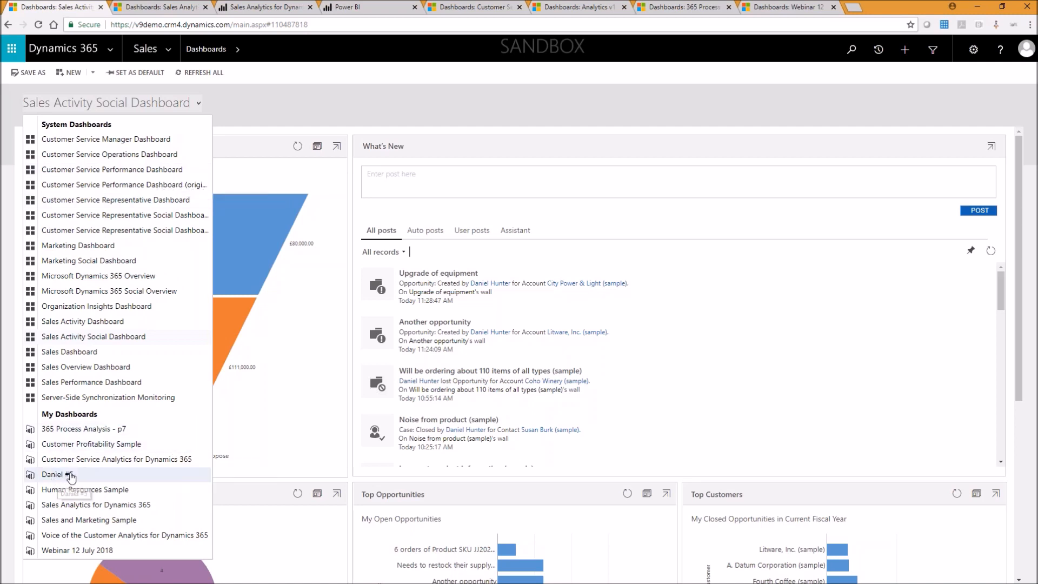
click(61, 474)
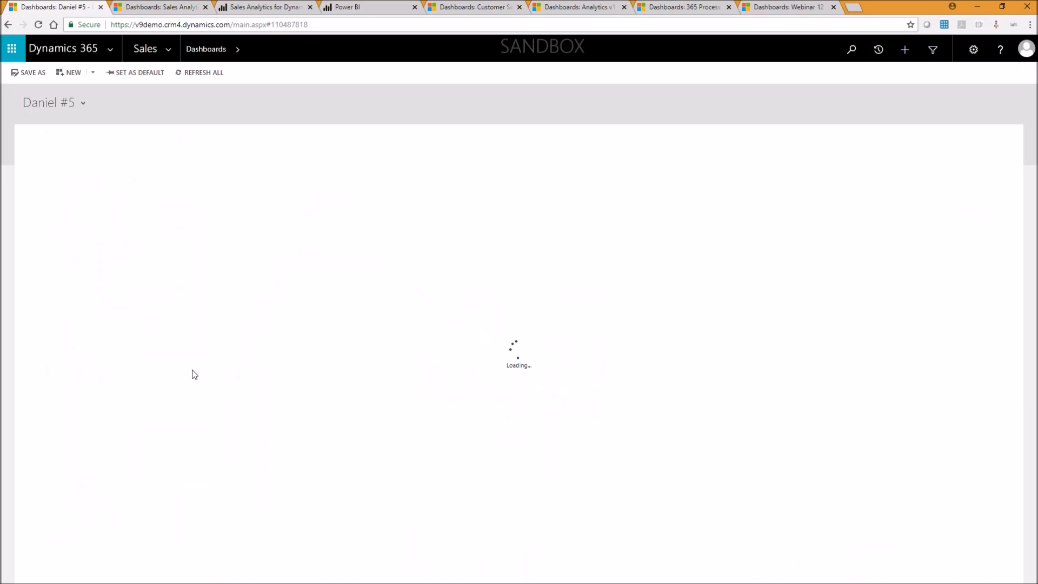